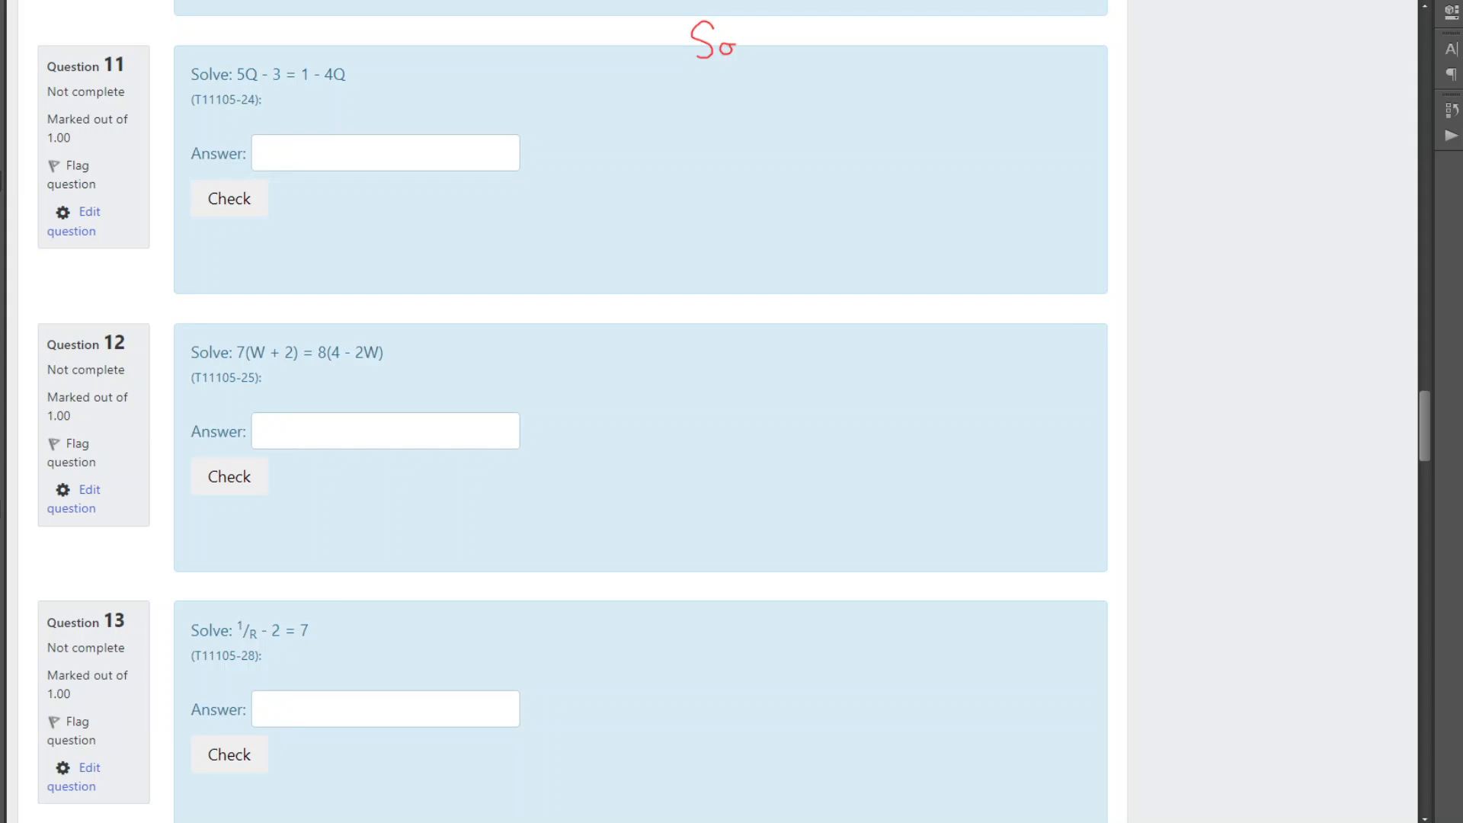
mouse_move(671, 47)
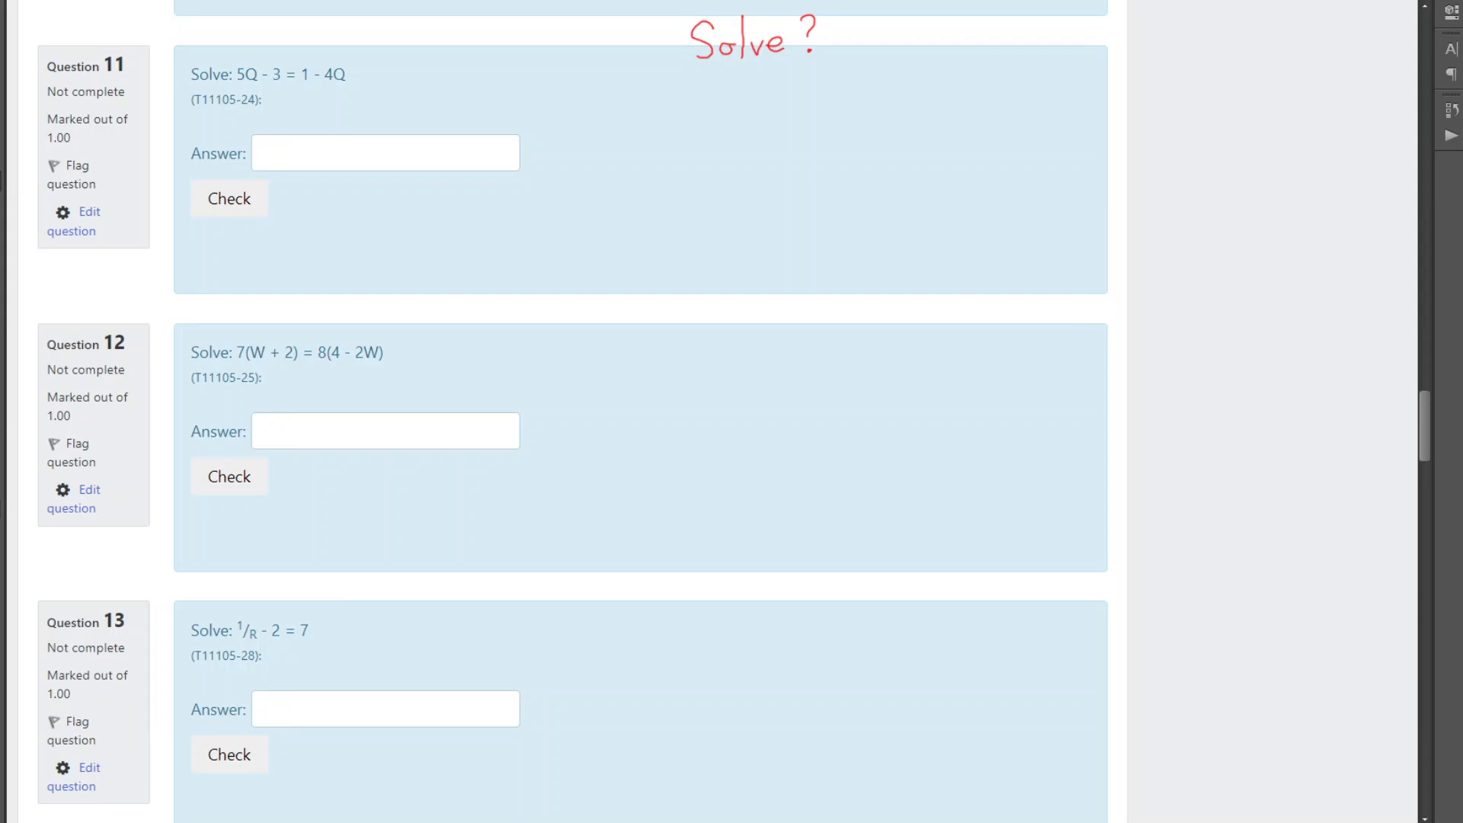
mouse_move(1013, 84)
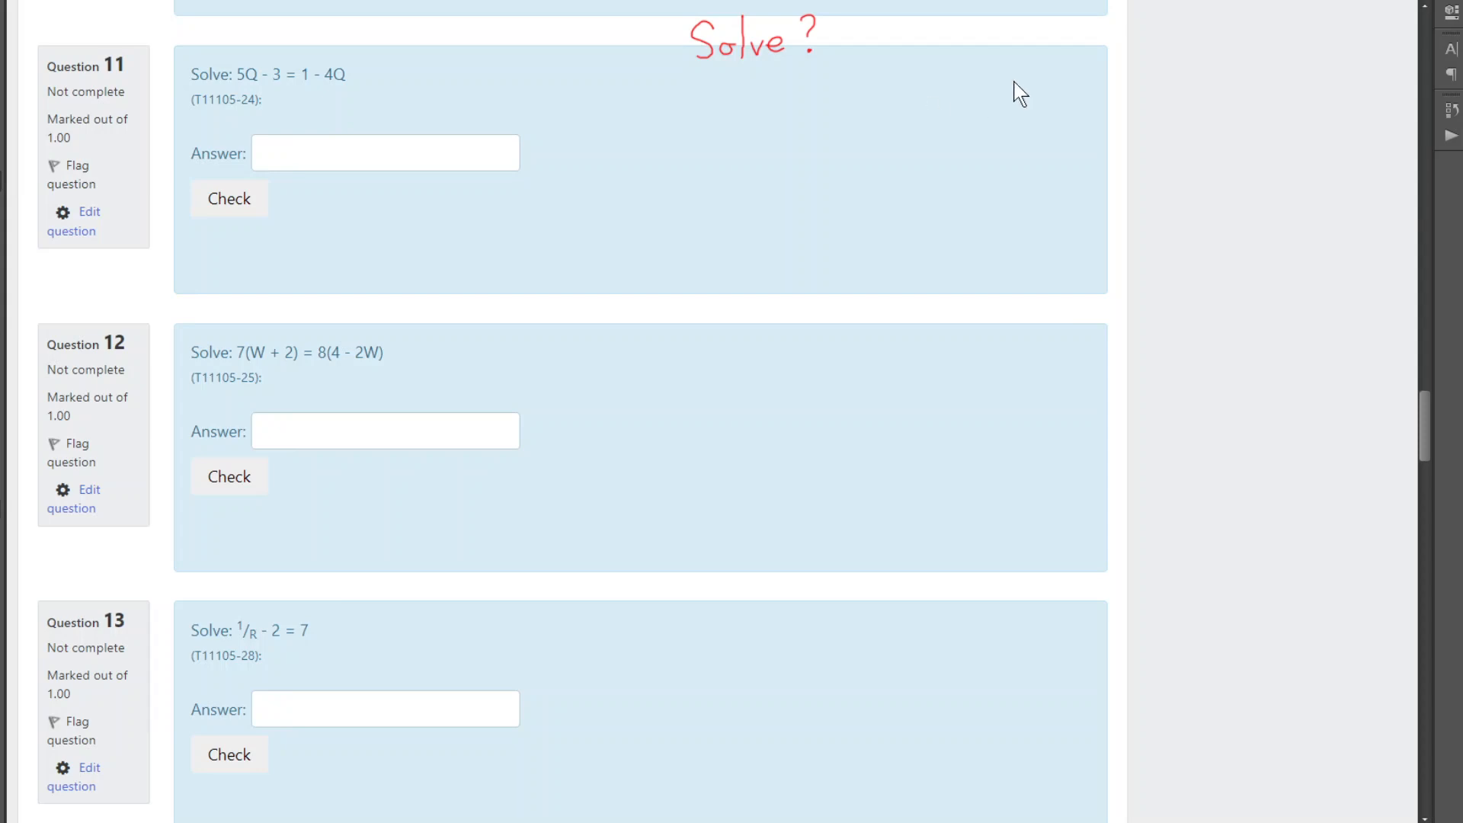
mouse_move(849, 76)
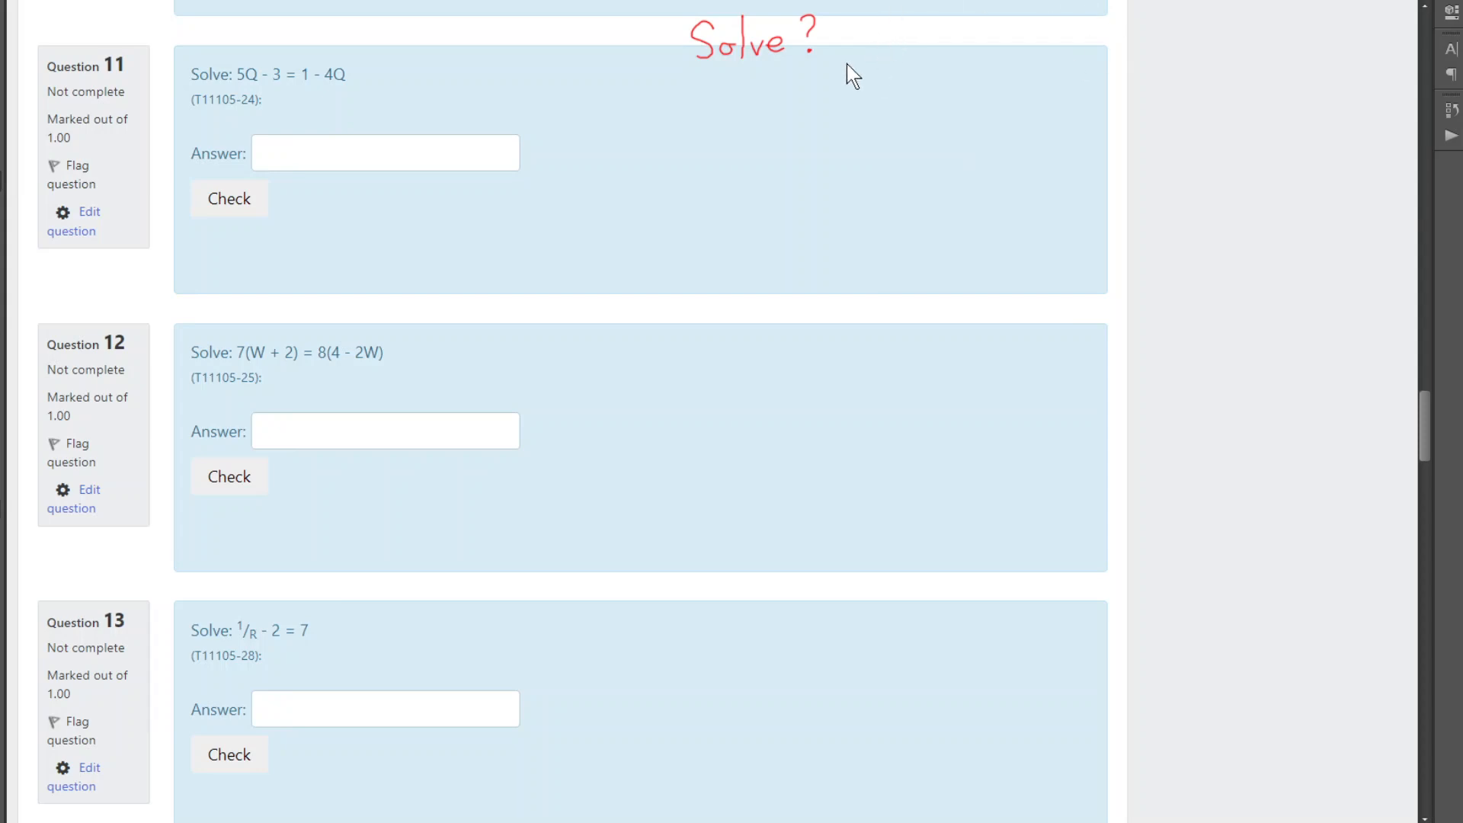
mouse_move(288, 97)
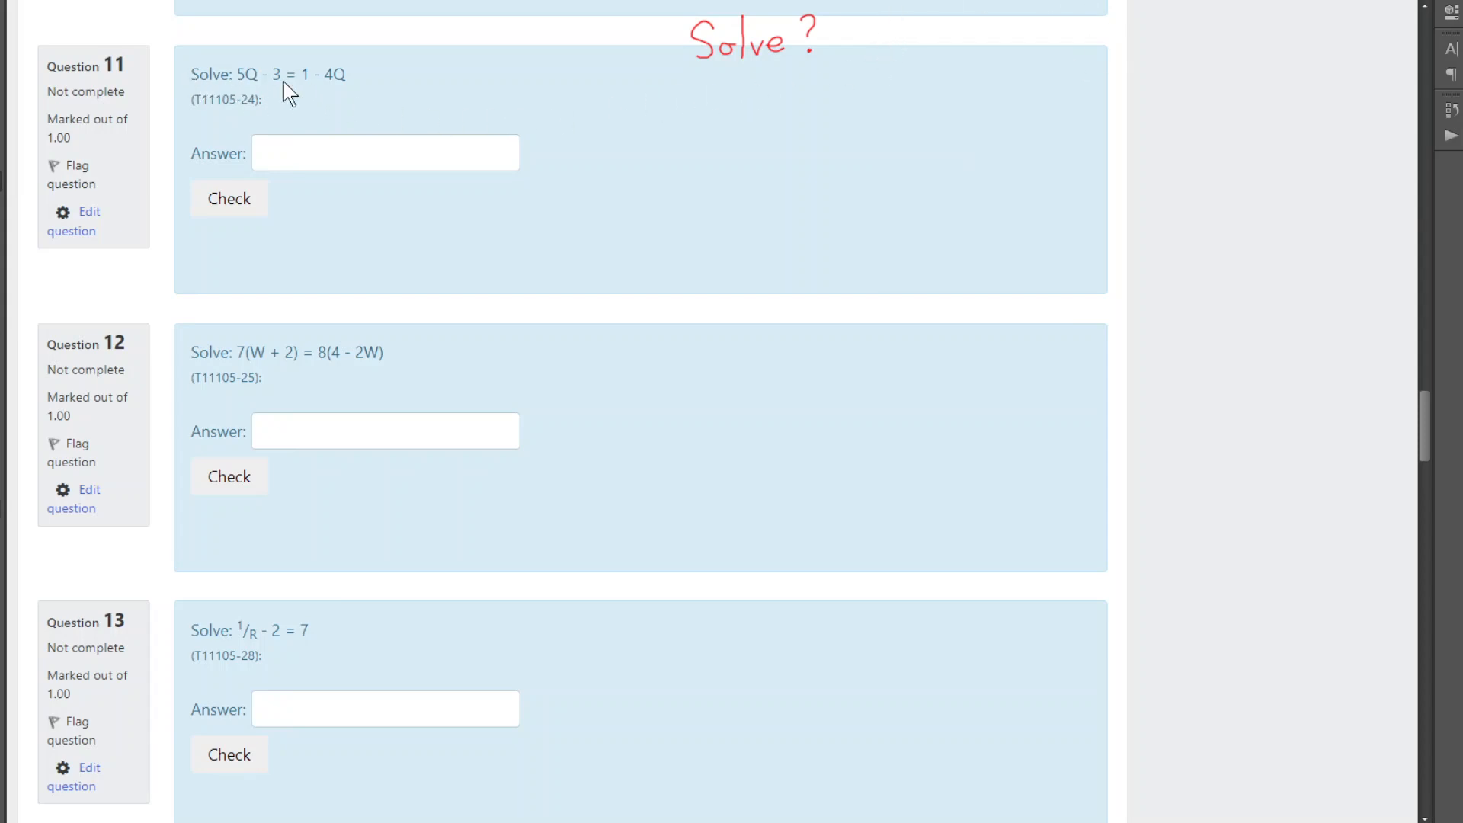
mouse_move(929, 42)
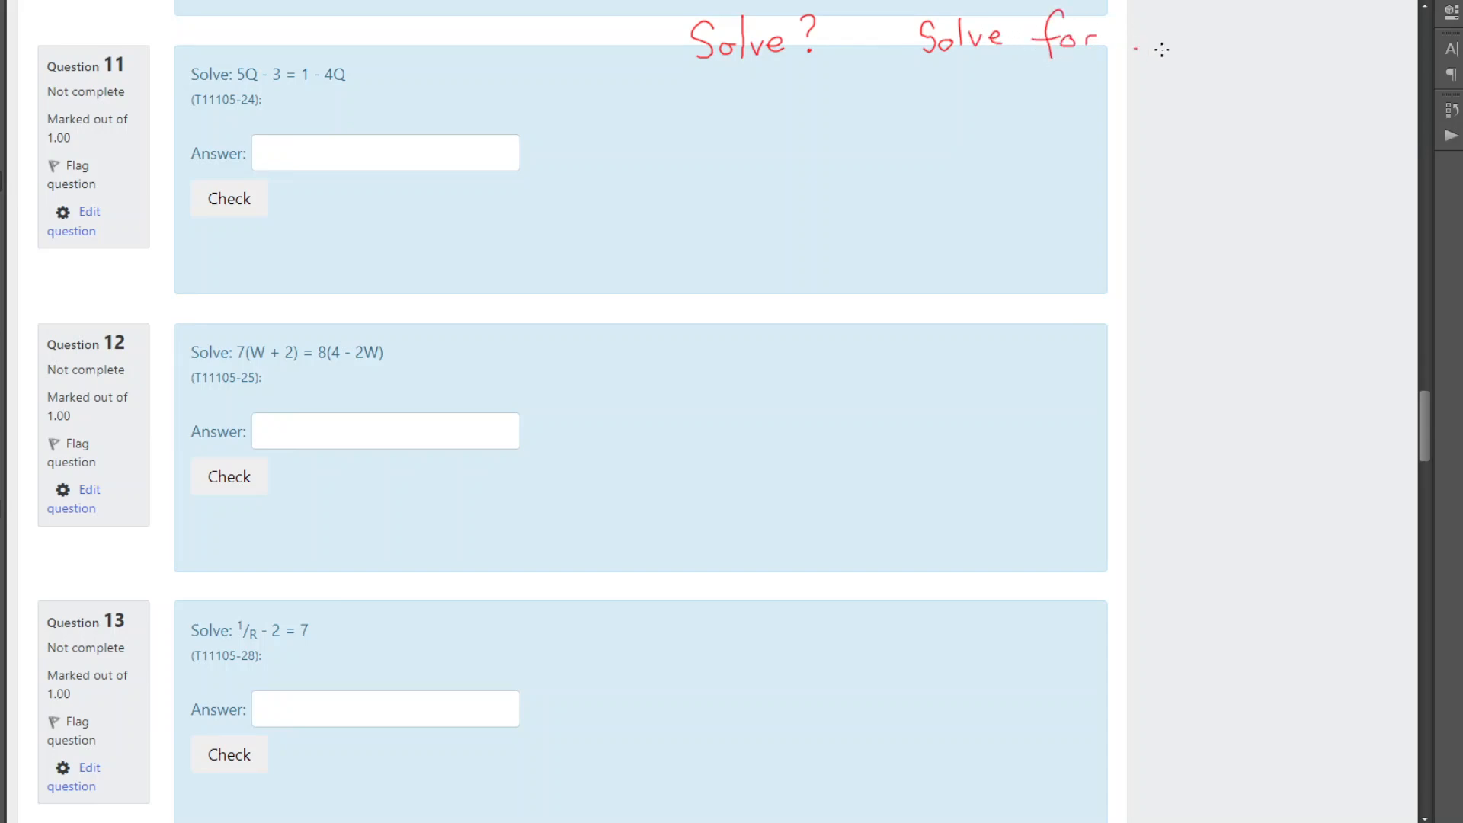
Draw the red blank line after 'Solve for' at the top of the screenshot.
left_click_drag(1134, 45, 1316, 33)
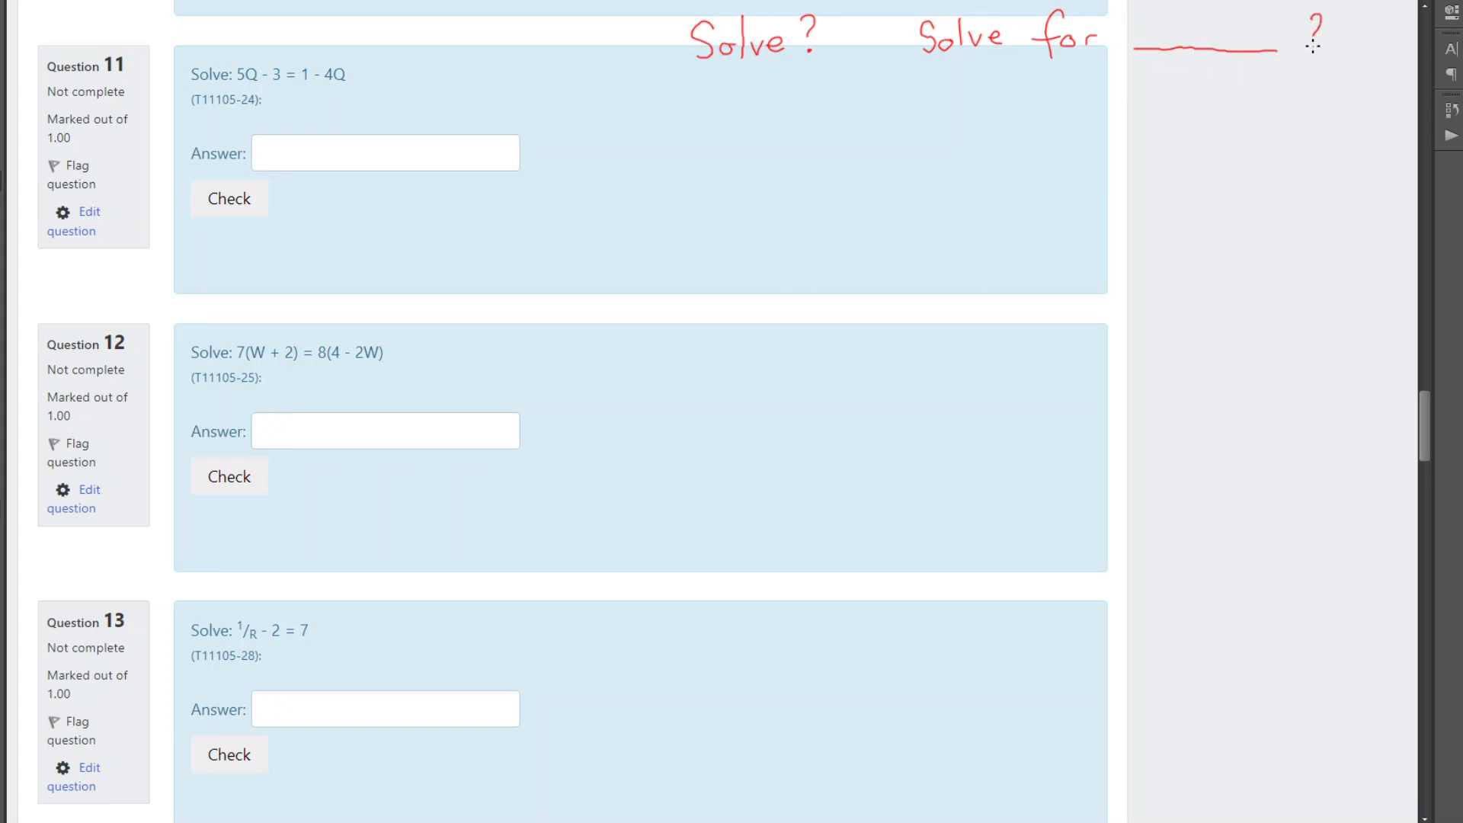
mouse_move(272, 76)
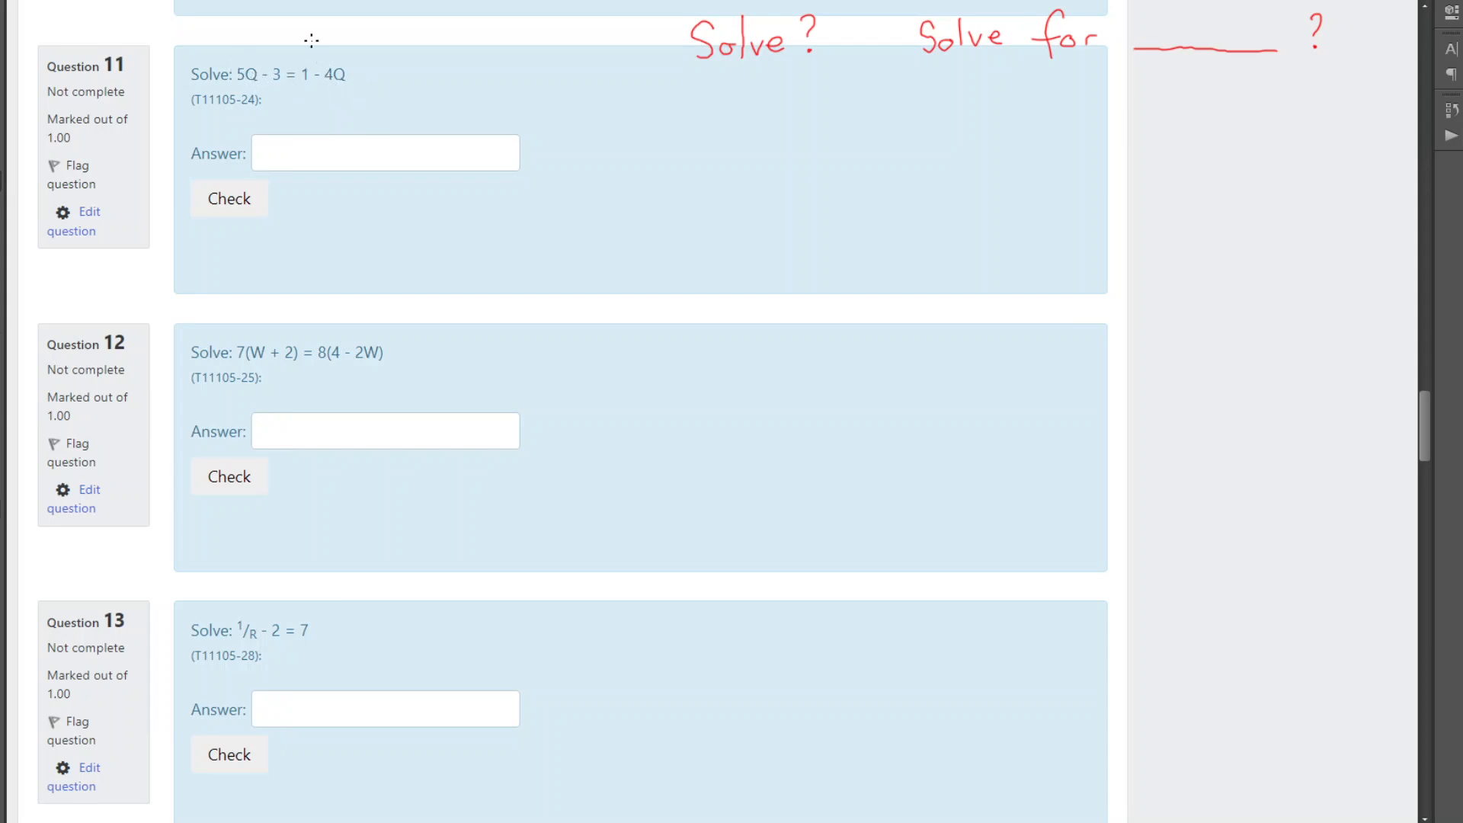
mouse_move(1208, 15)
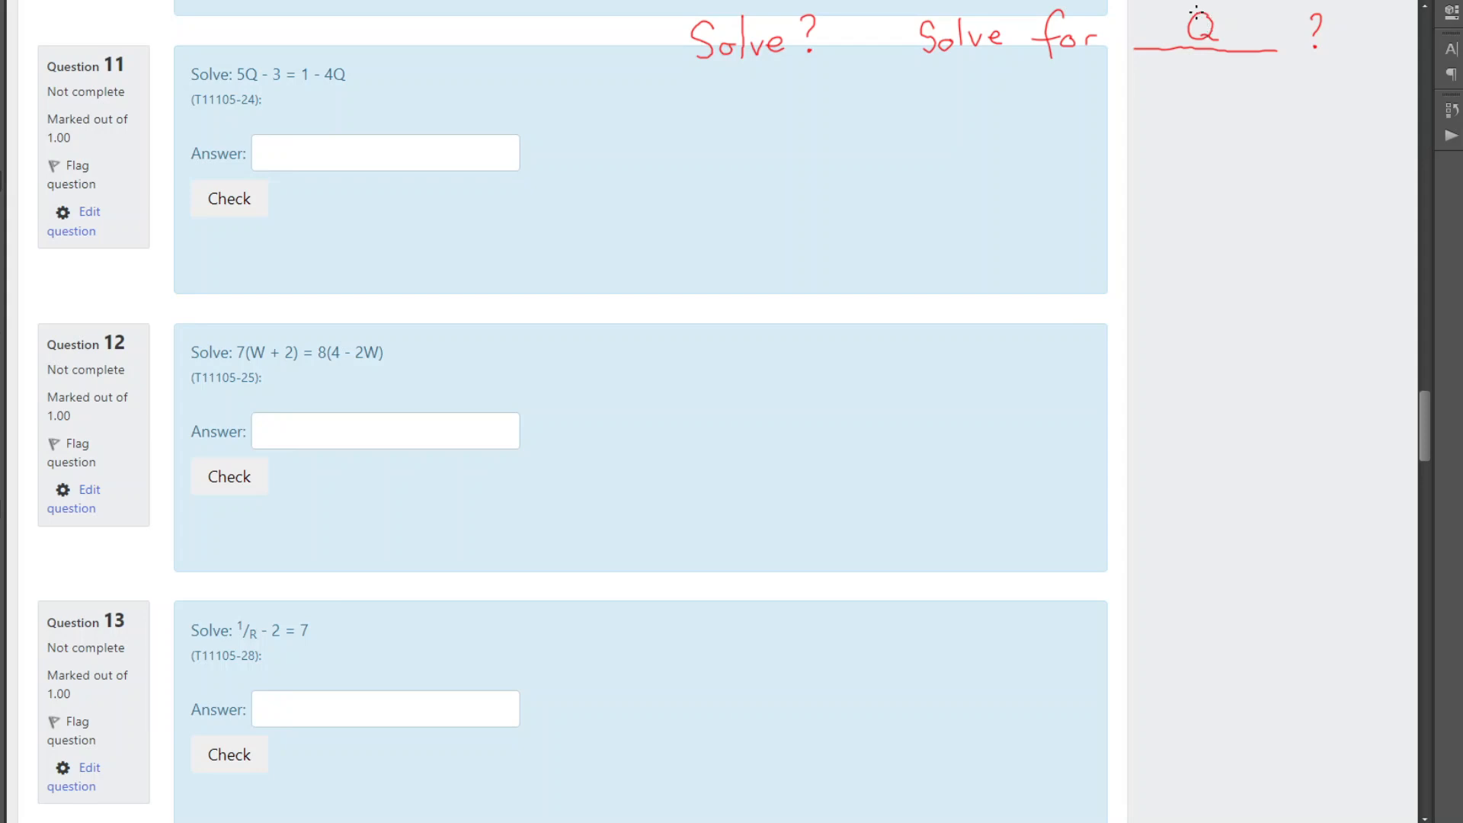
mouse_move(487, 230)
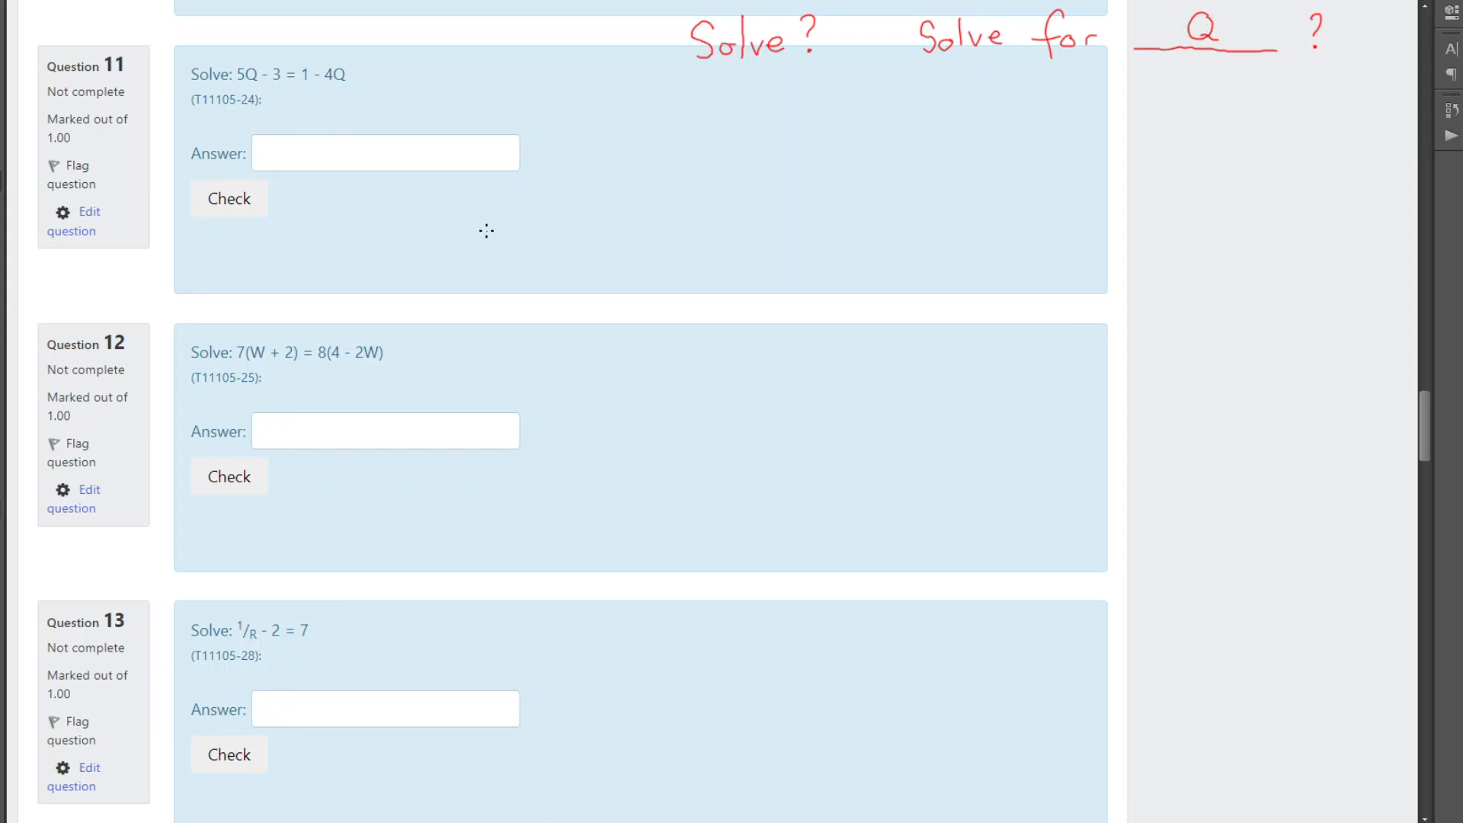
mouse_move(367, 395)
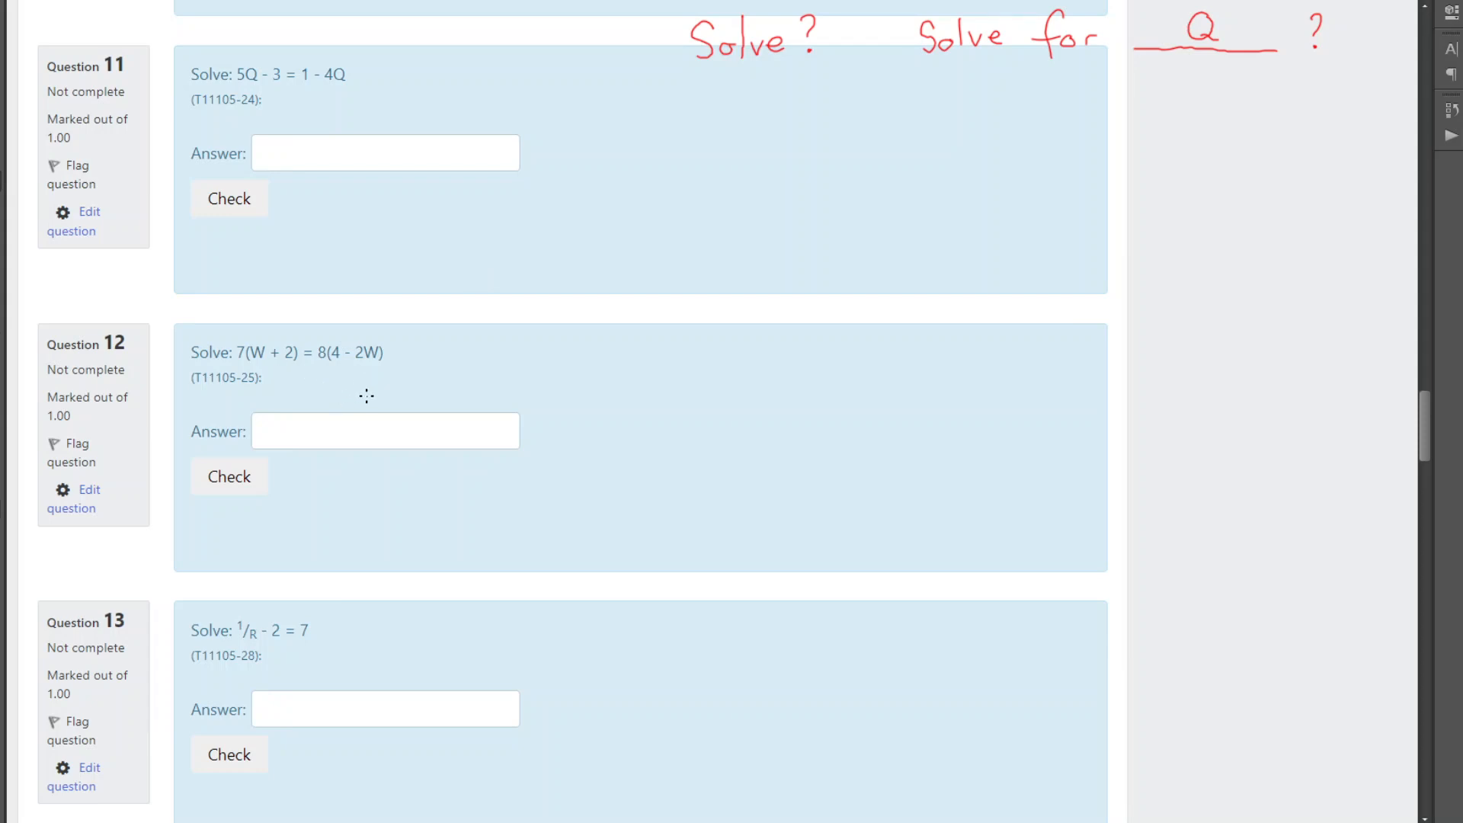
mouse_move(363, 414)
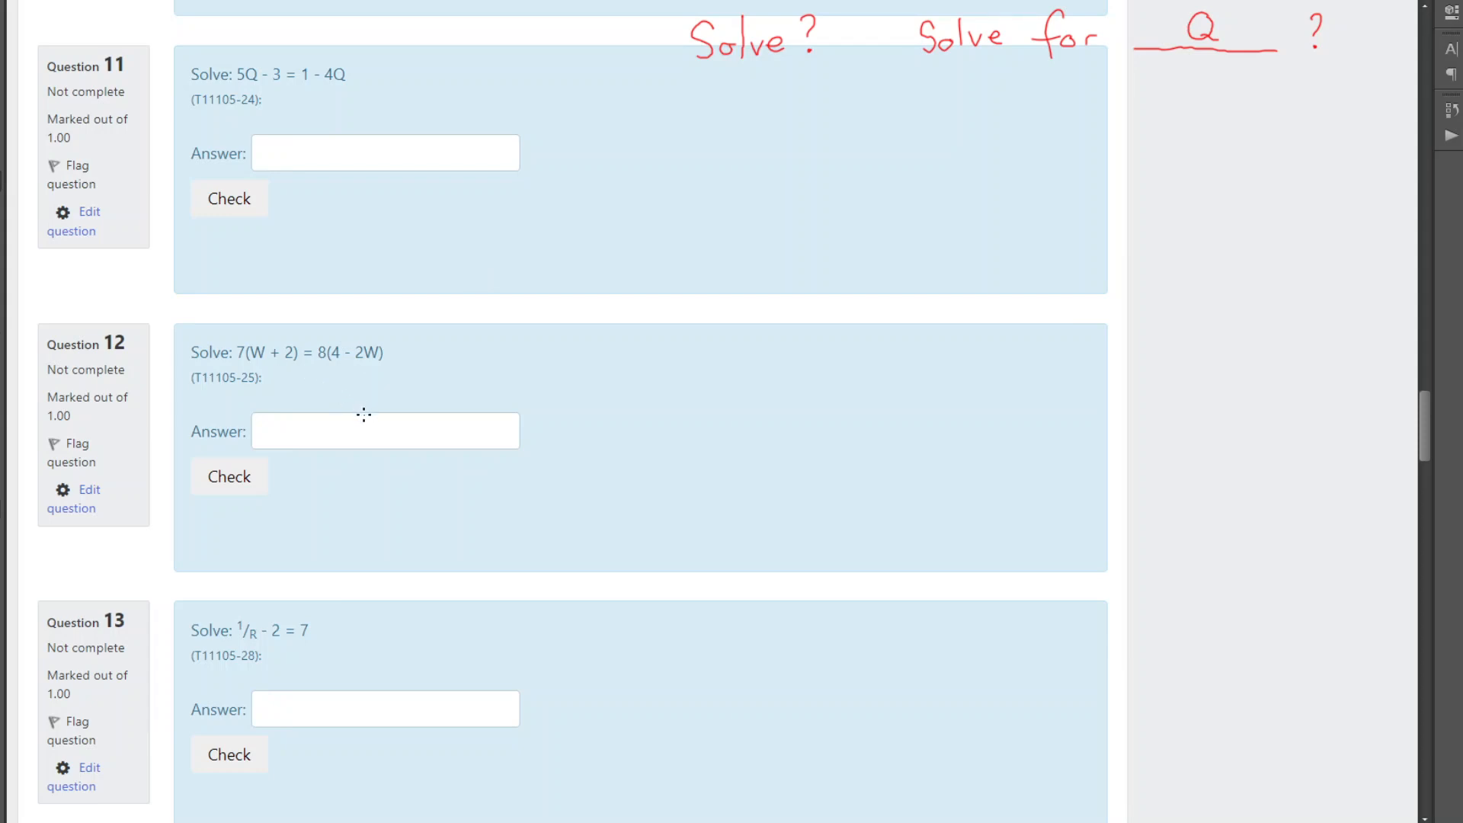
mouse_move(343, 439)
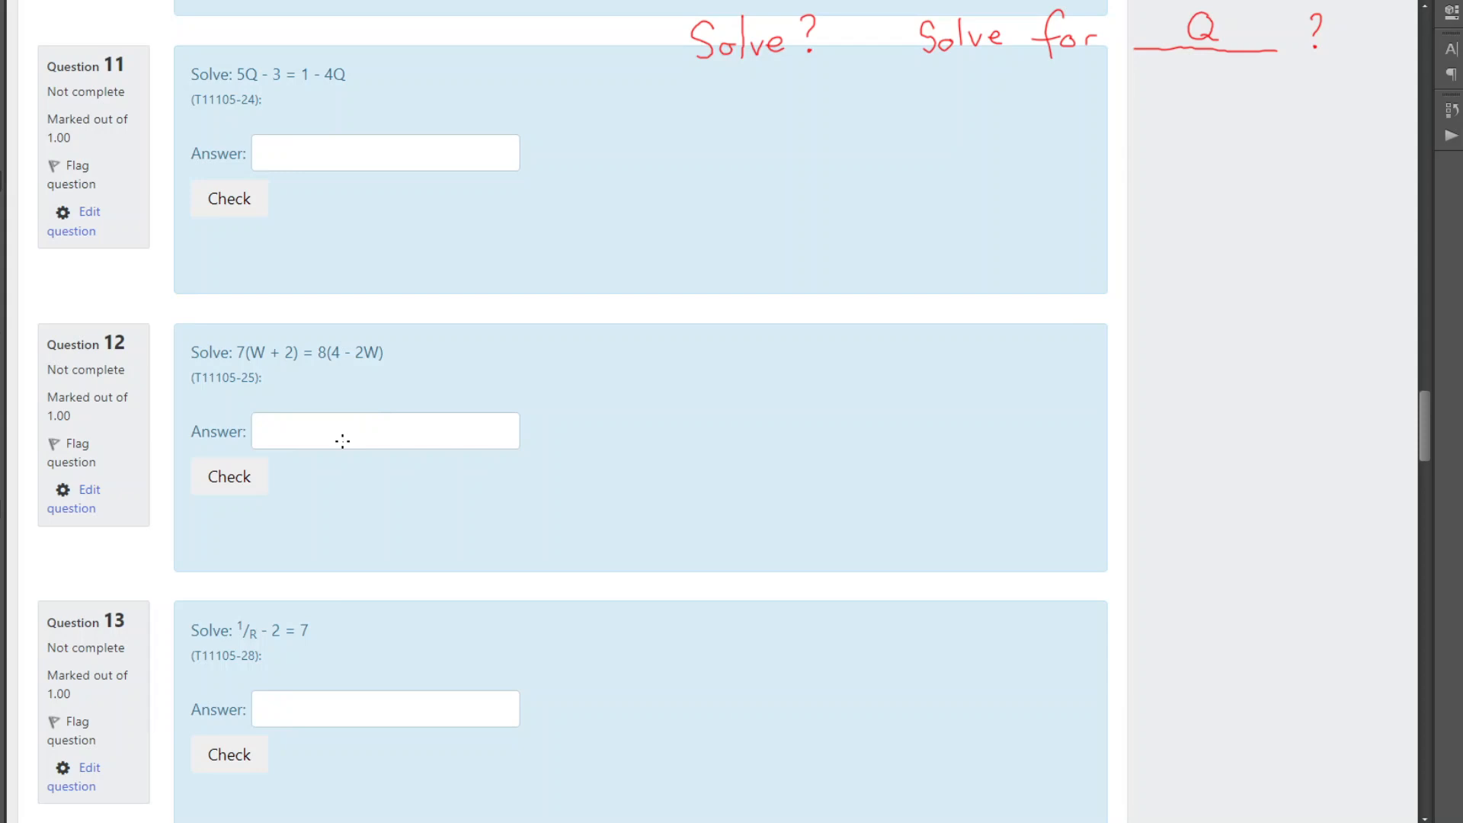
mouse_move(513, 228)
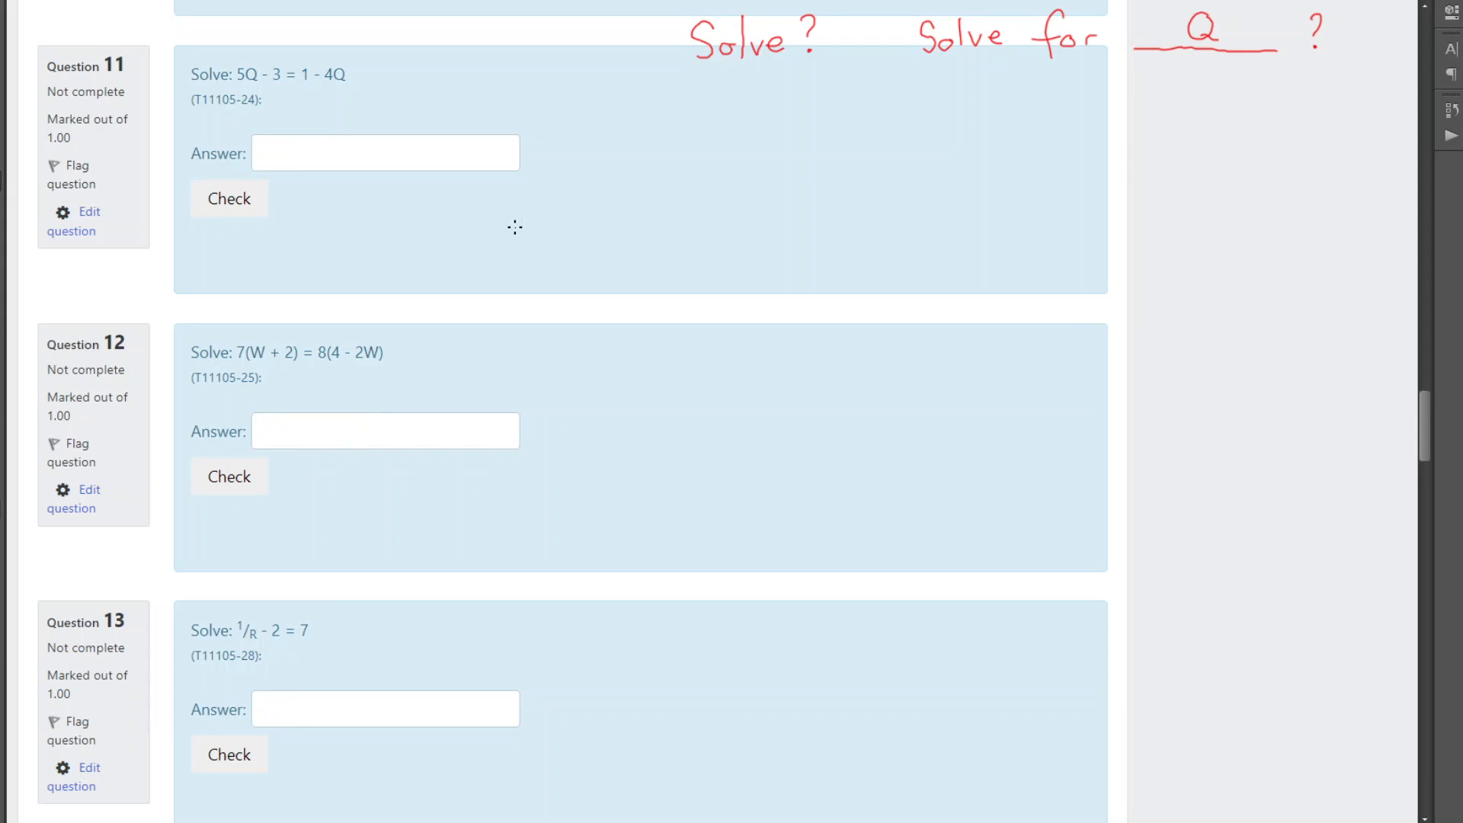
mouse_move(324, 540)
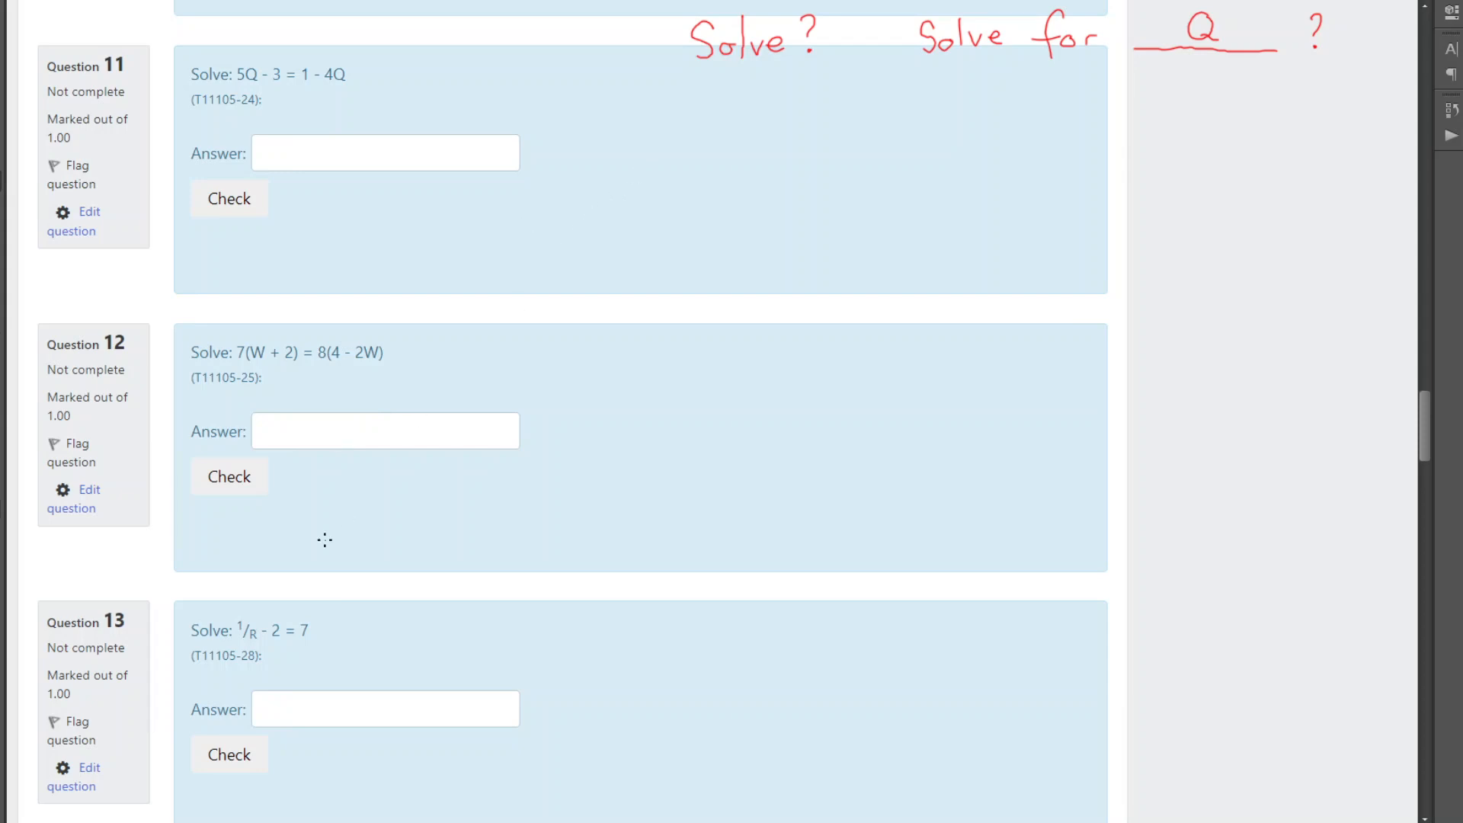
mouse_move(662, 265)
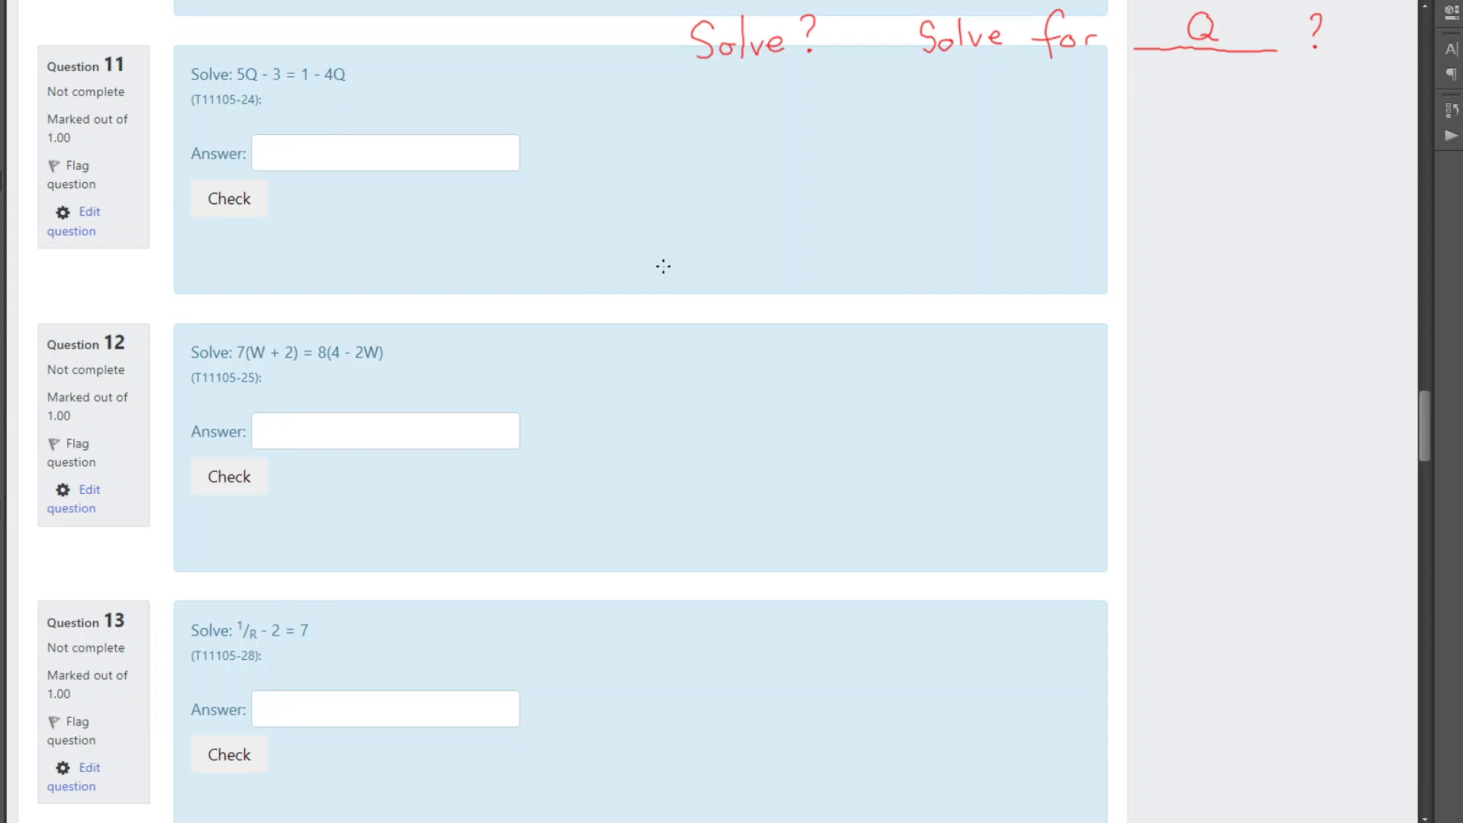
mouse_move(974, 119)
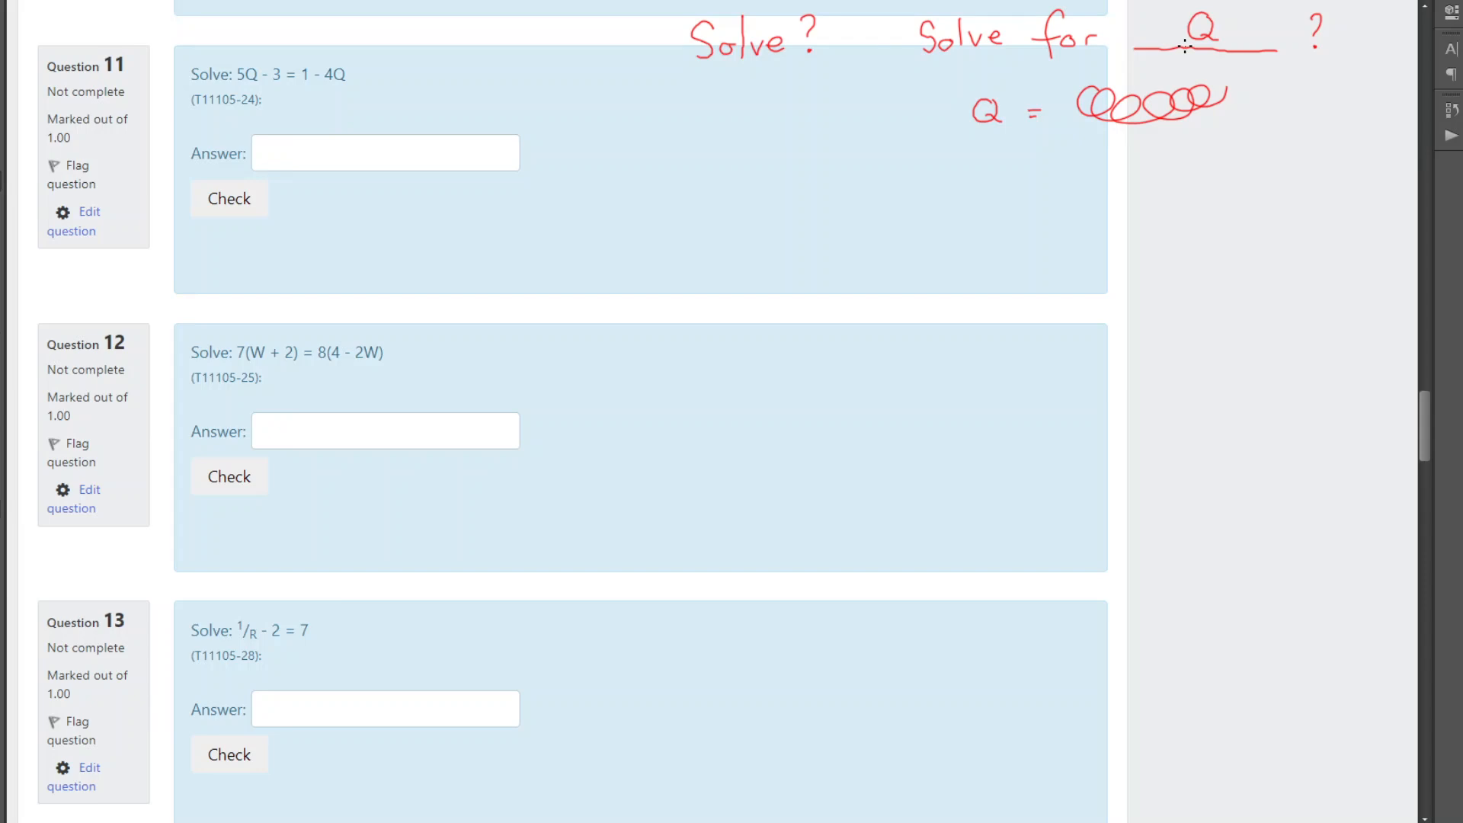
mouse_move(532, 318)
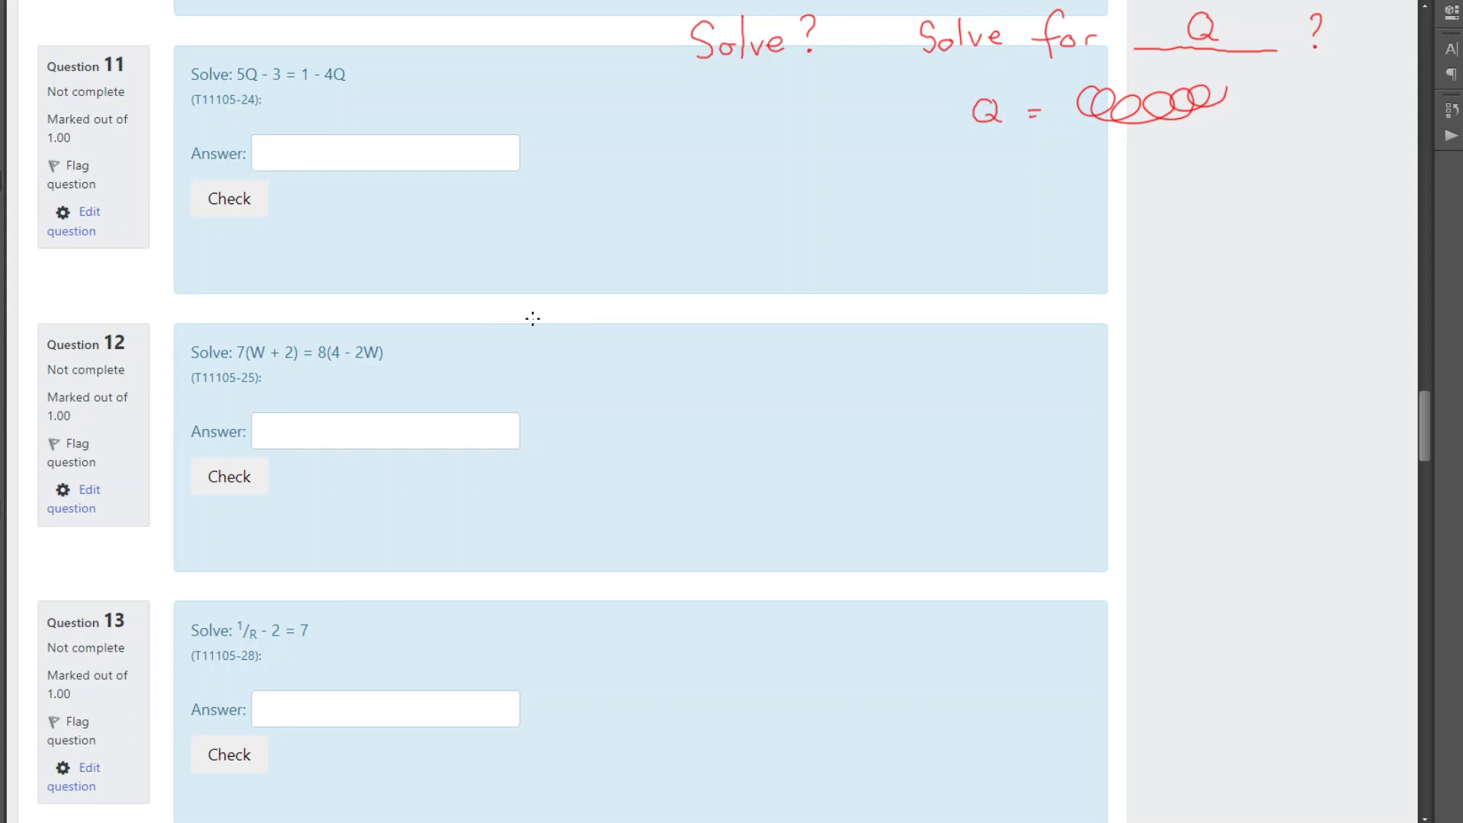
mouse_move(1052, 124)
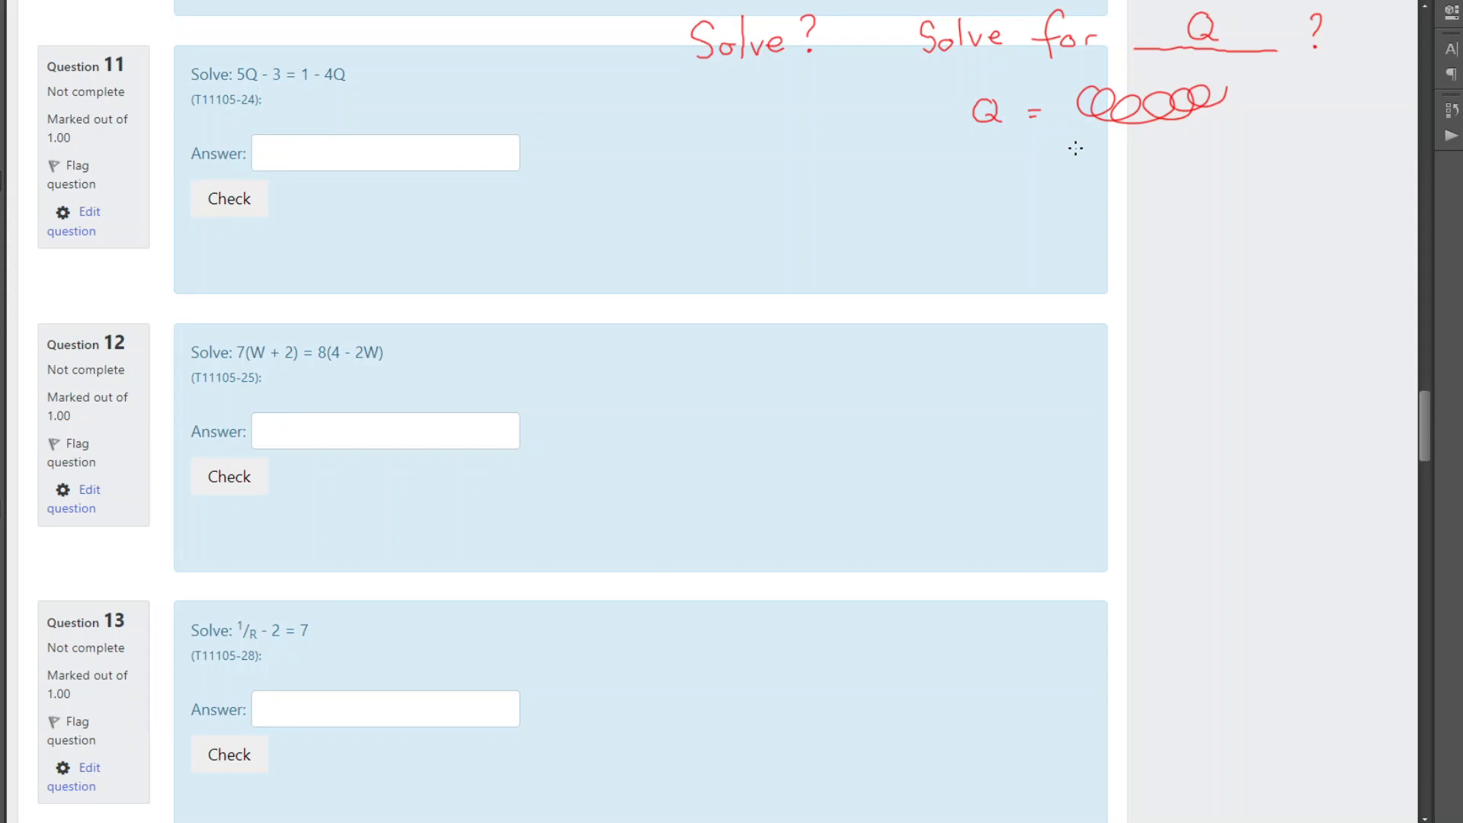
mouse_move(966, 157)
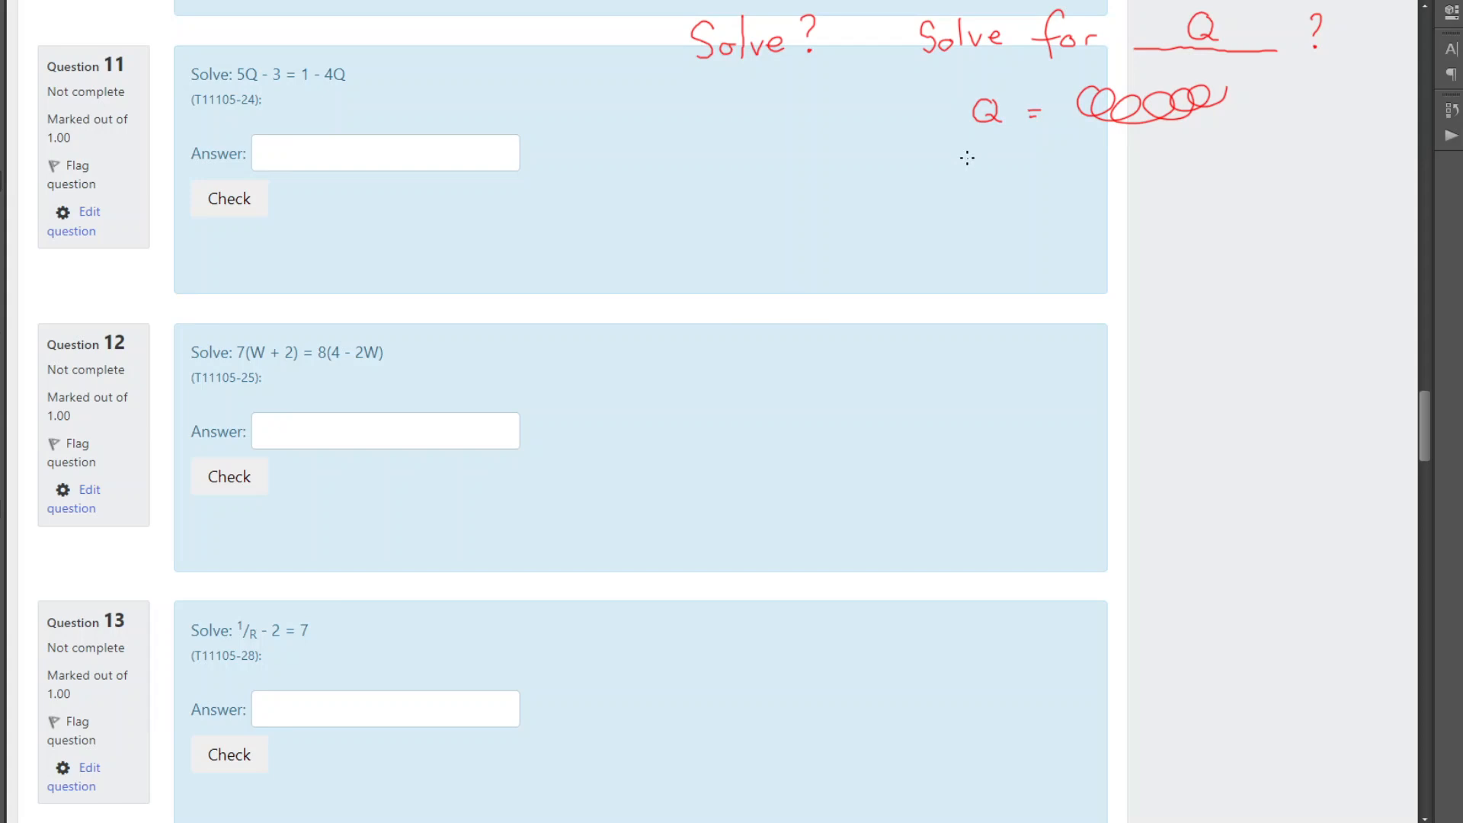
mouse_move(966, 79)
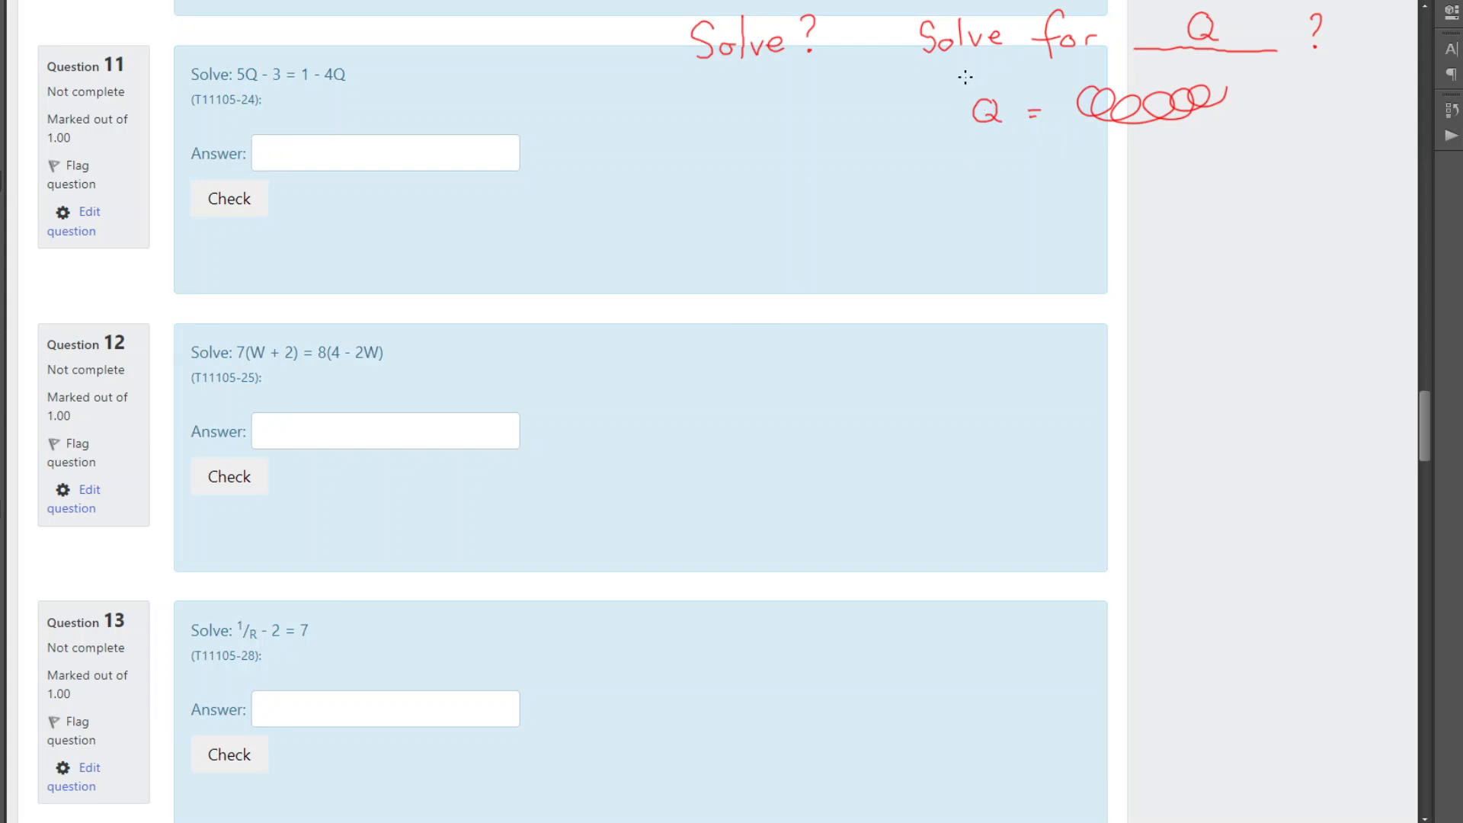
mouse_move(872, 165)
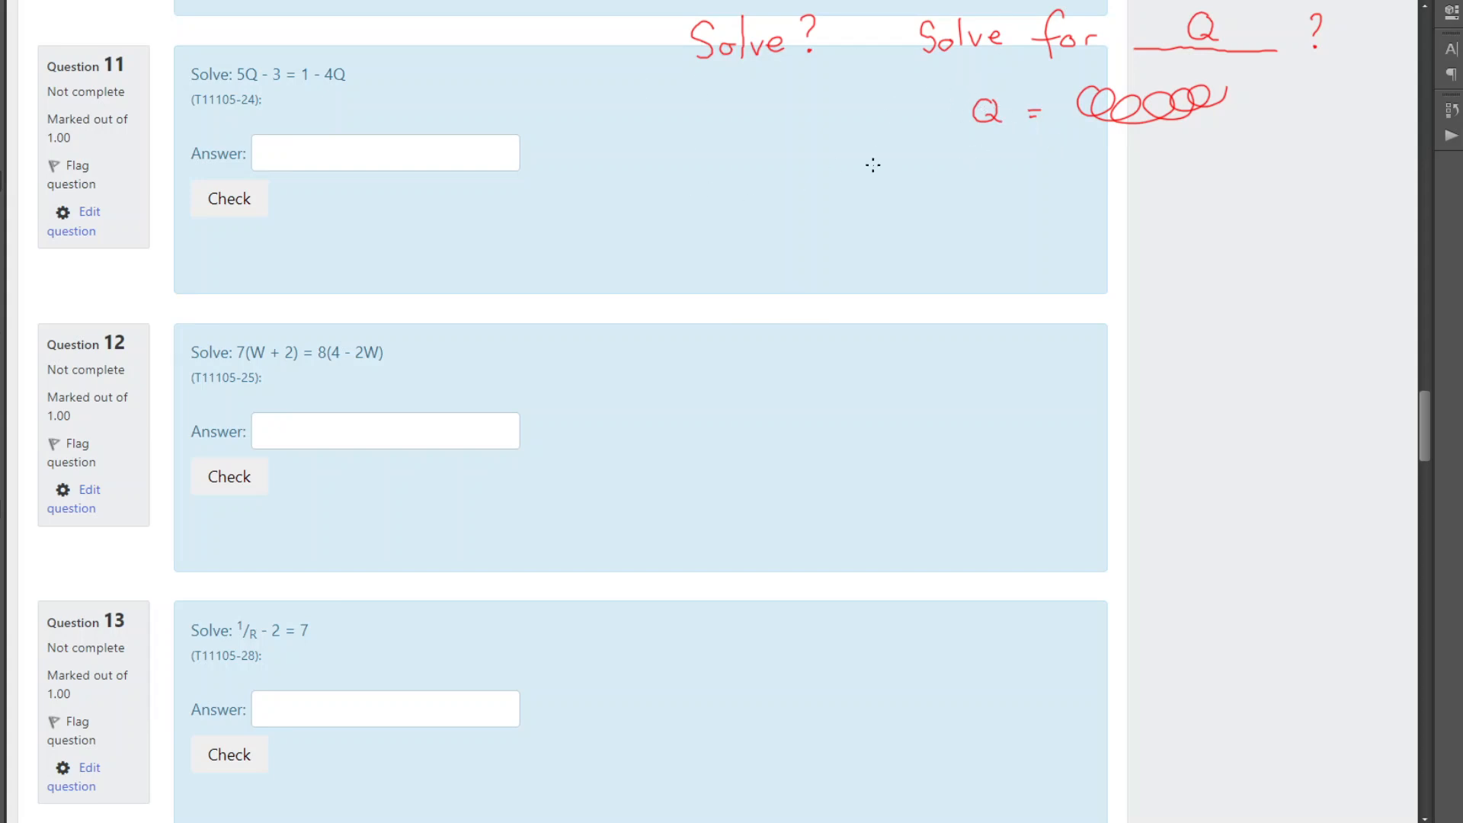
mouse_move(732, 127)
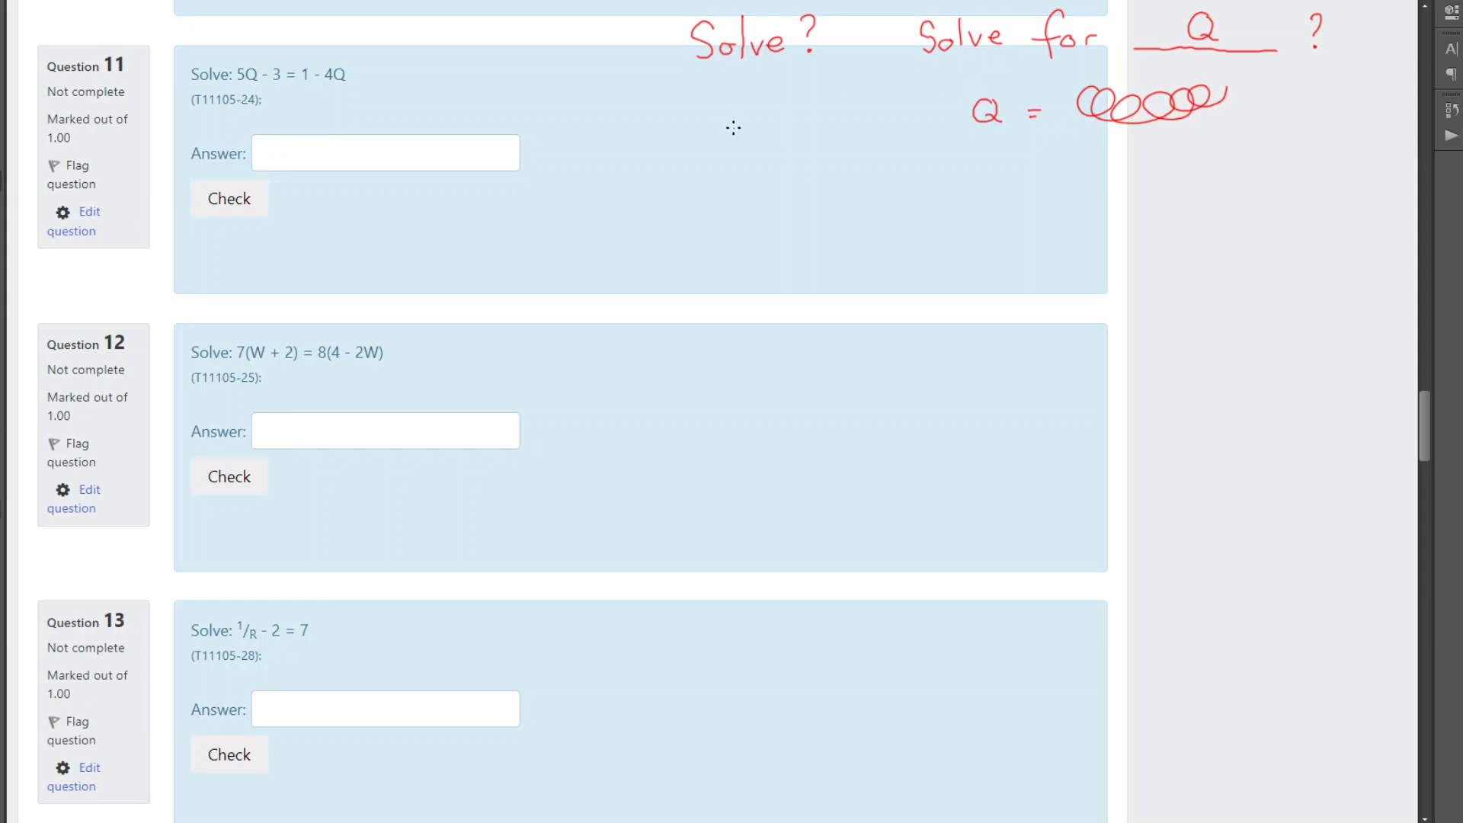
mouse_move(688, 132)
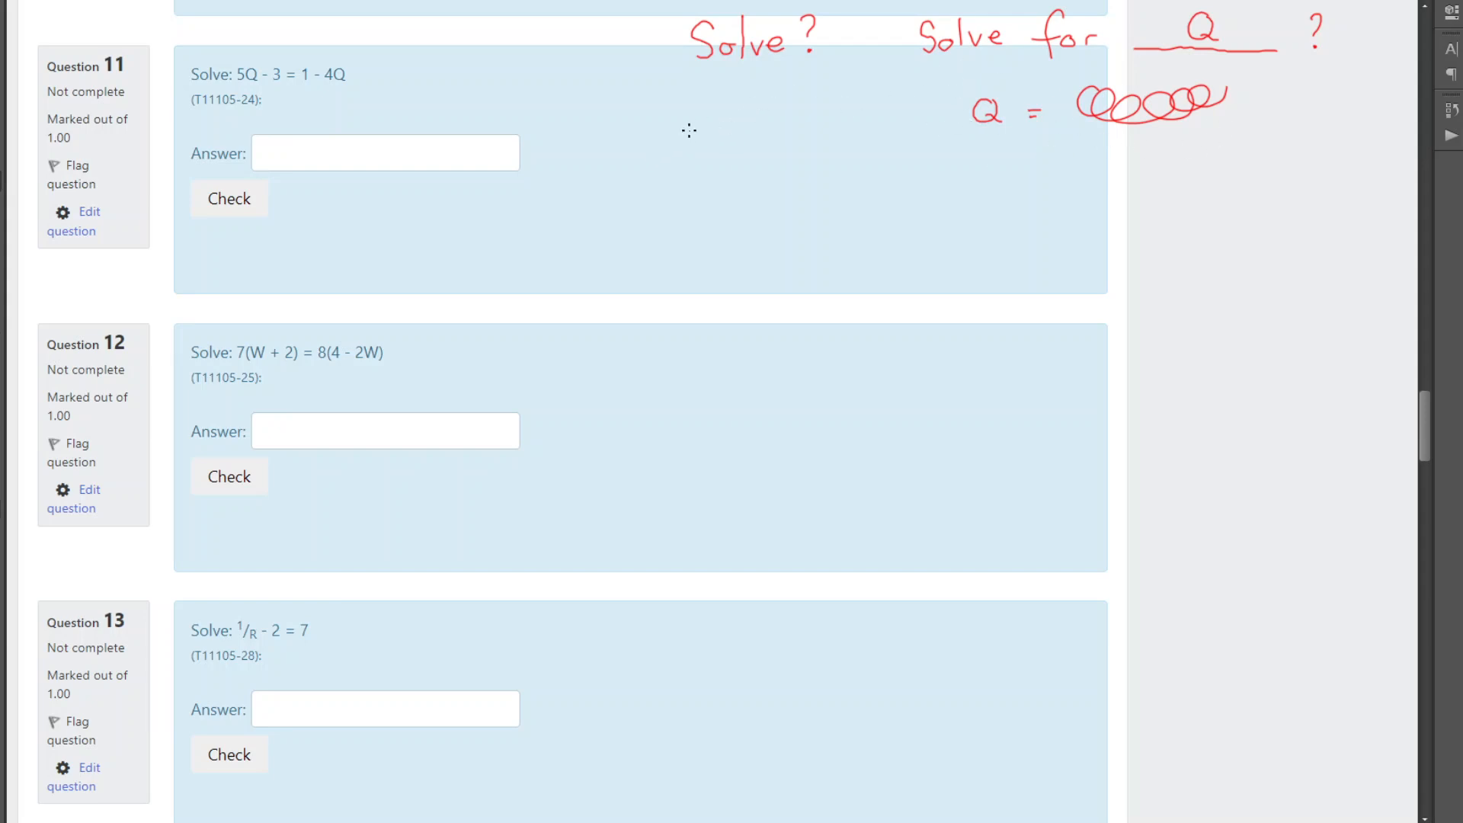
Handwrite 'Subject' and the formulas V = IR and T/d = F.
left_click_drag(689, 154, 724, 163)
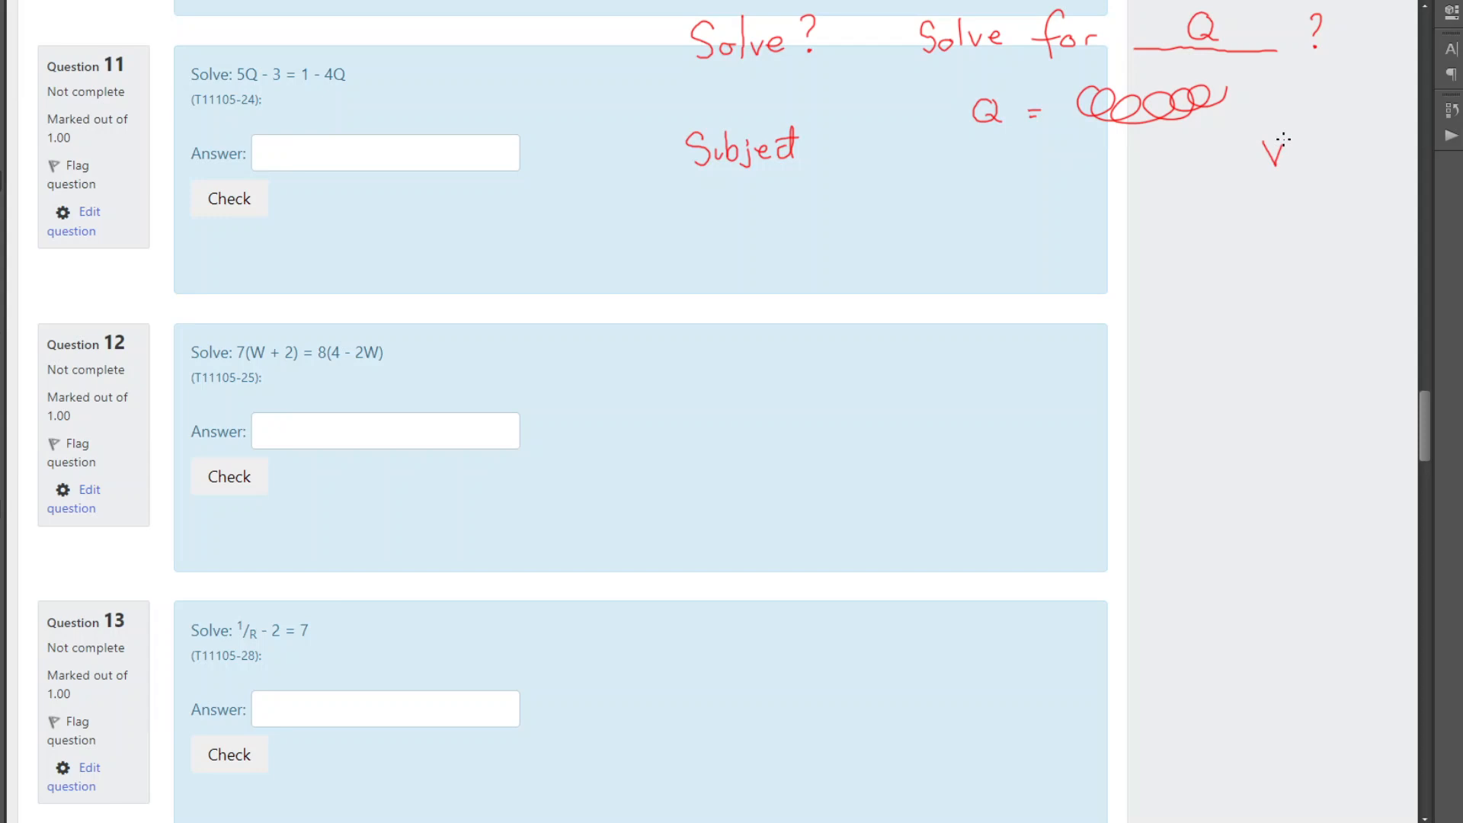
left_click_drag(1287, 154, 1316, 154)
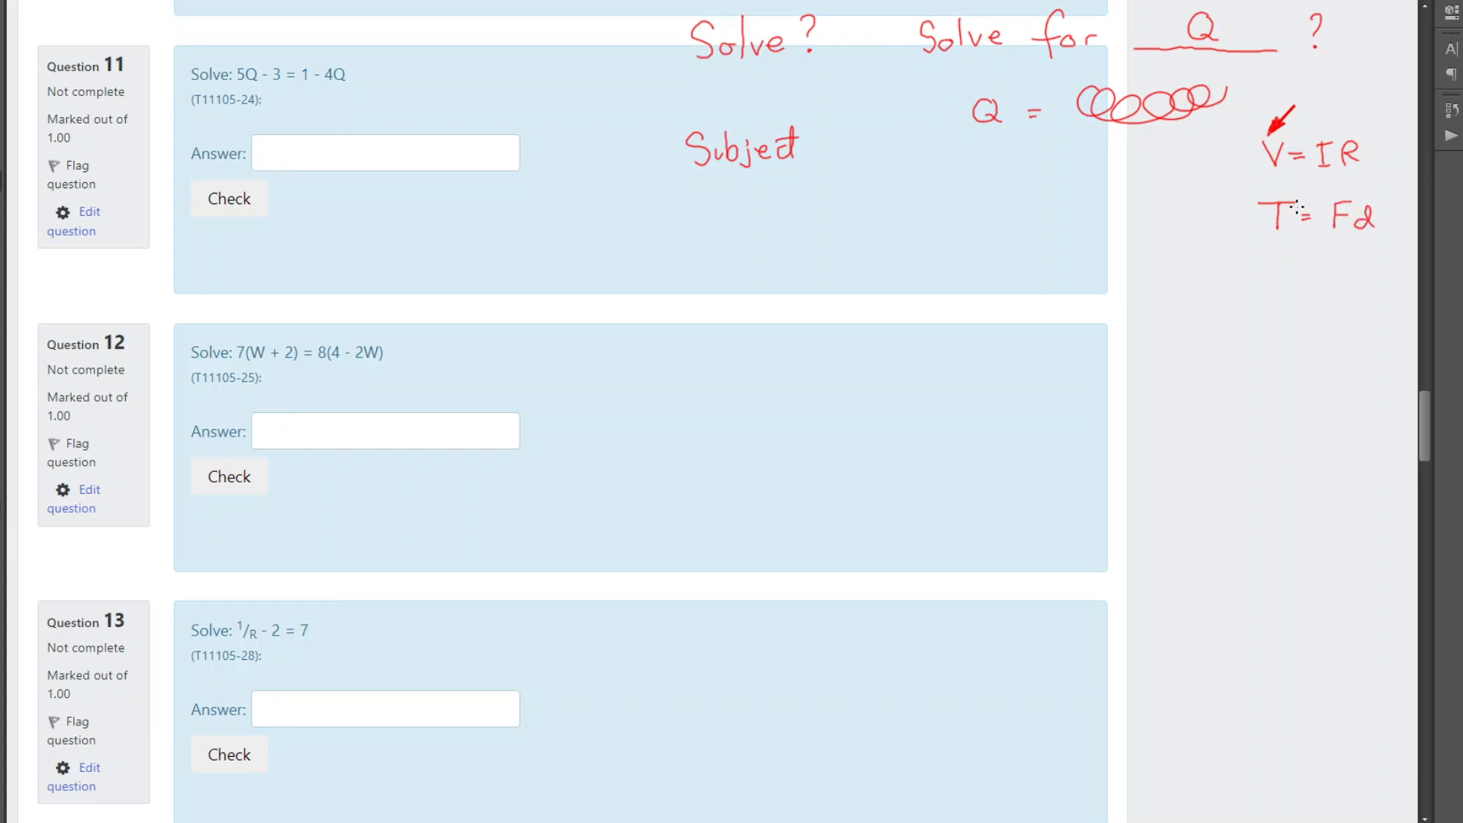
mouse_move(1325, 206)
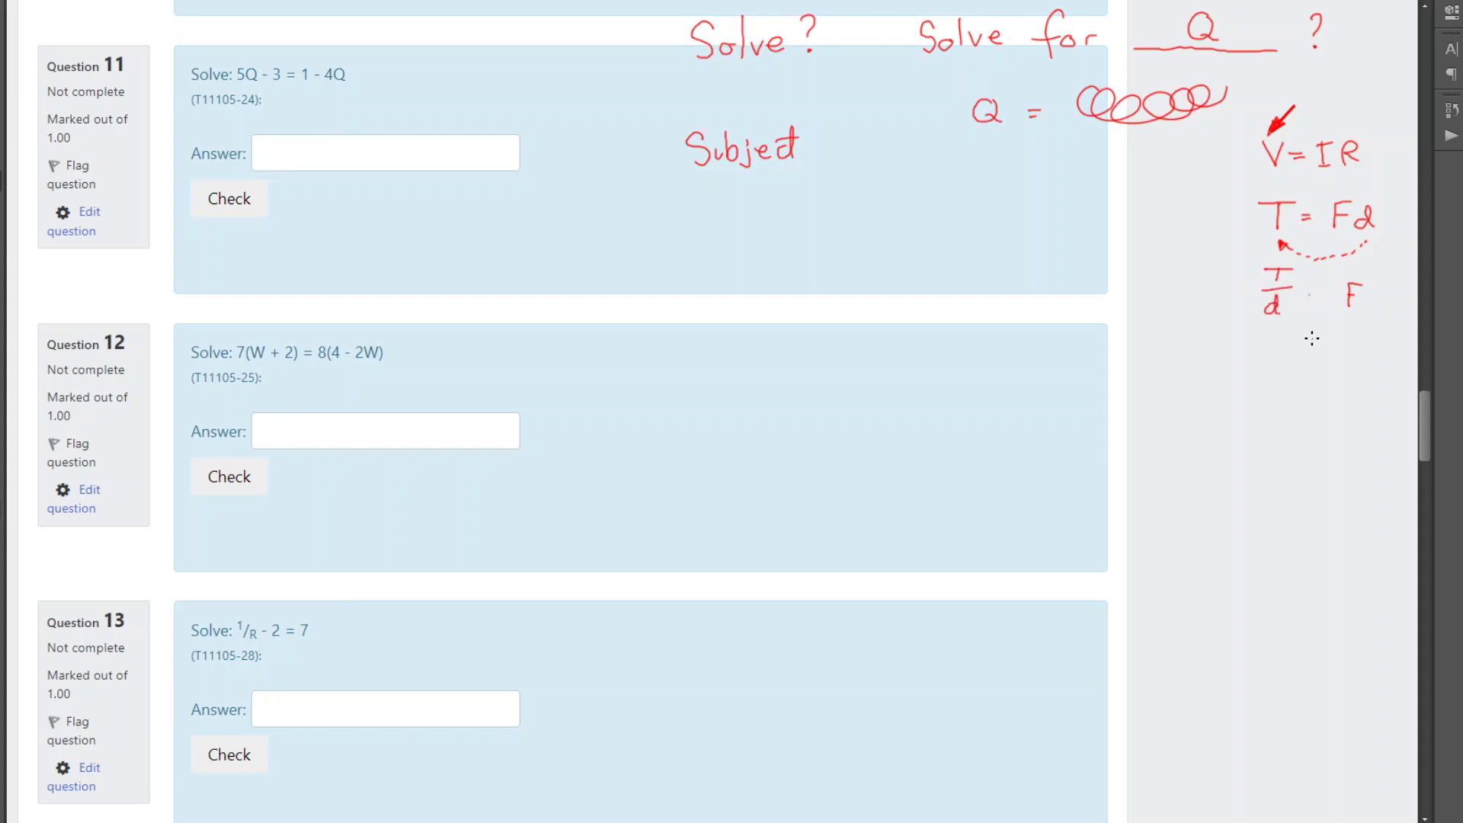
left_click_drag(1306, 296, 1353, 296)
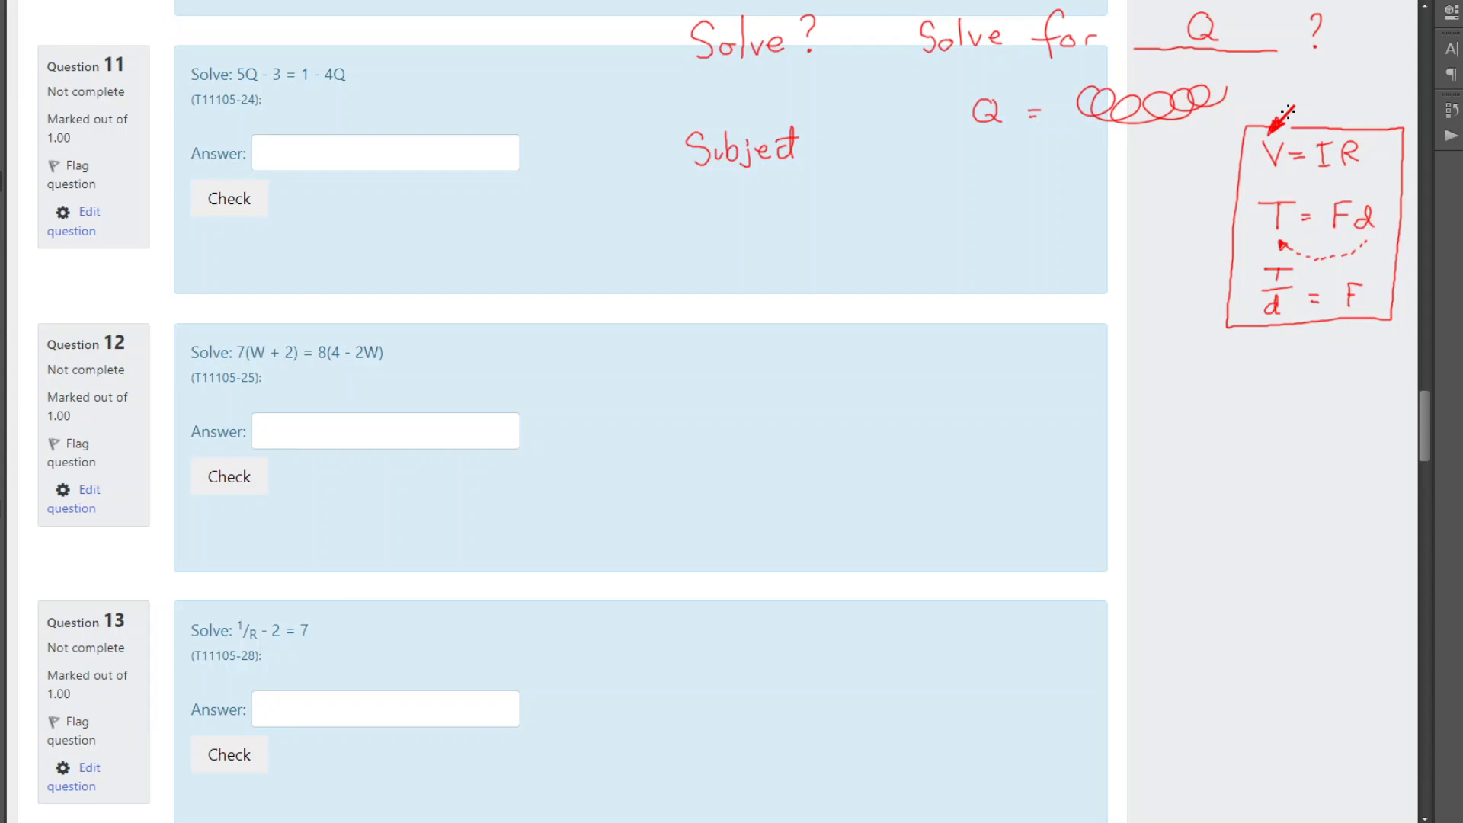
mouse_move(734, 240)
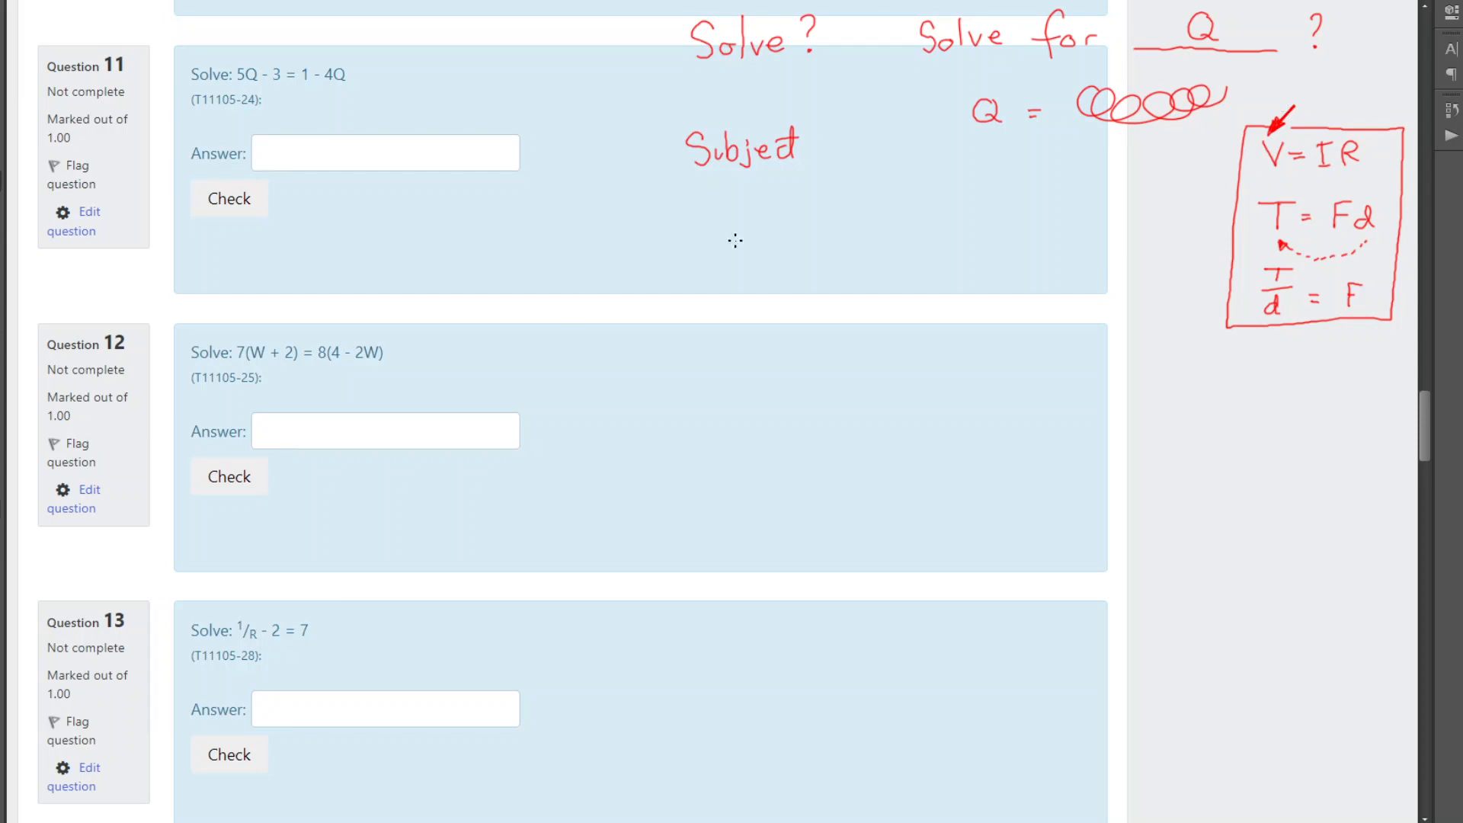
mouse_move(781, 194)
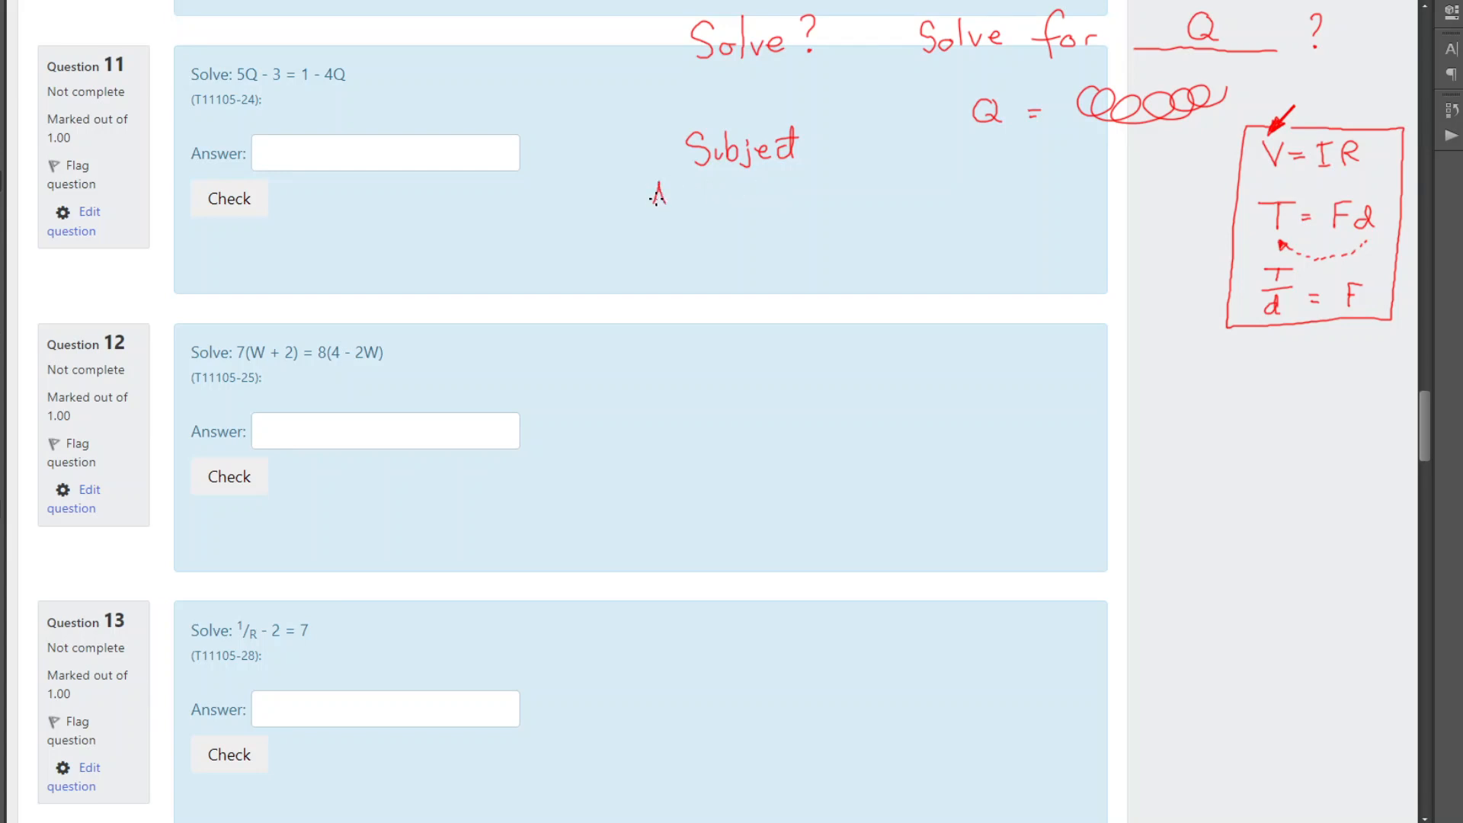
Handwrite the red note 'ANYTHING TO BOTH SIDES' beneath Subject.
left_click_drag(653, 196, 686, 191)
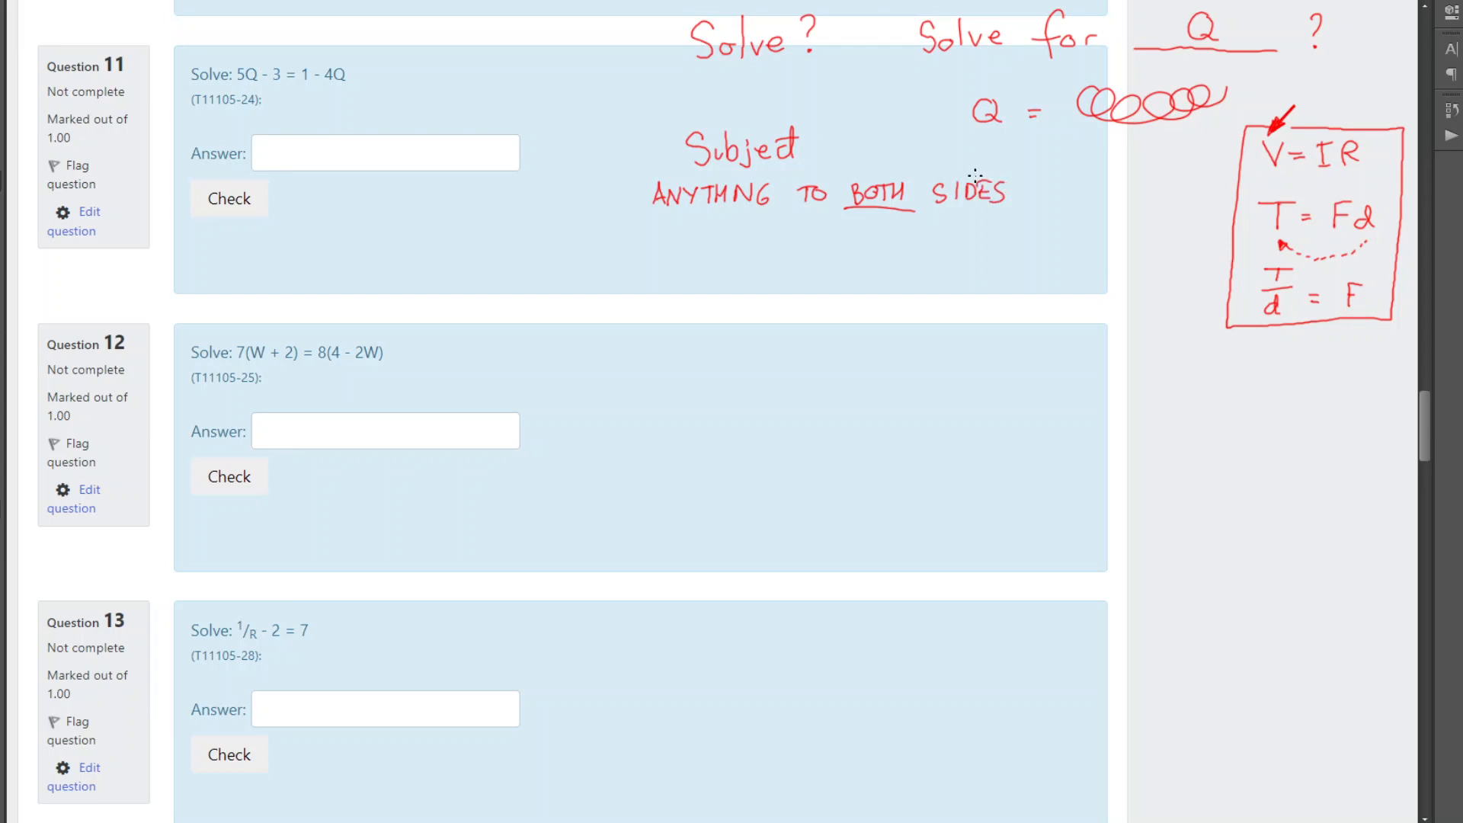
mouse_move(1223, 357)
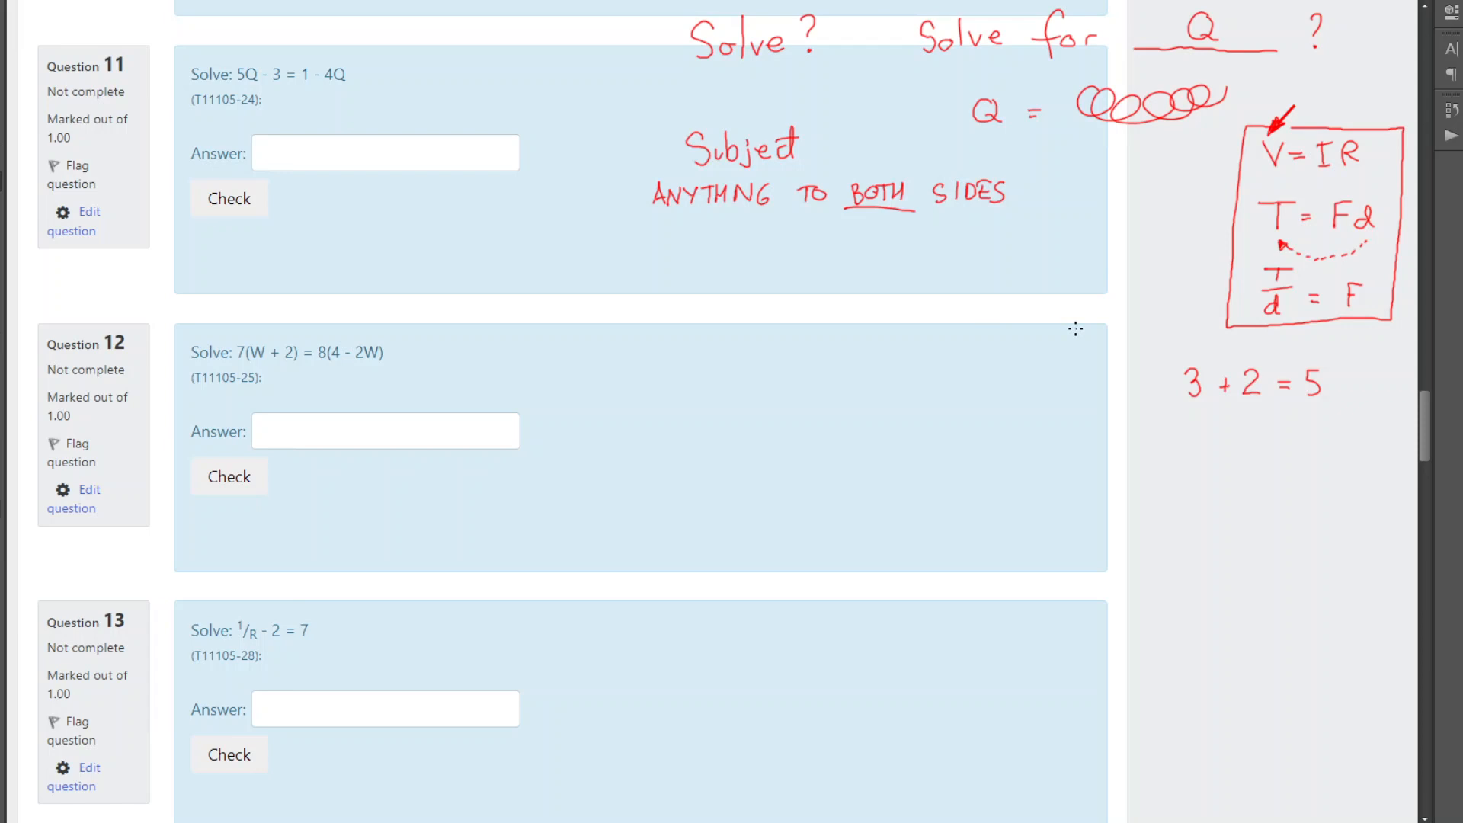
mouse_move(1268, 370)
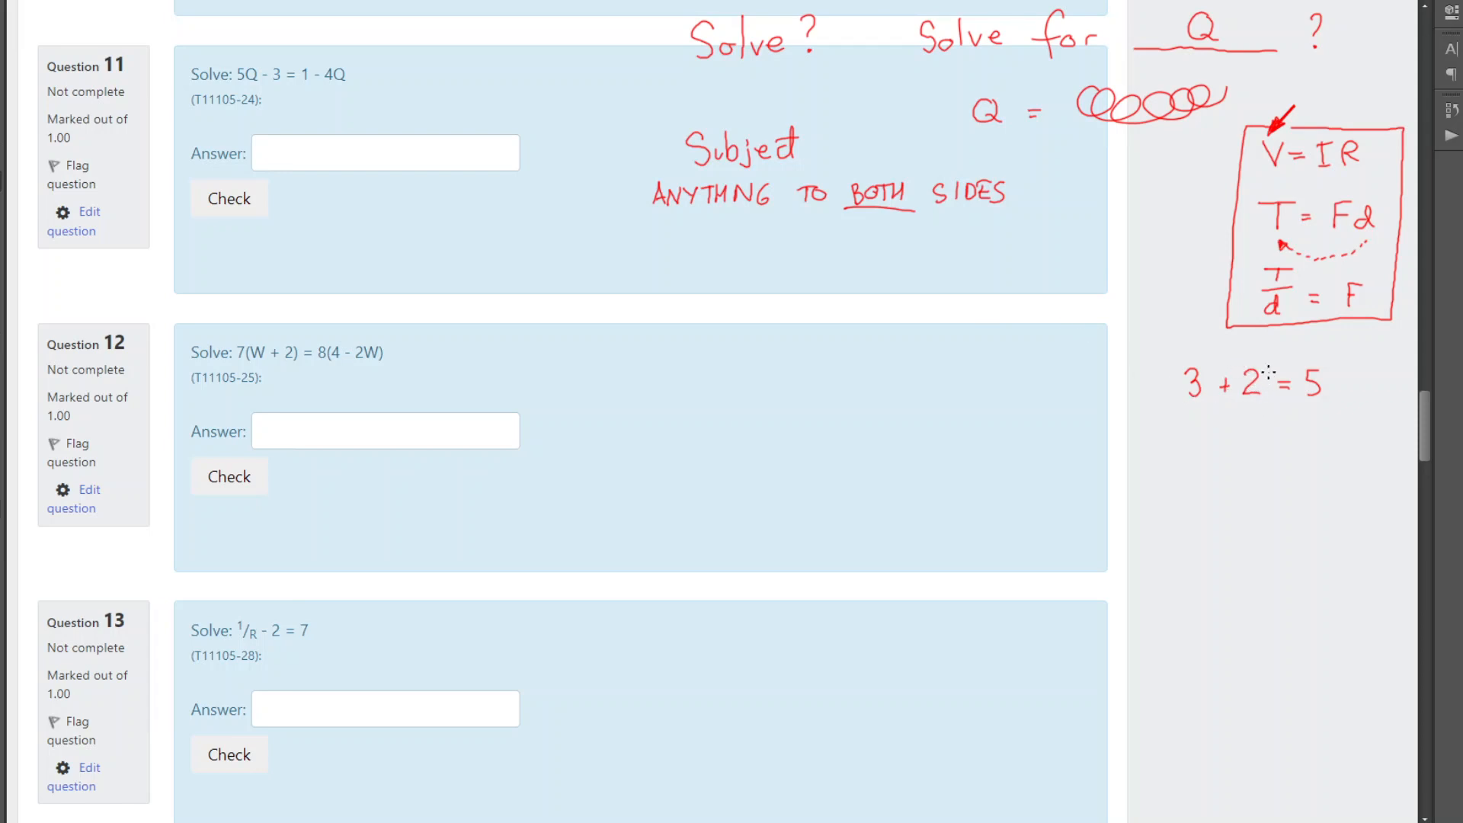
mouse_move(1222, 383)
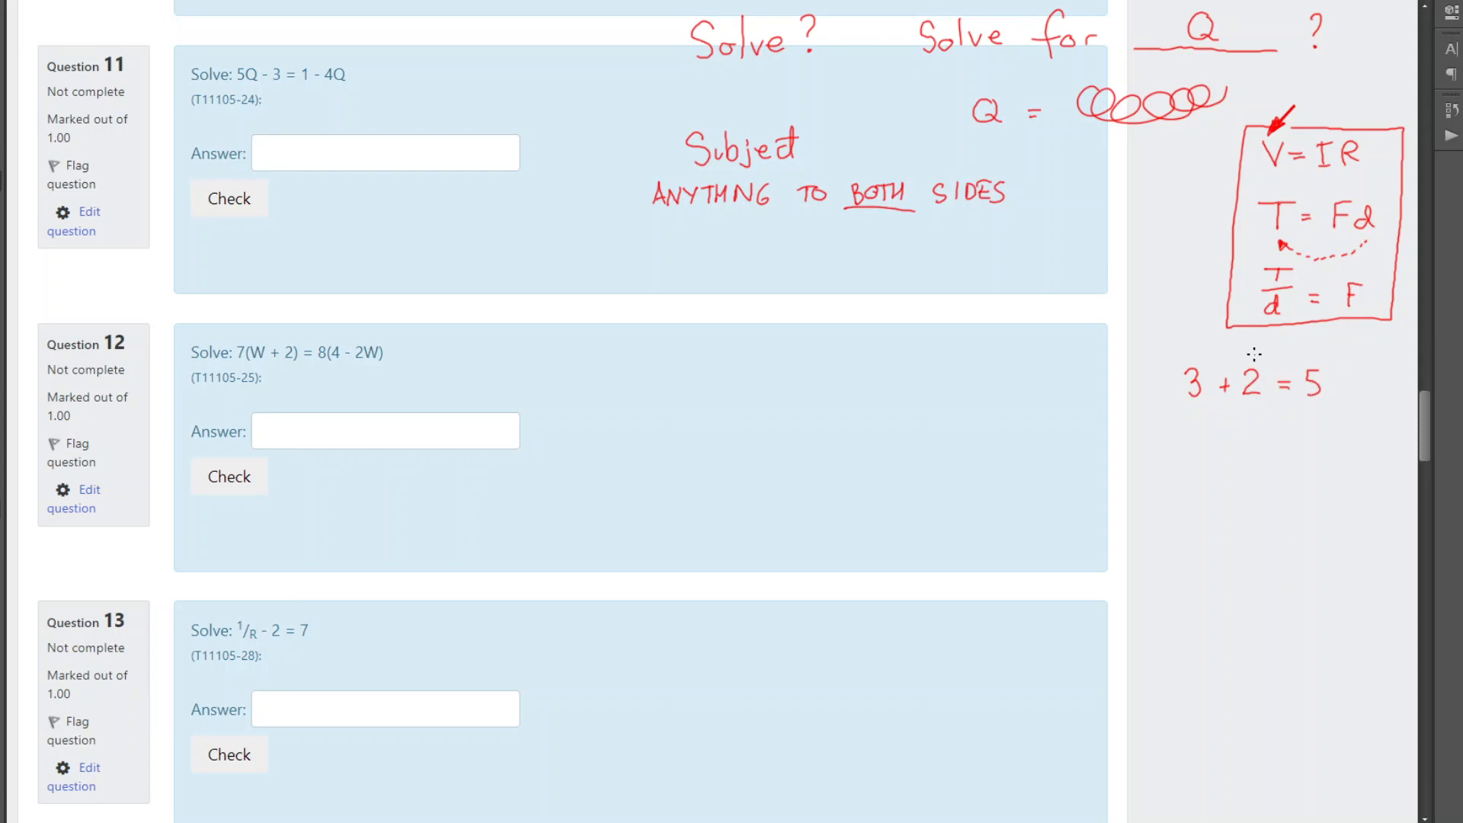
mouse_move(1221, 384)
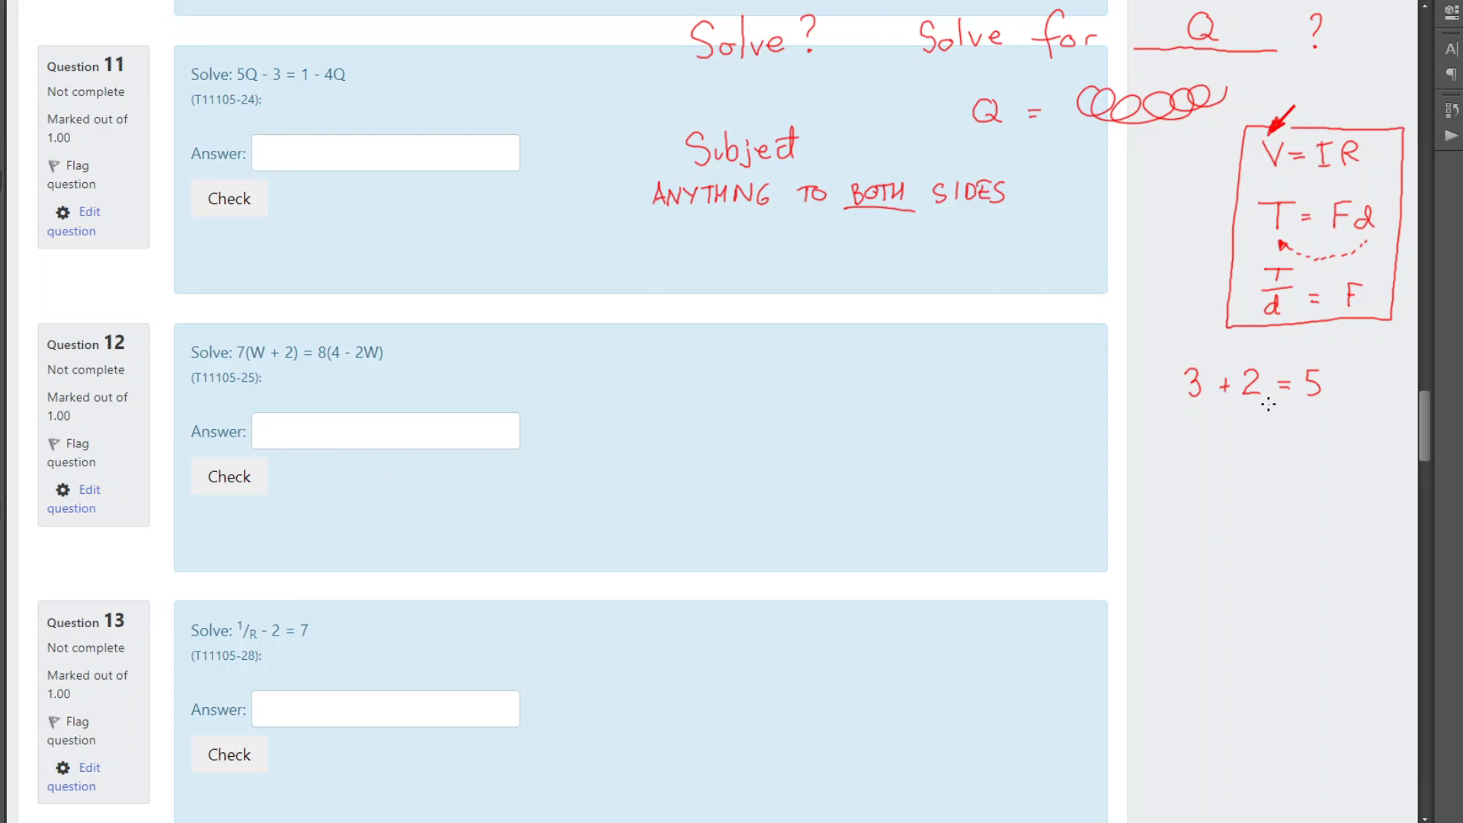
mouse_move(1248, 351)
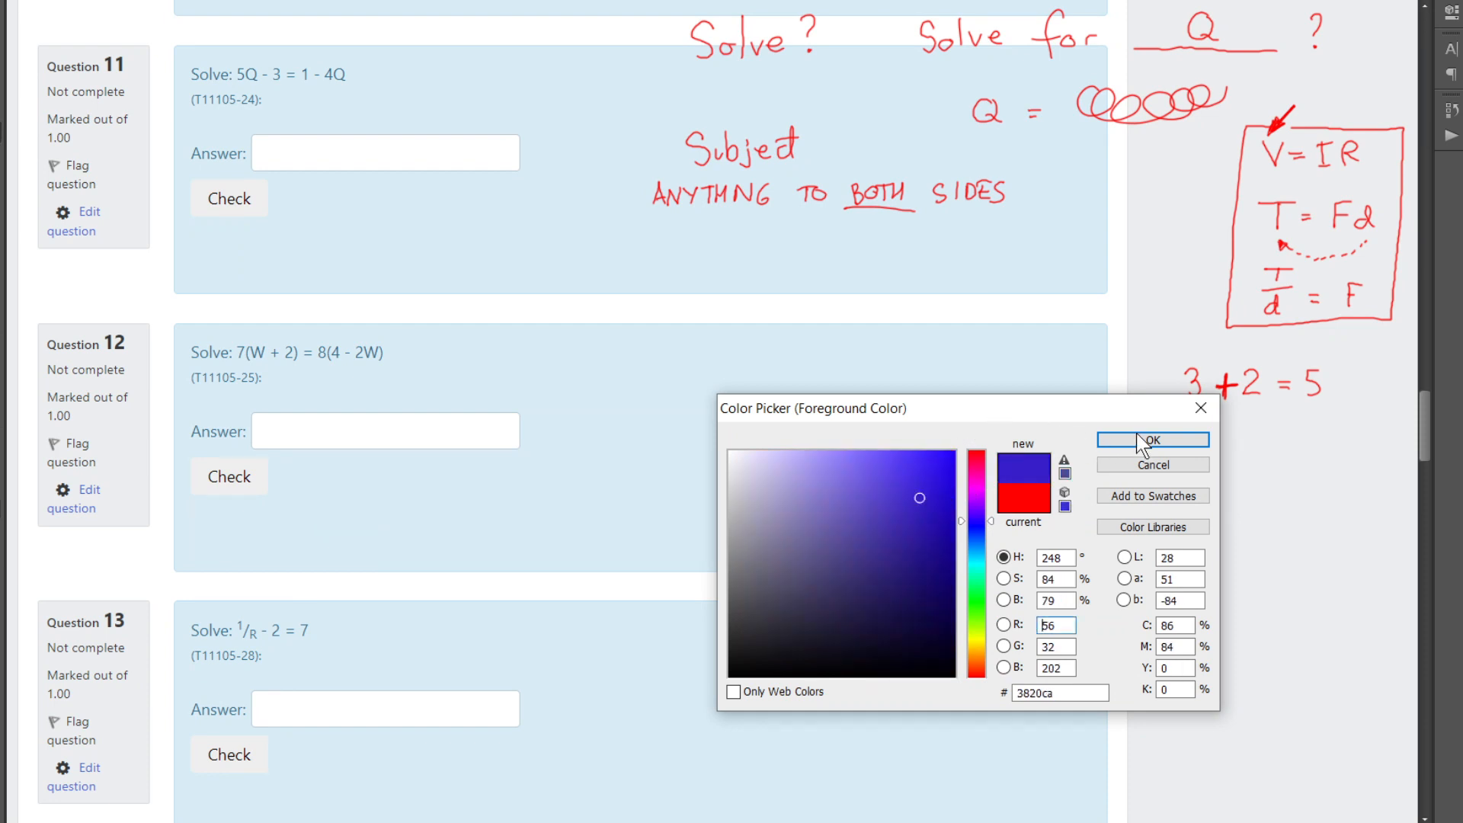
Pick a bright, saturated blue as the foreground colour.
left_click(949, 454)
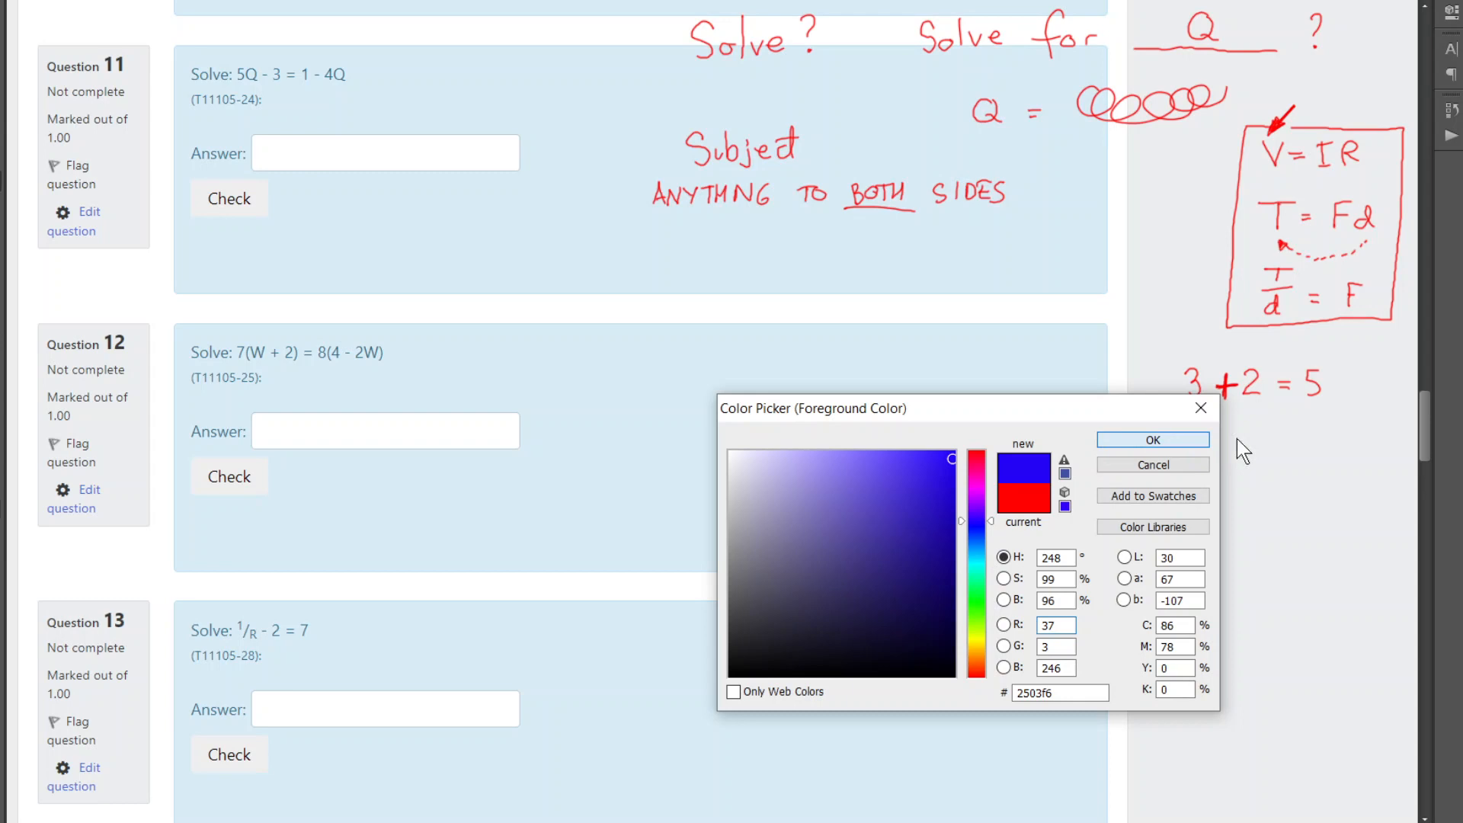
left_click(1153, 440)
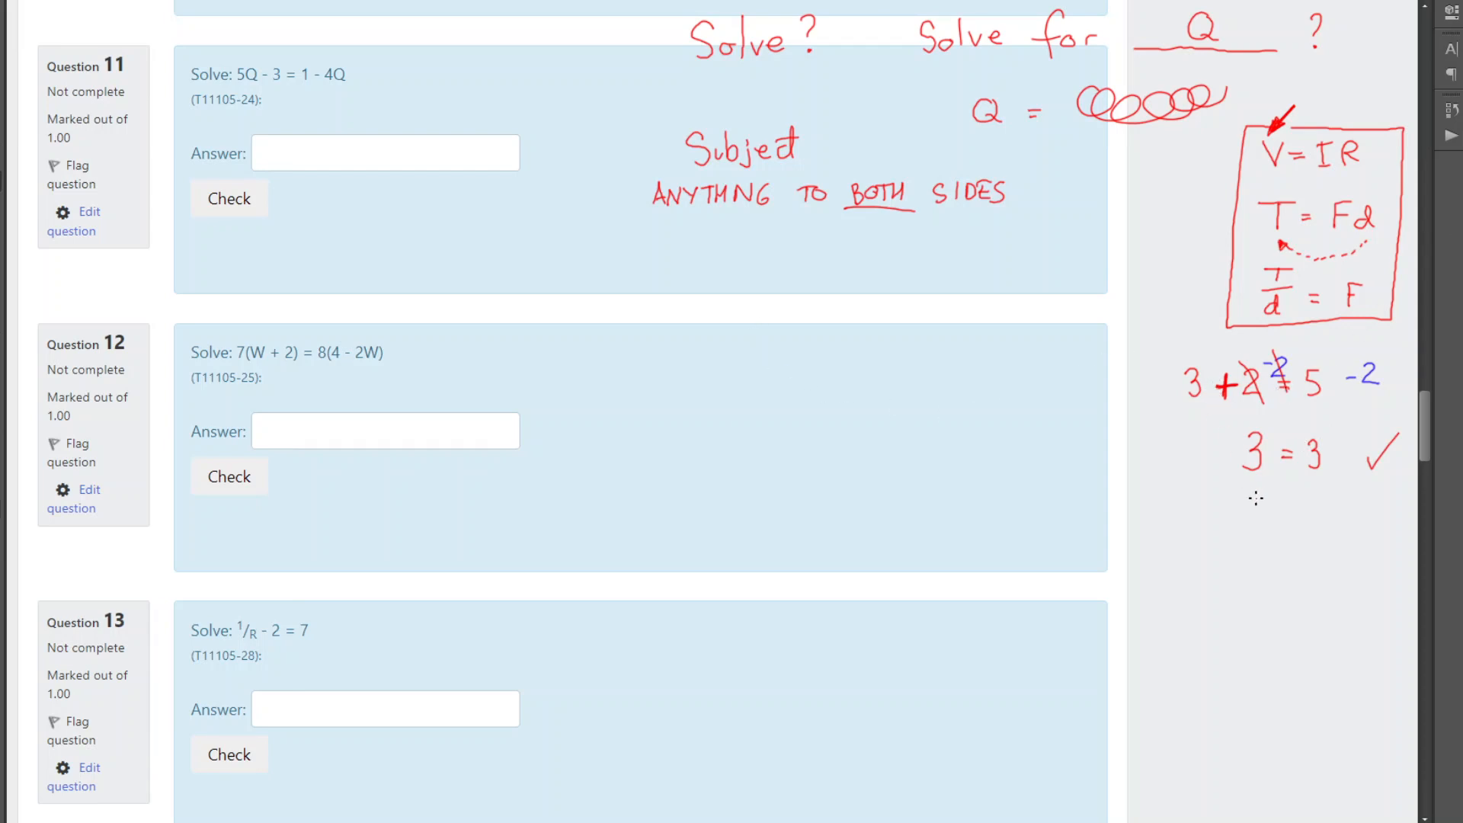
mouse_move(1198, 365)
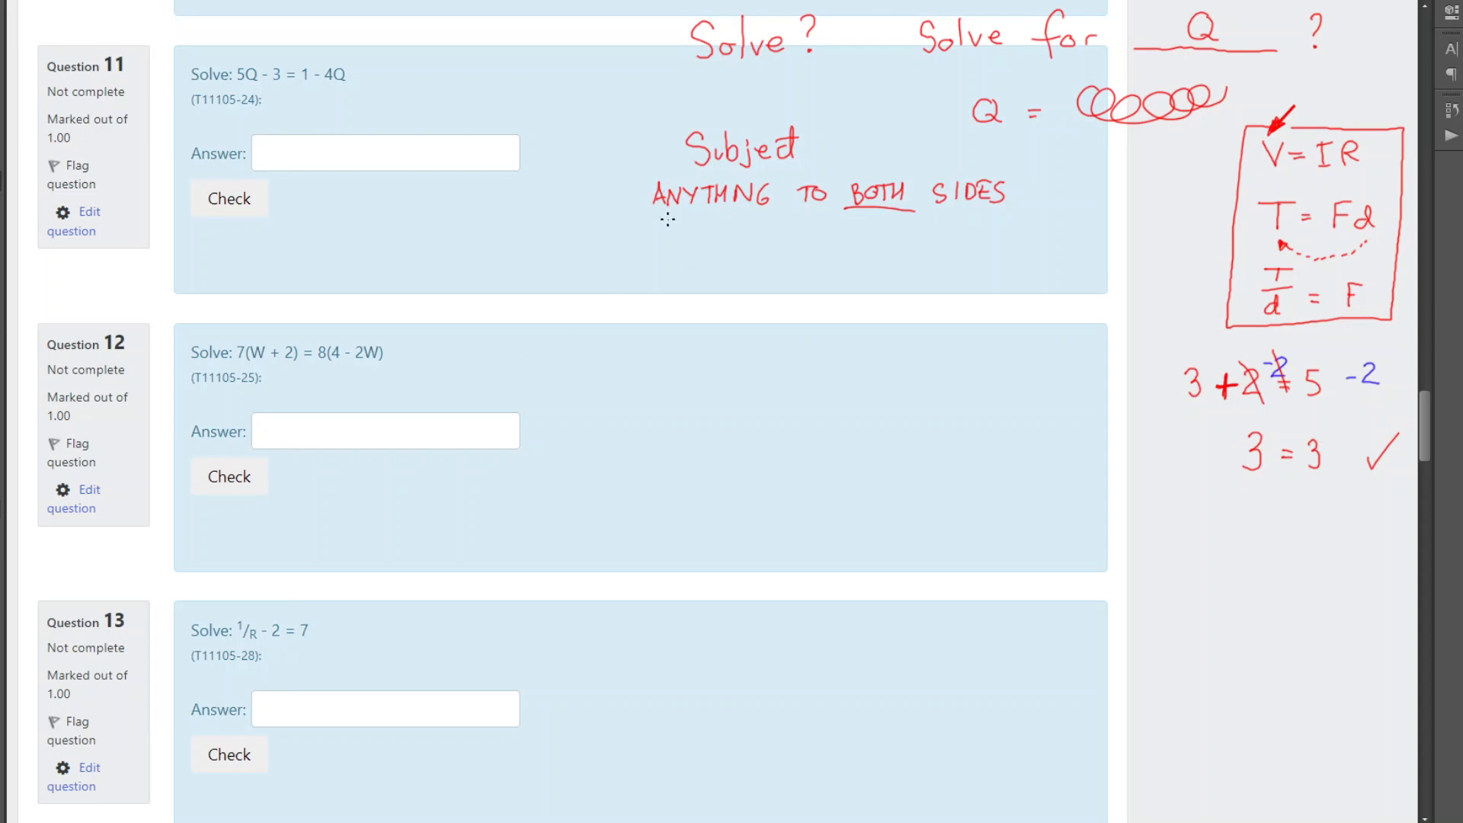
mouse_move(1050, 209)
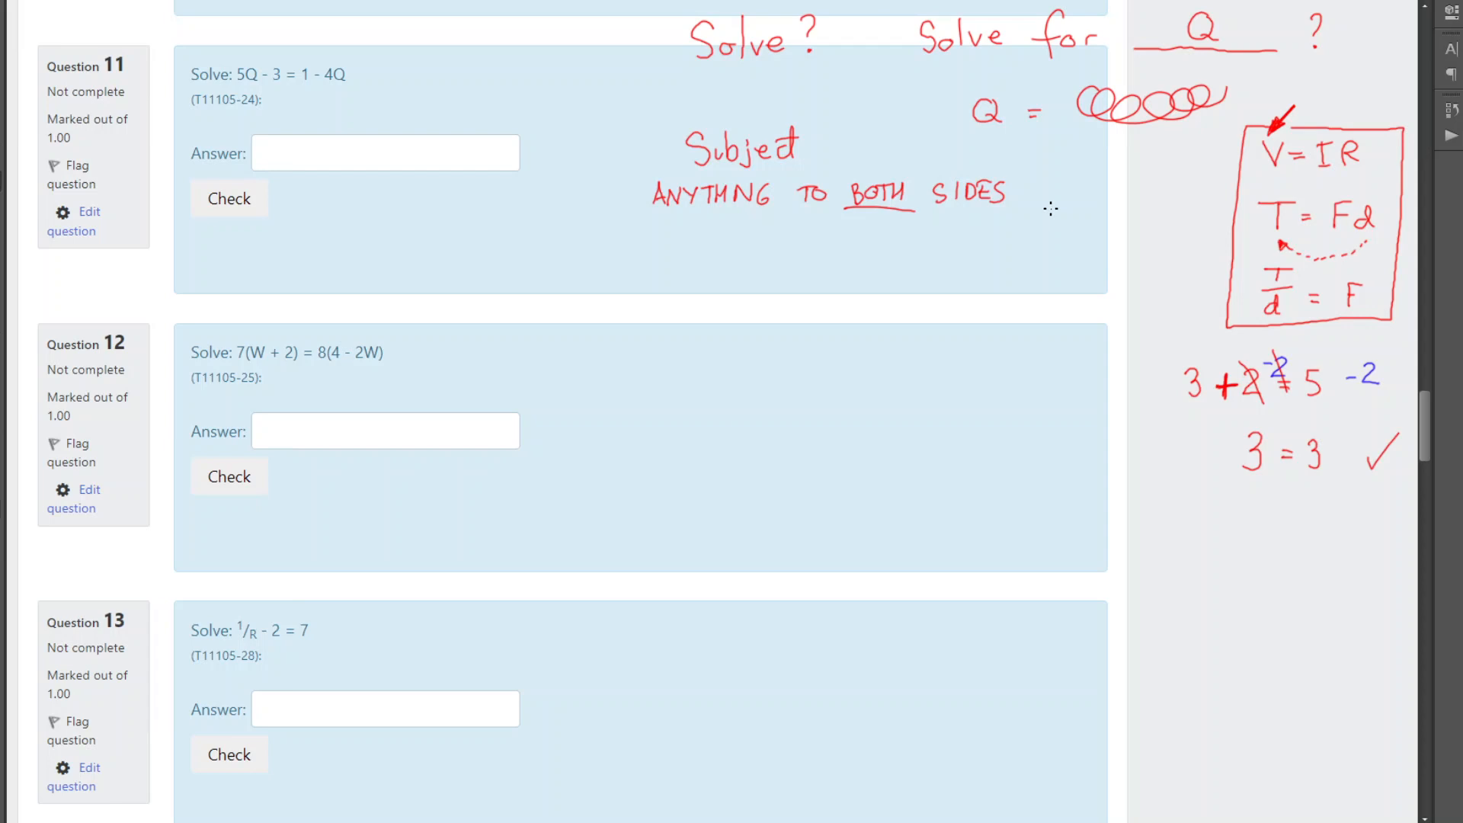
mouse_move(1060, 169)
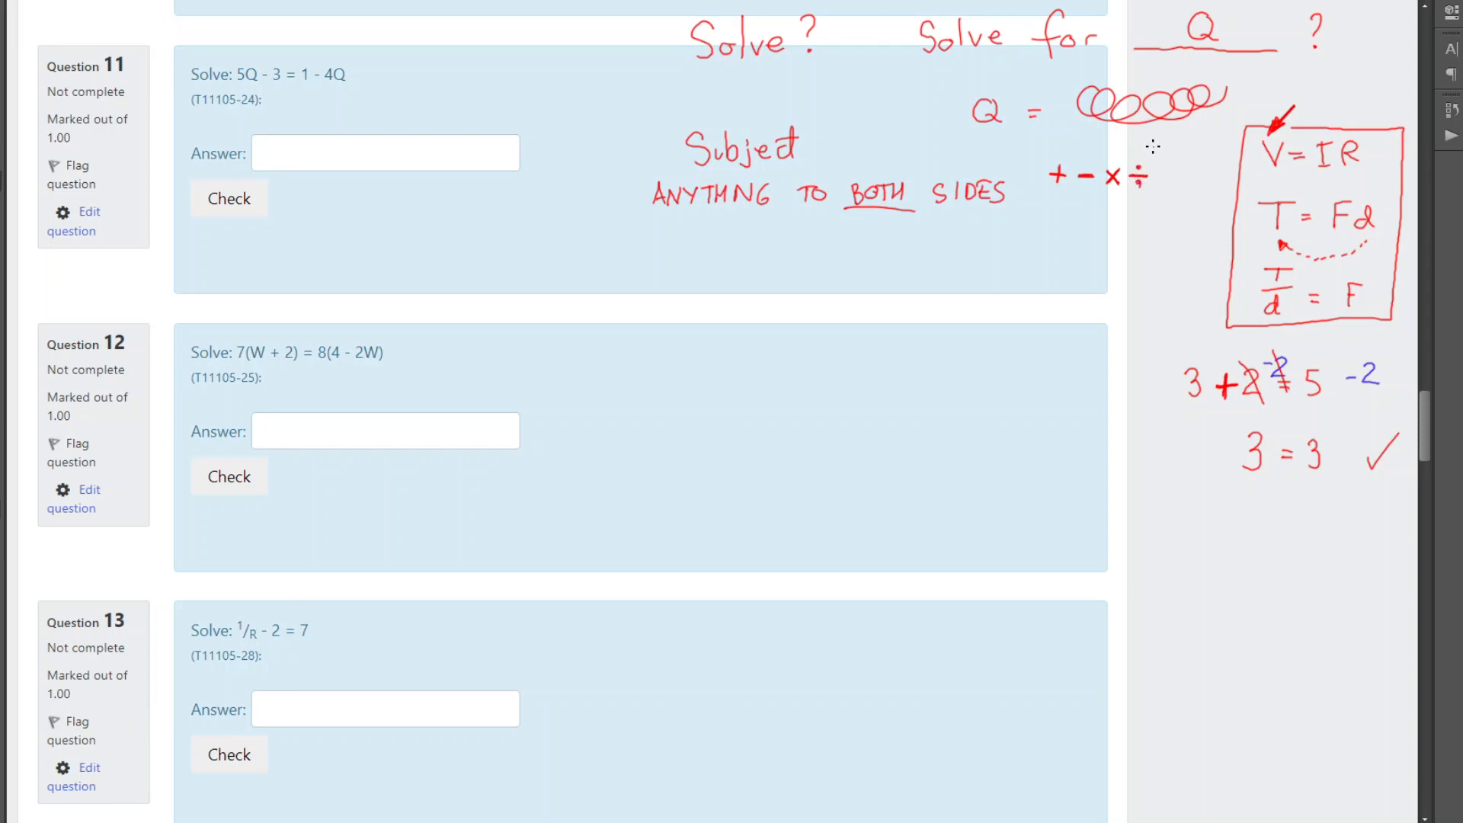
mouse_move(1163, 197)
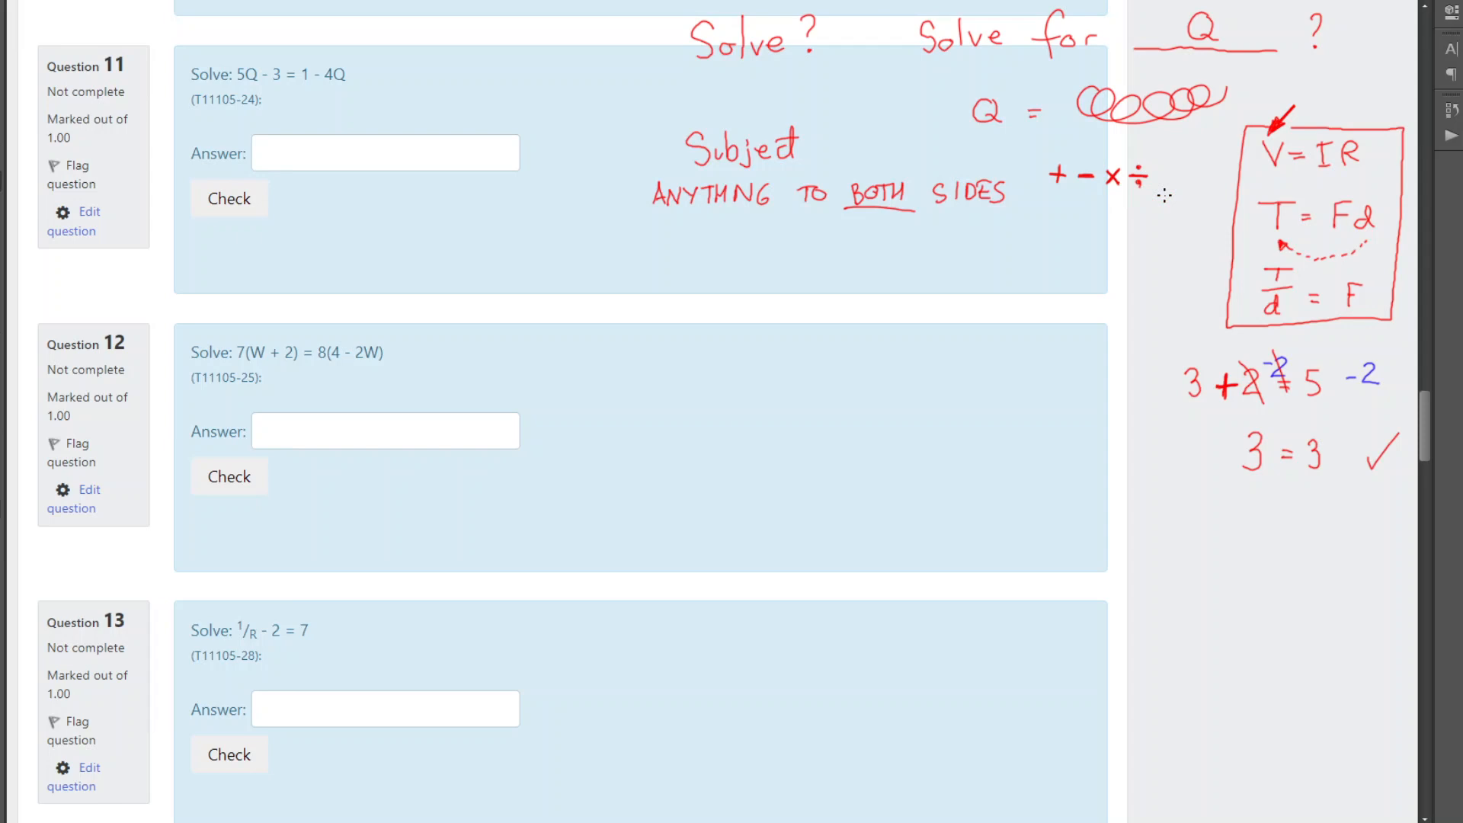
mouse_move(1161, 178)
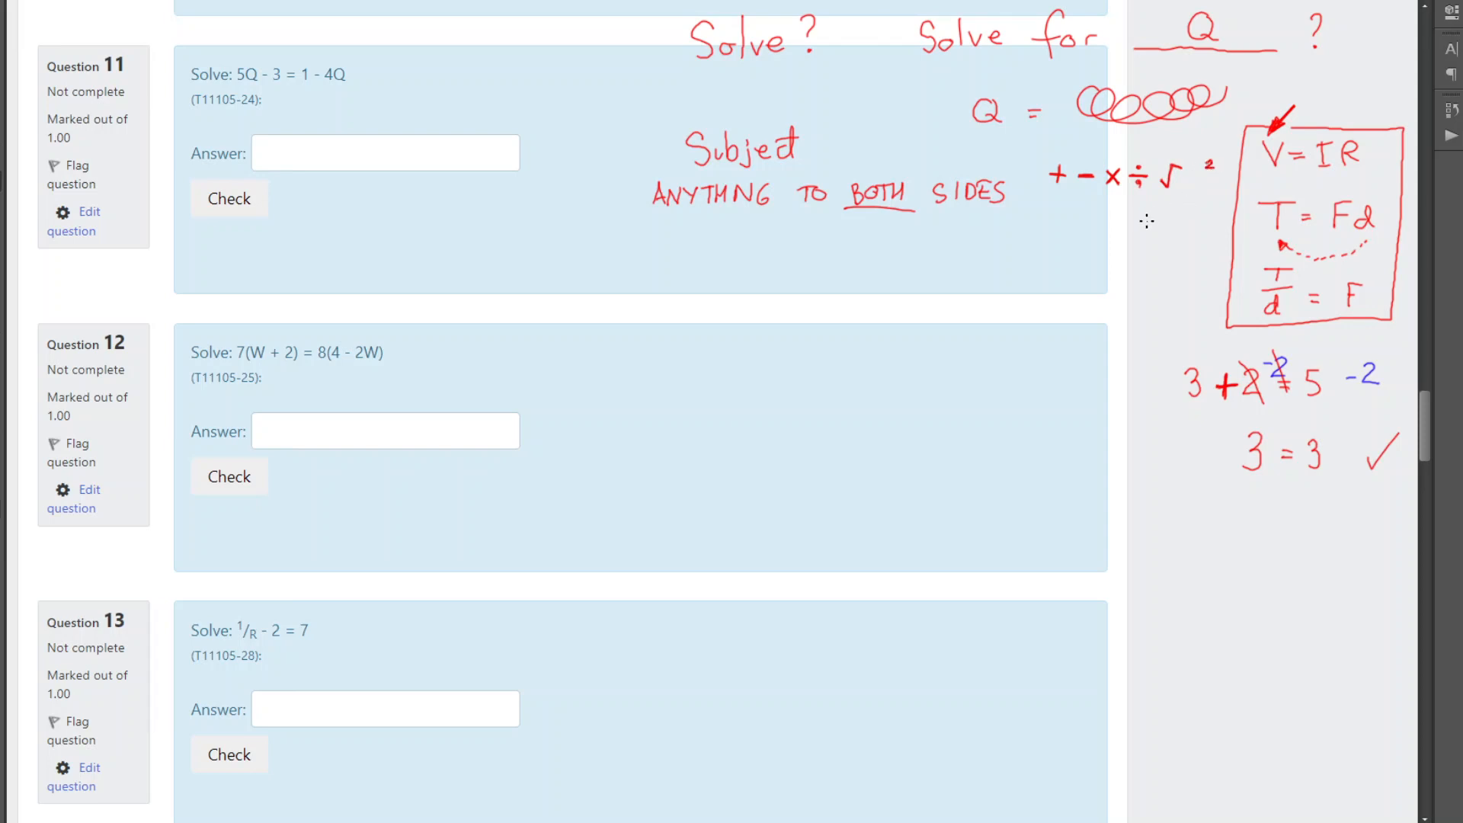
mouse_move(562, 307)
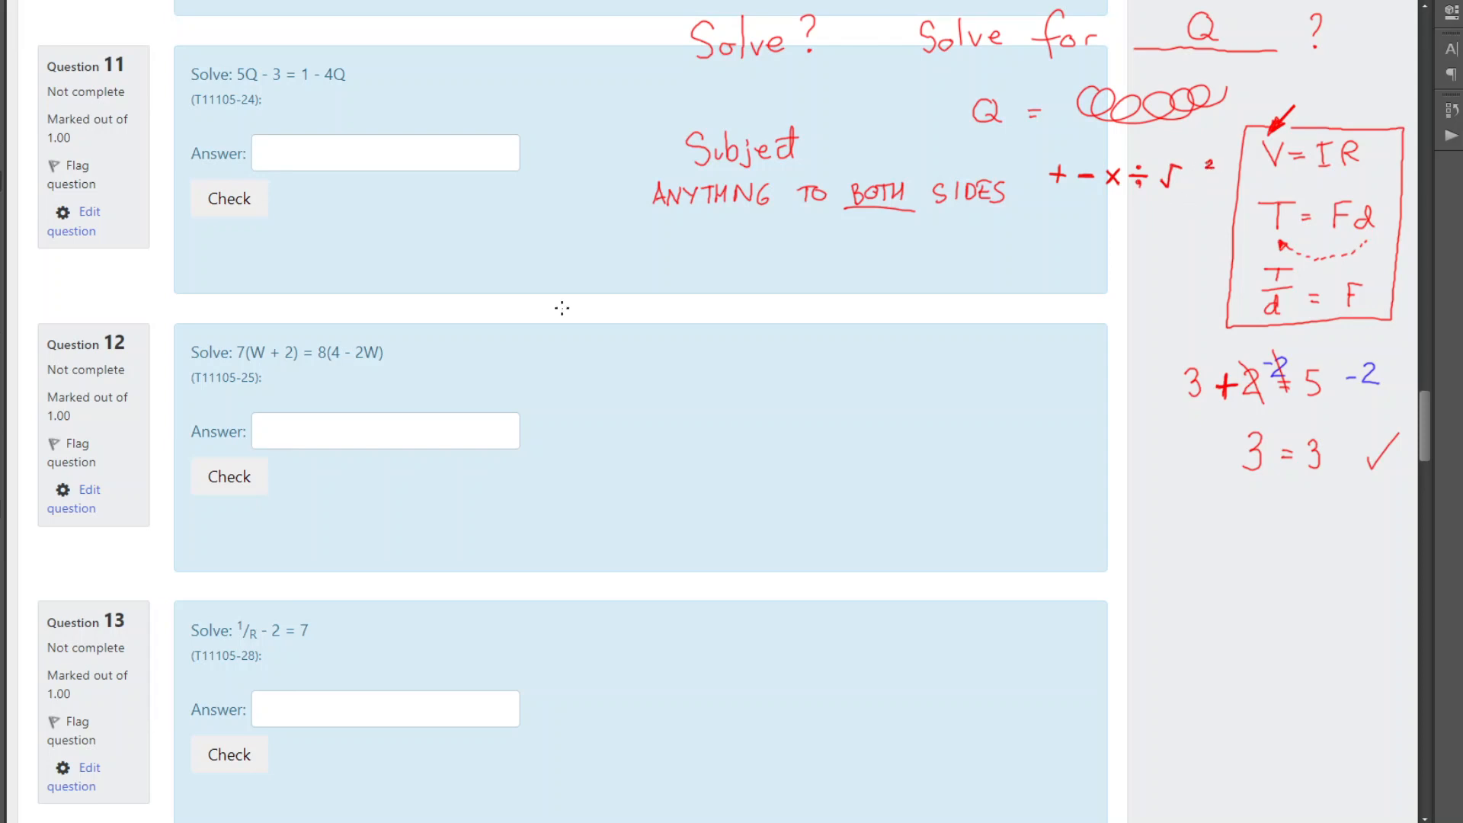
mouse_move(1067, 206)
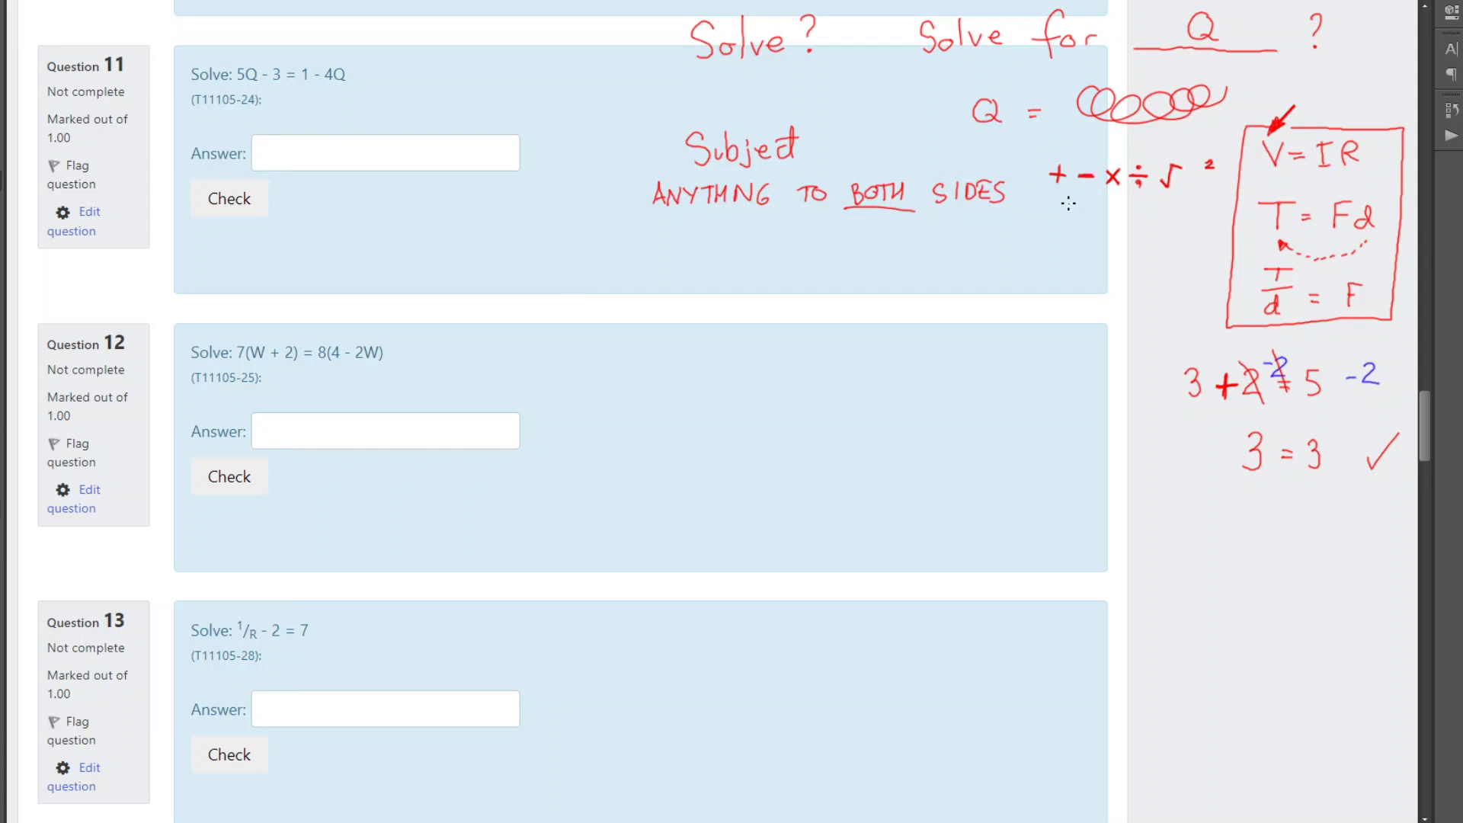
mouse_move(804, 233)
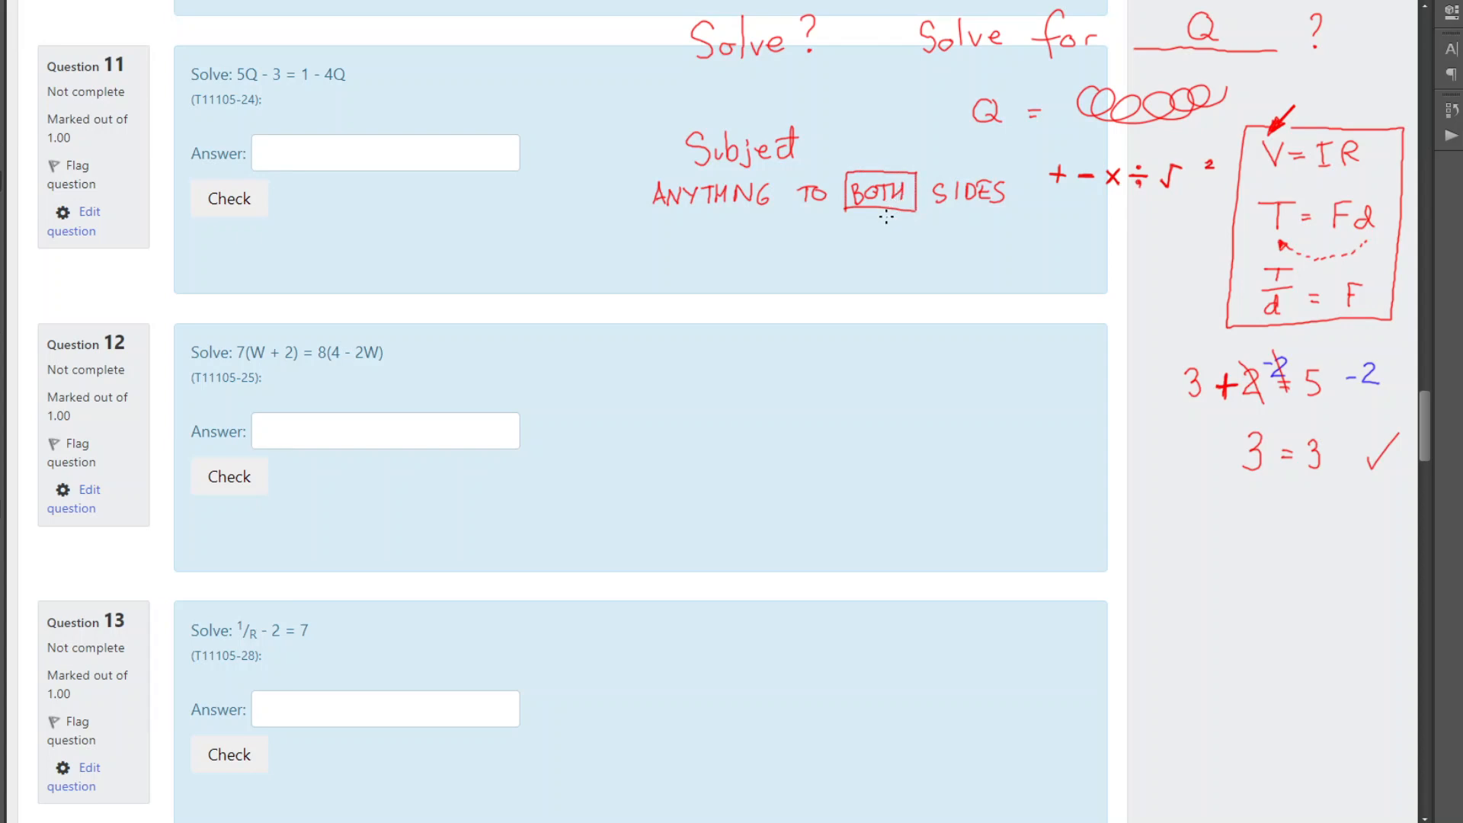
mouse_move(1028, 352)
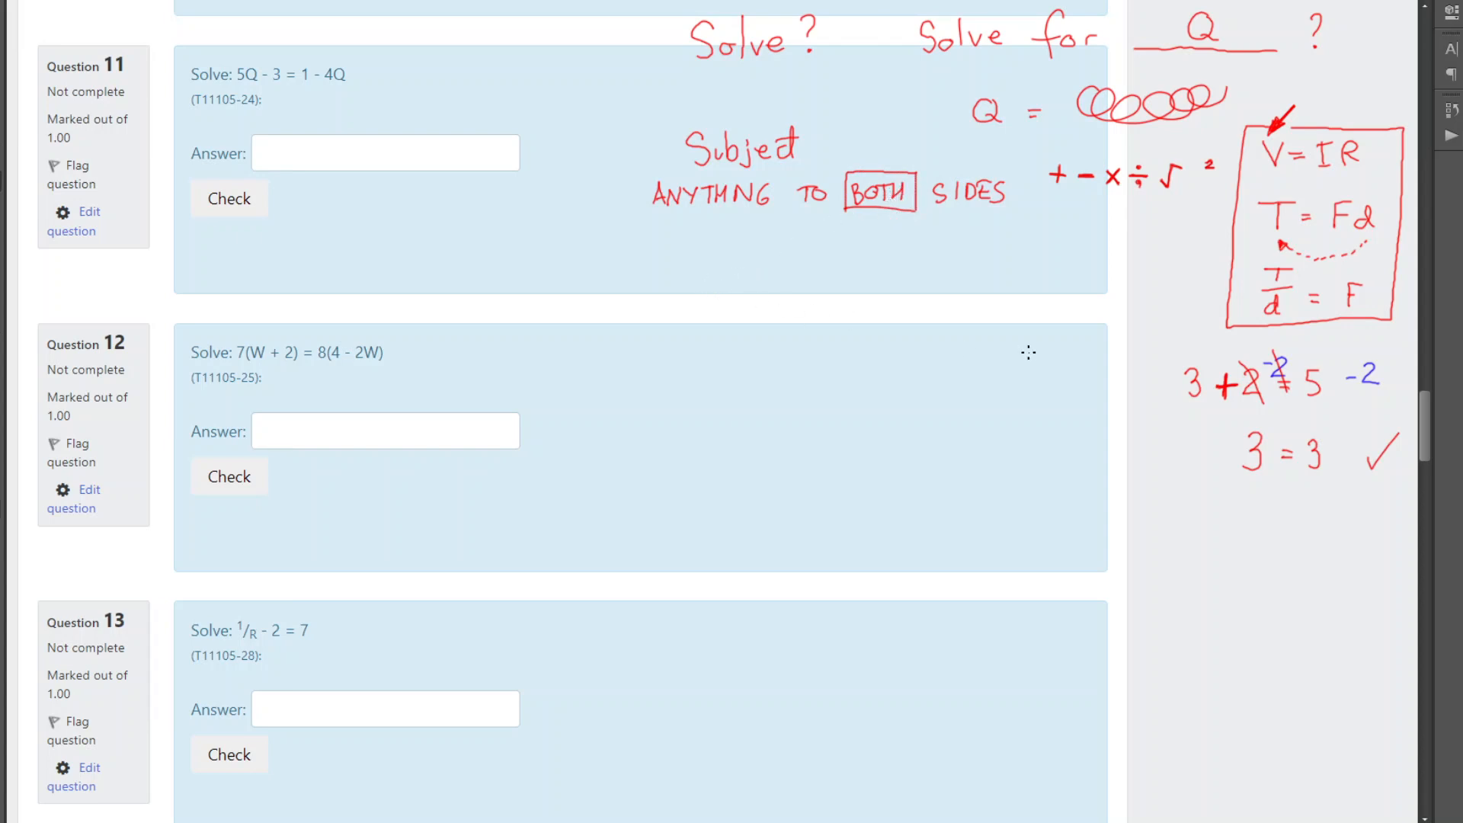
mouse_move(327, 100)
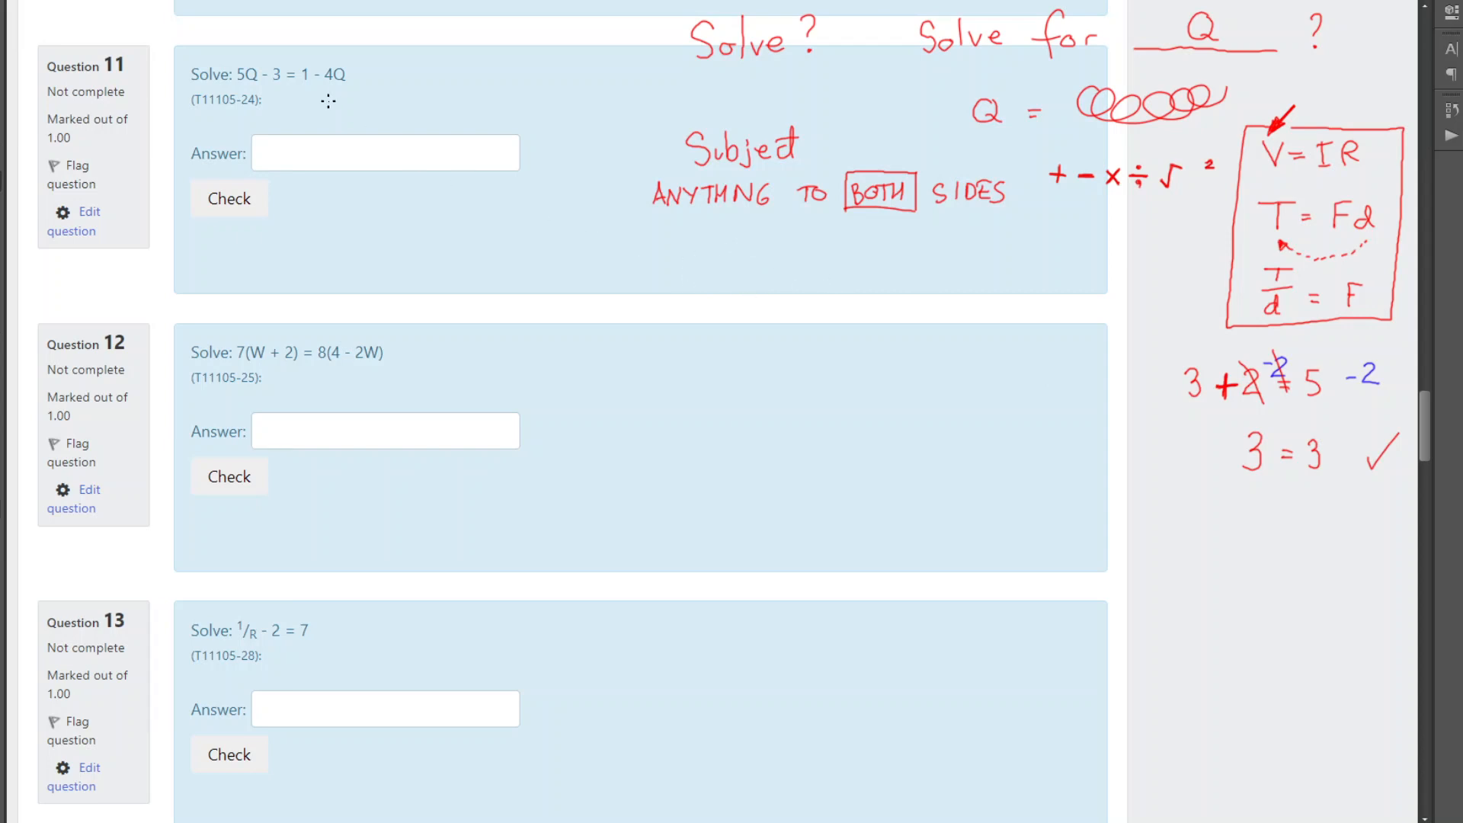
mouse_move(533, 263)
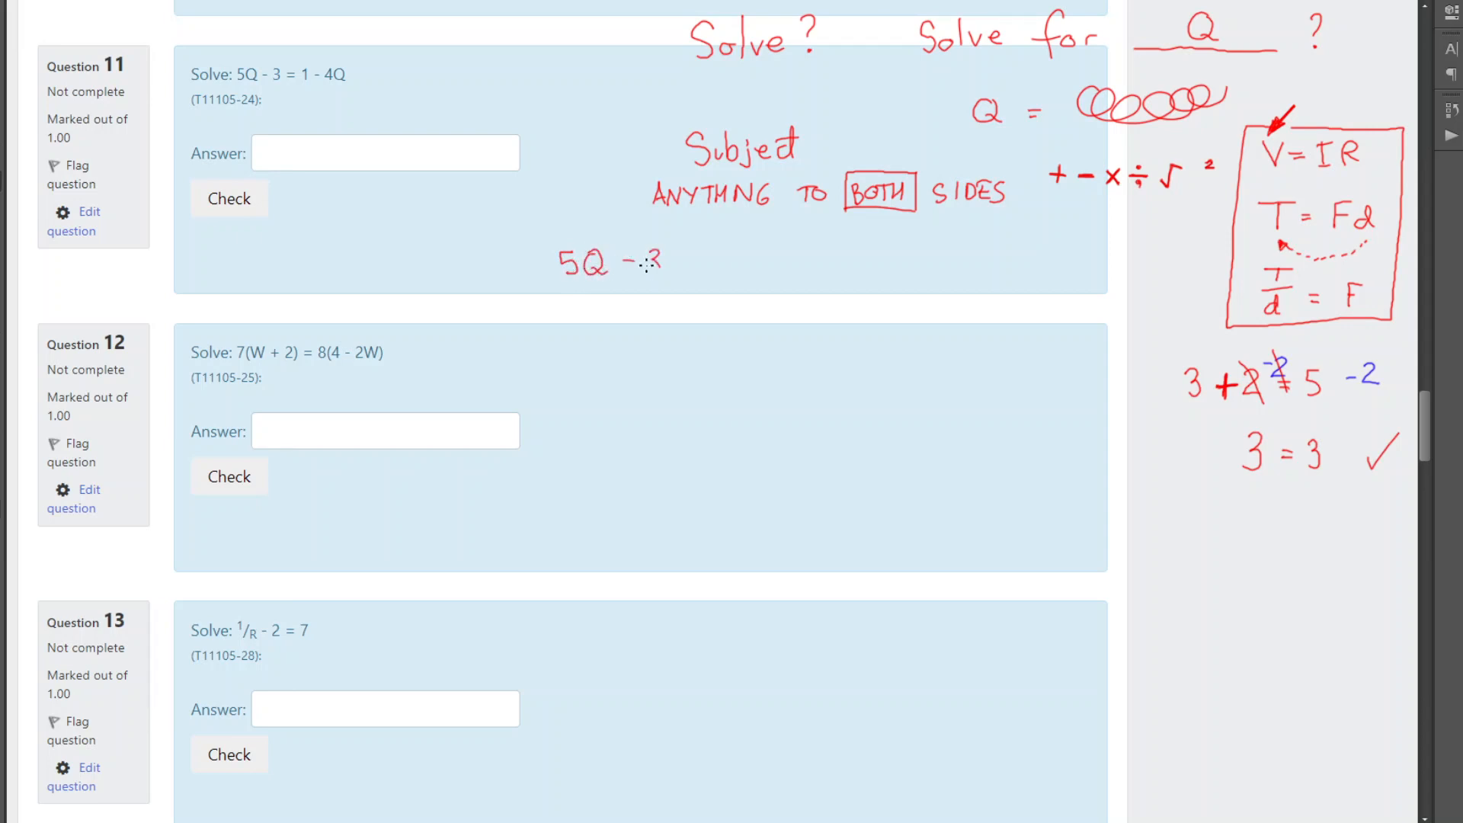
Write 5Q − 3 = 1 − 4Q below the rule and switch the ink to blue.
left_click_drag(681, 261, 723, 261)
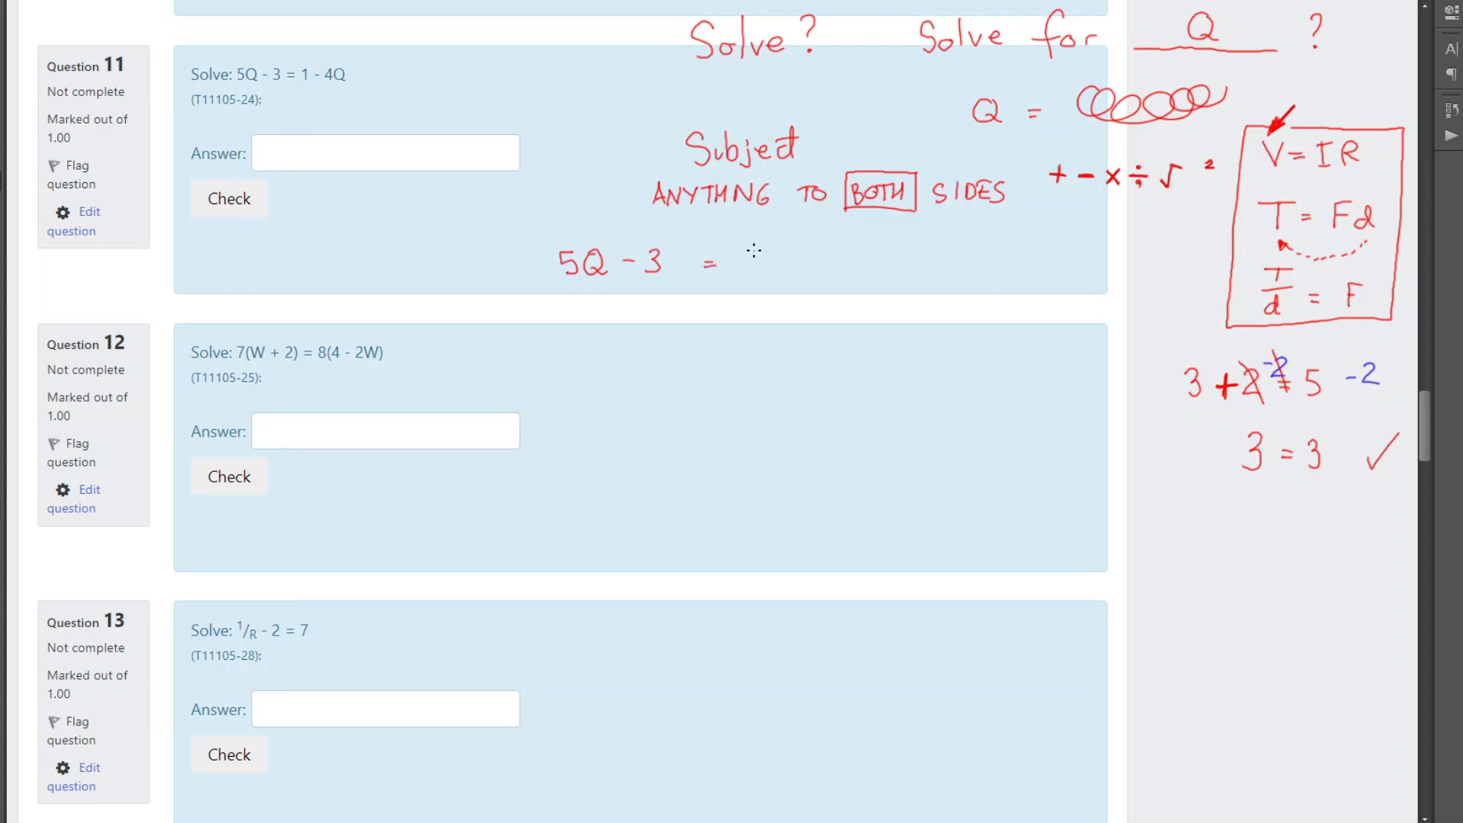
left_click_drag(737, 262, 811, 261)
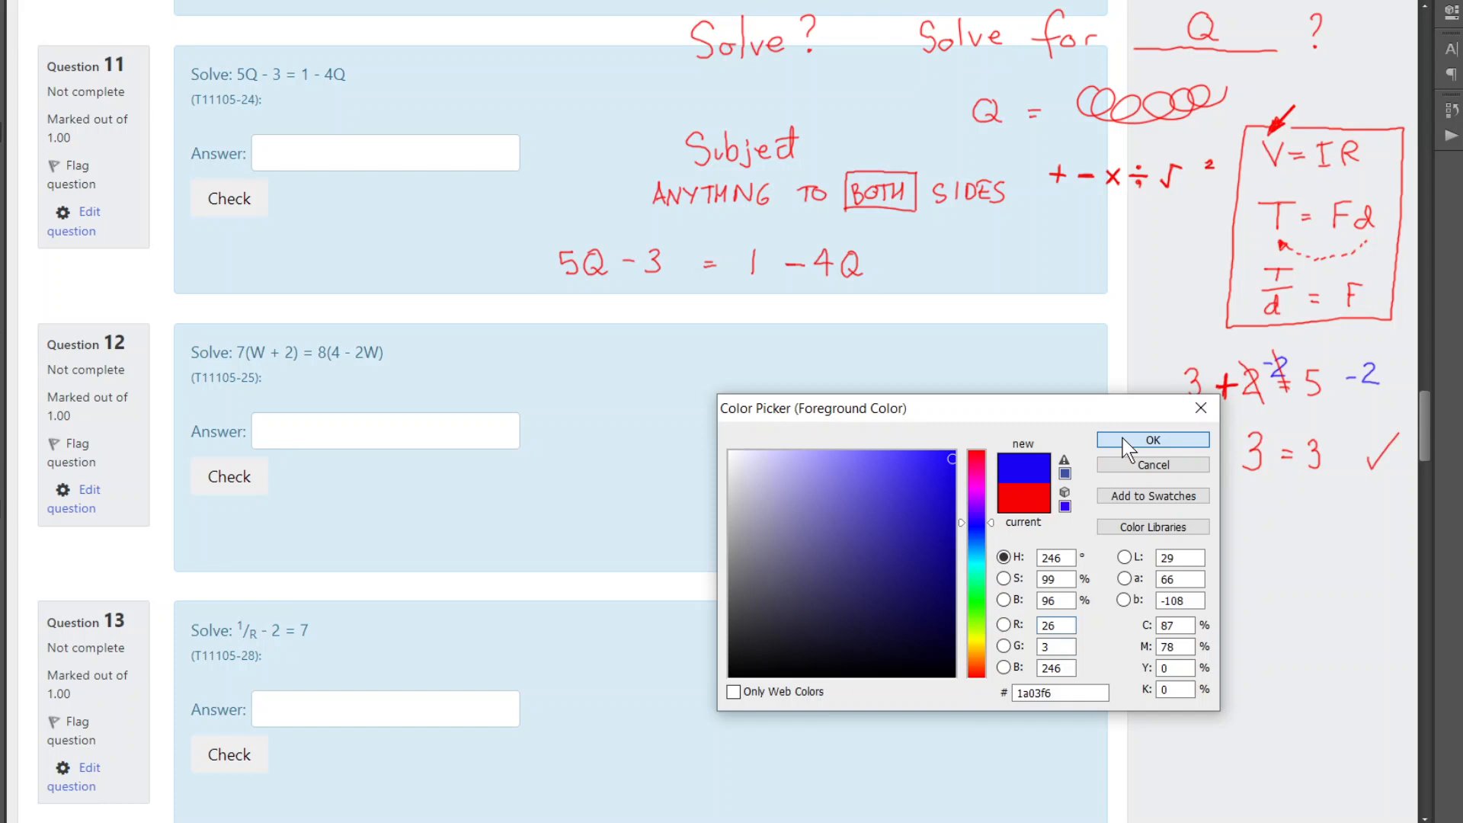
left_click(1152, 440)
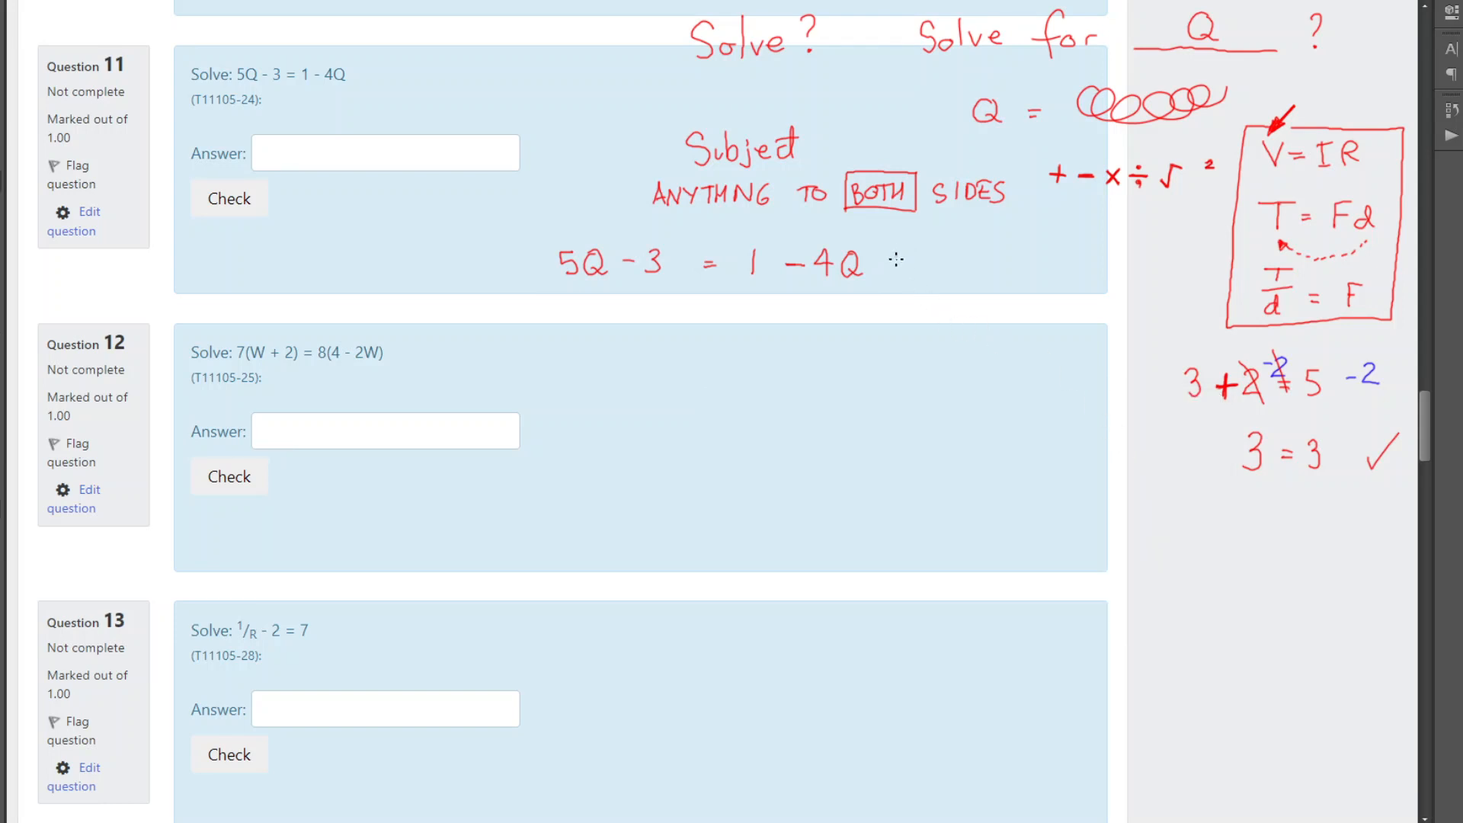
Write the blue '+ 4Q' working onto the copied equation.
left_click_drag(882, 264, 933, 265)
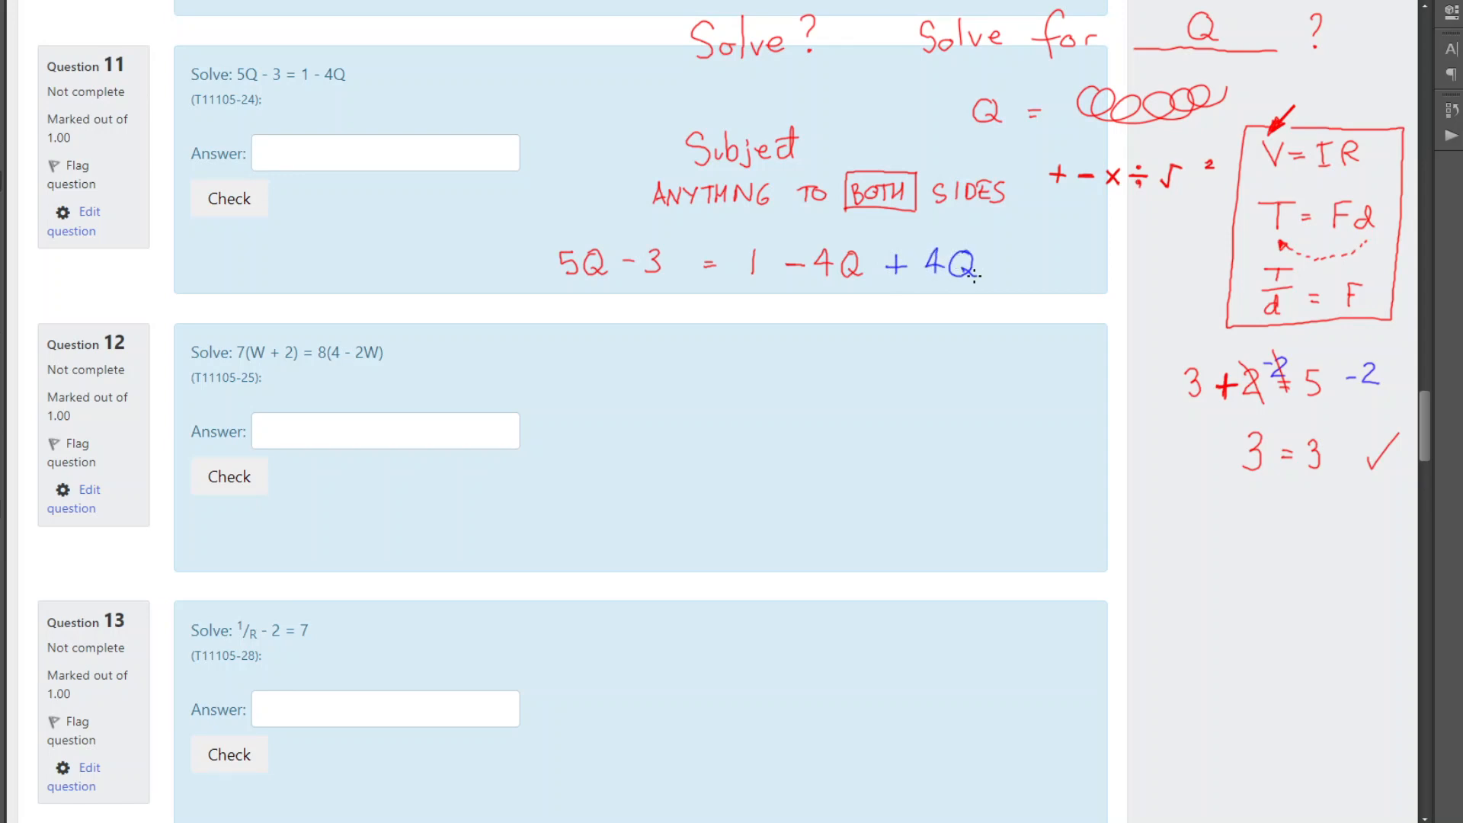
mouse_move(495, 269)
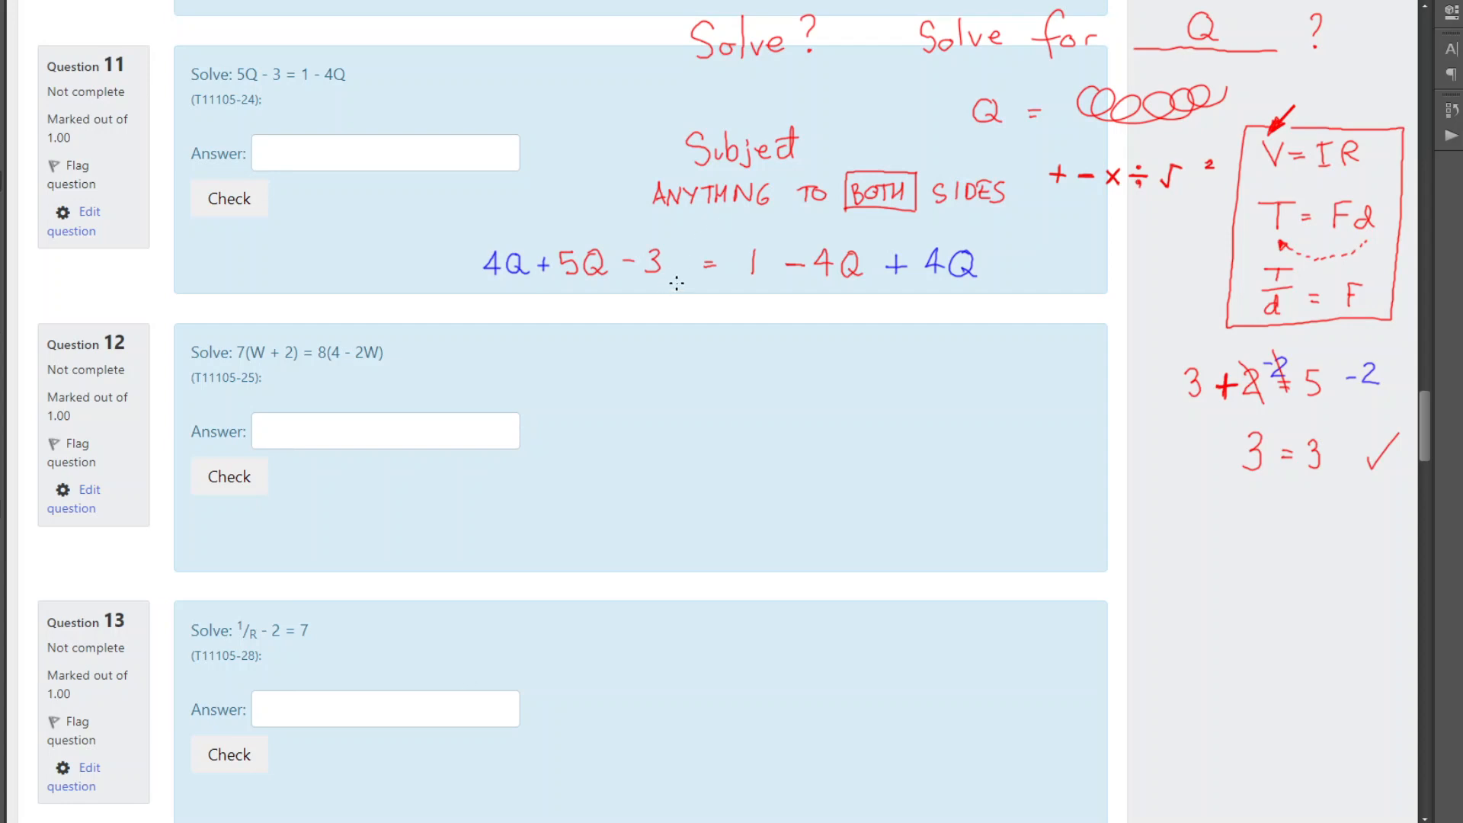
mouse_move(712, 303)
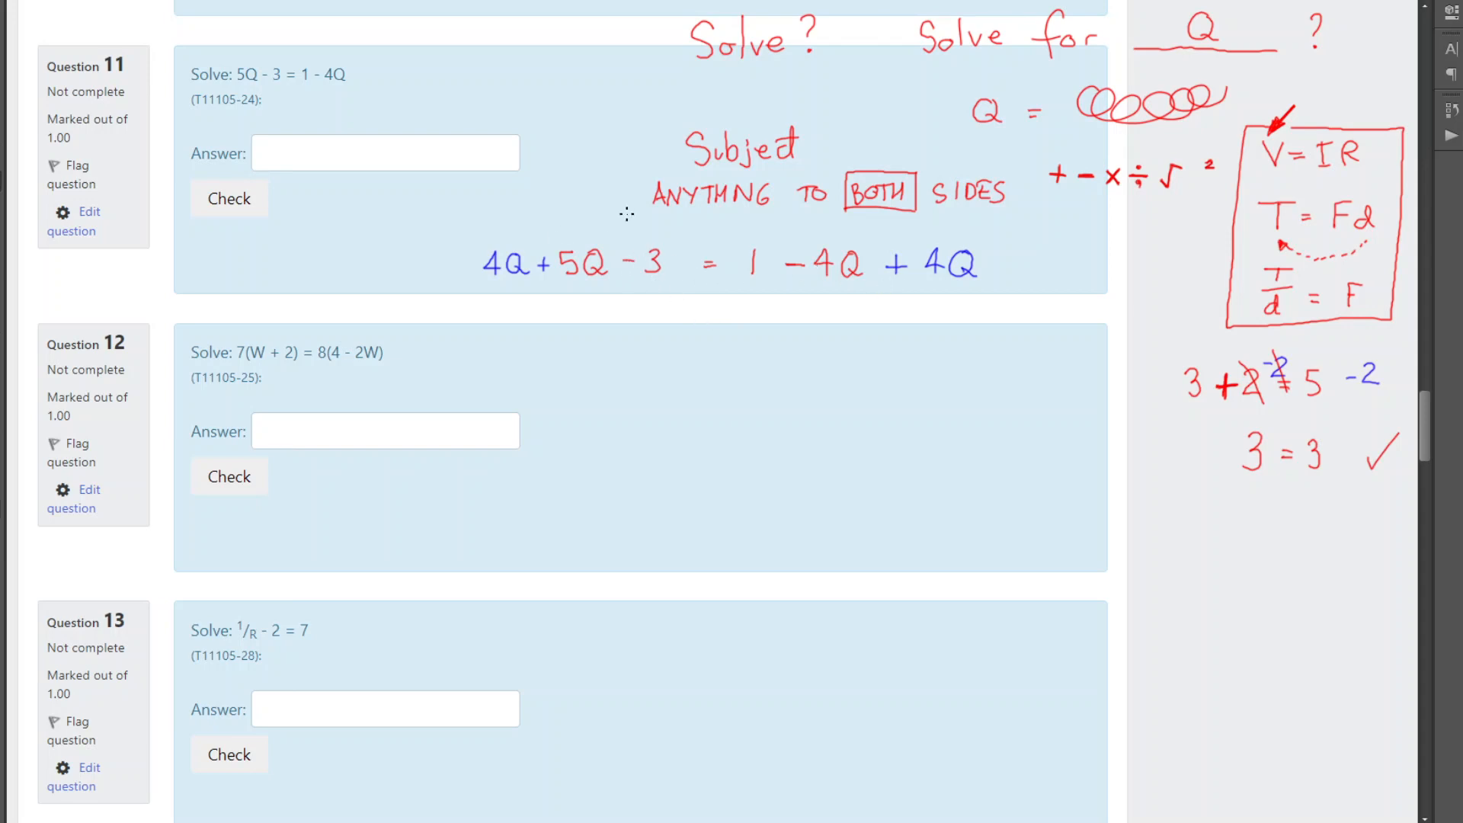
mouse_move(888, 252)
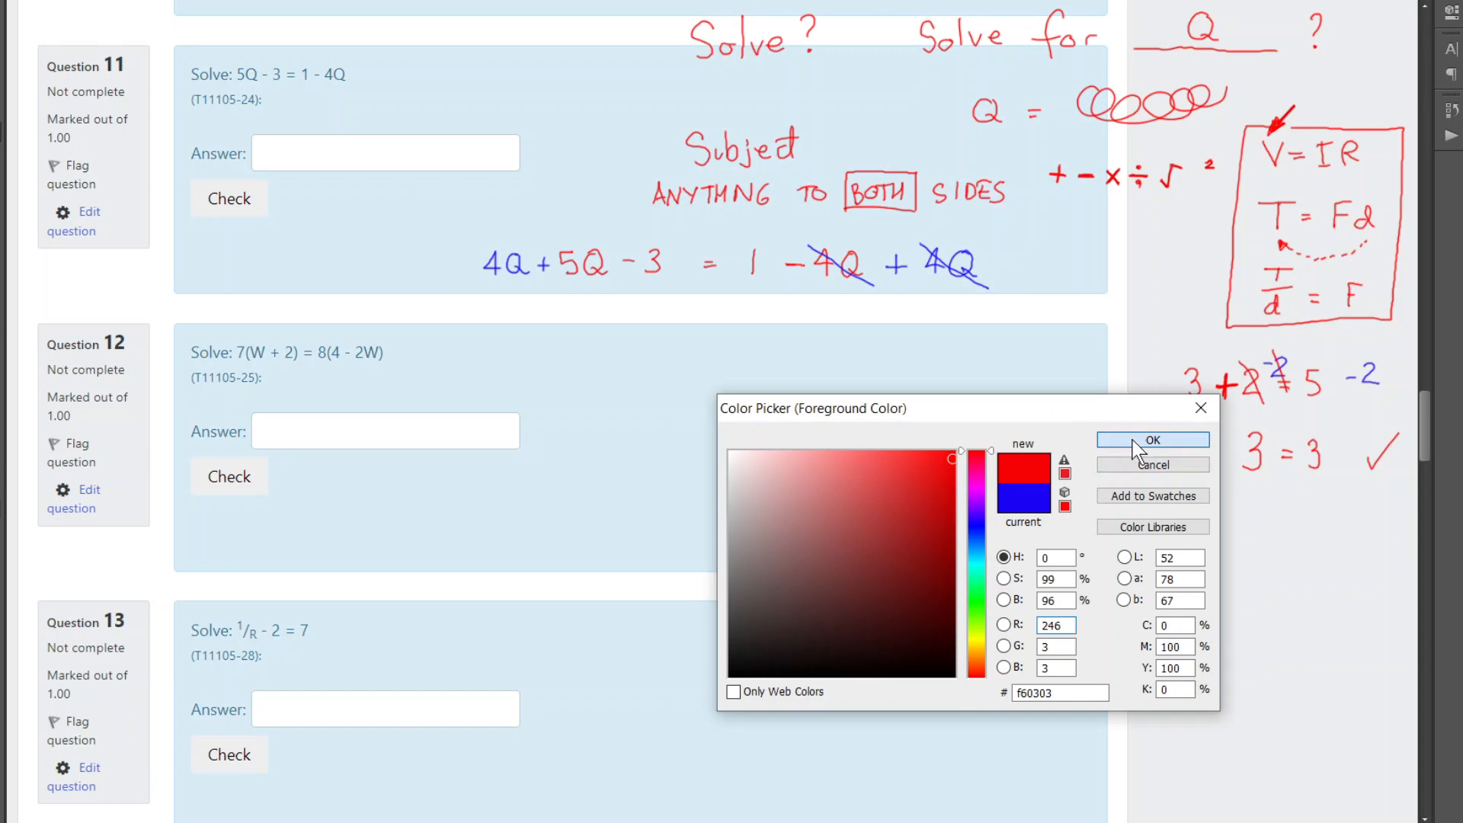
Brush the blue line 9Q − 3 = 1 under the equation.
left_click(1152, 440)
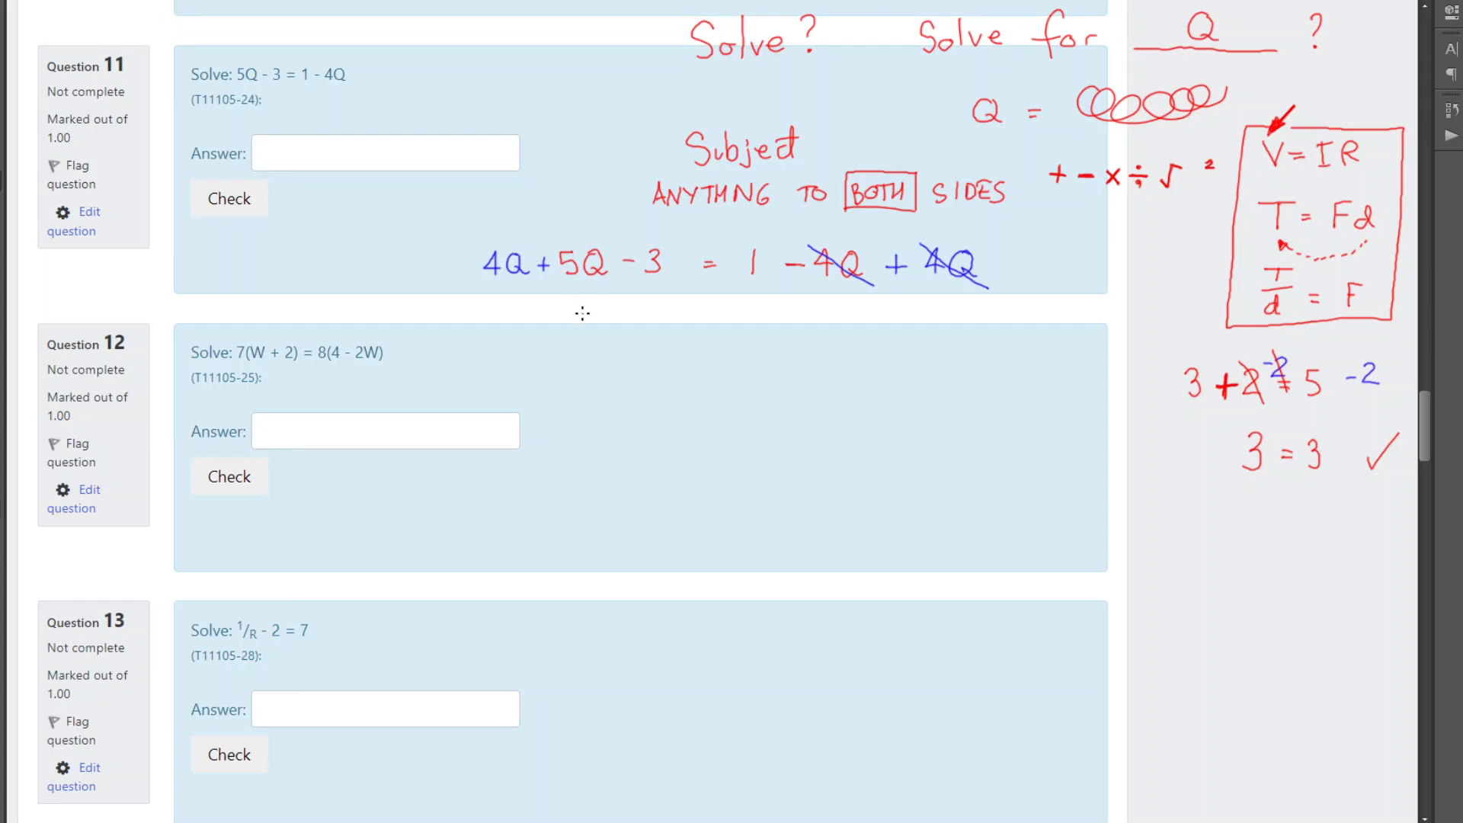
left_click_drag(569, 332, 607, 317)
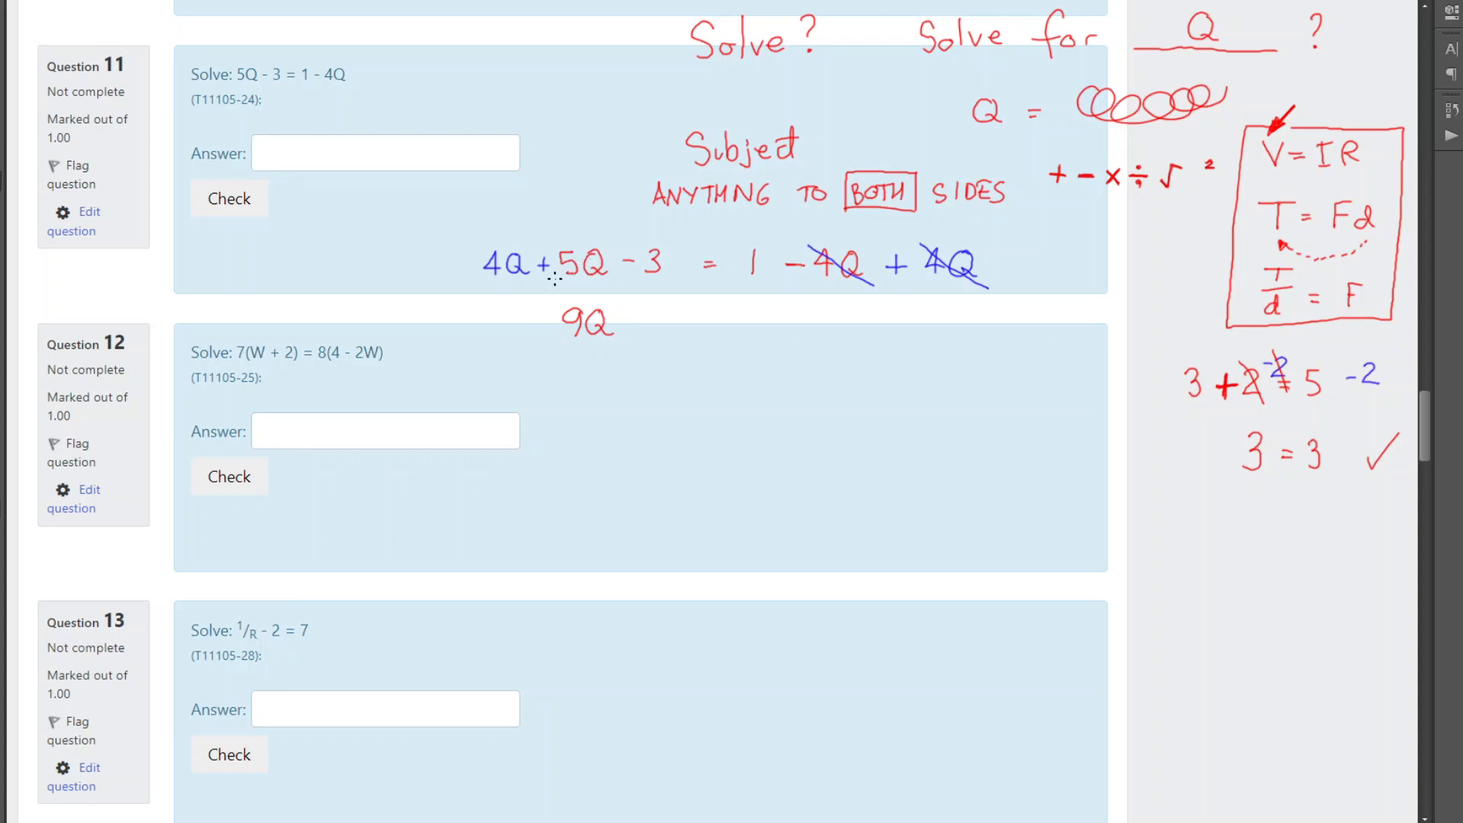
mouse_move(557, 261)
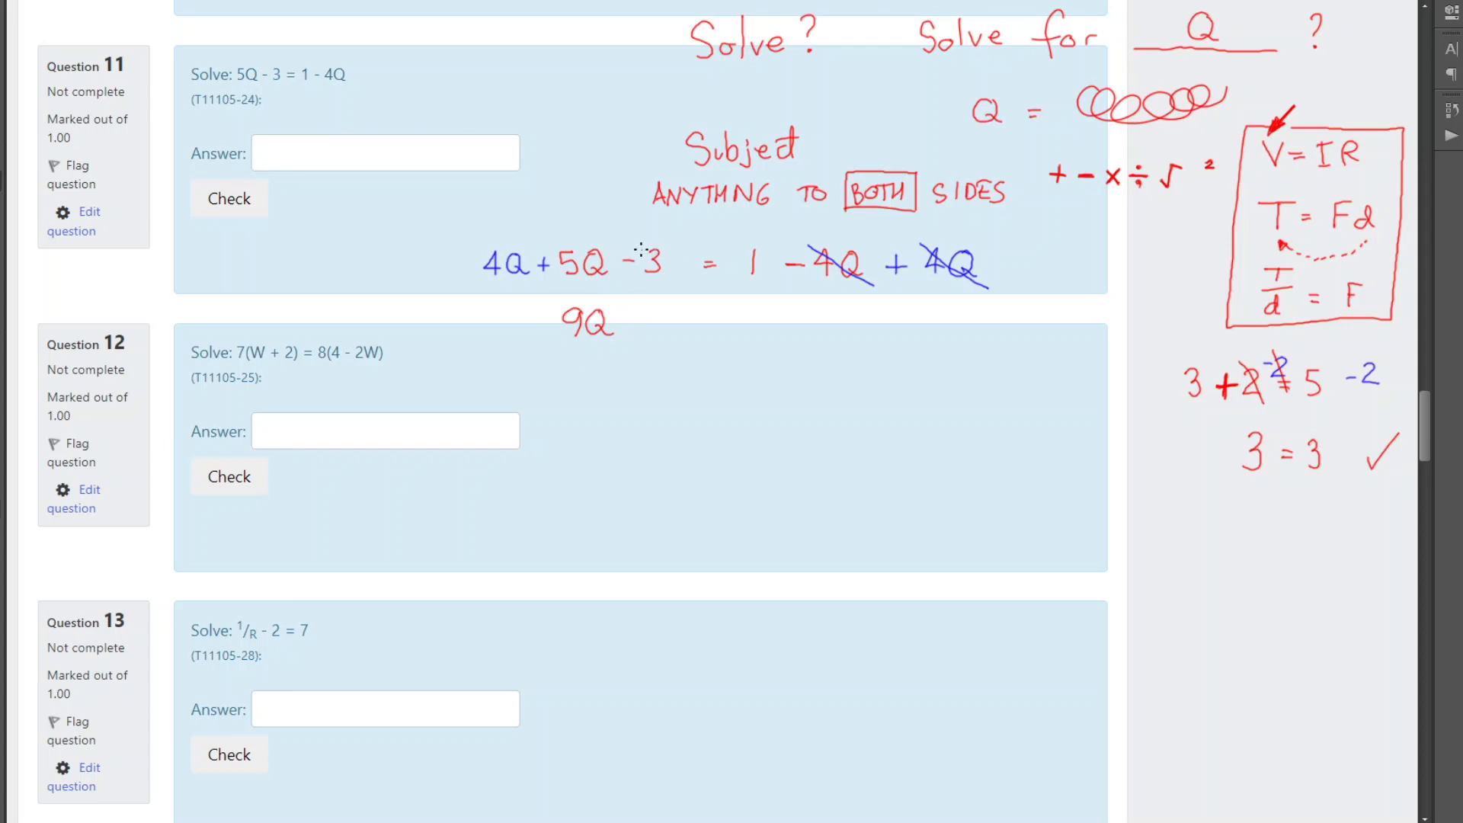
mouse_move(653, 295)
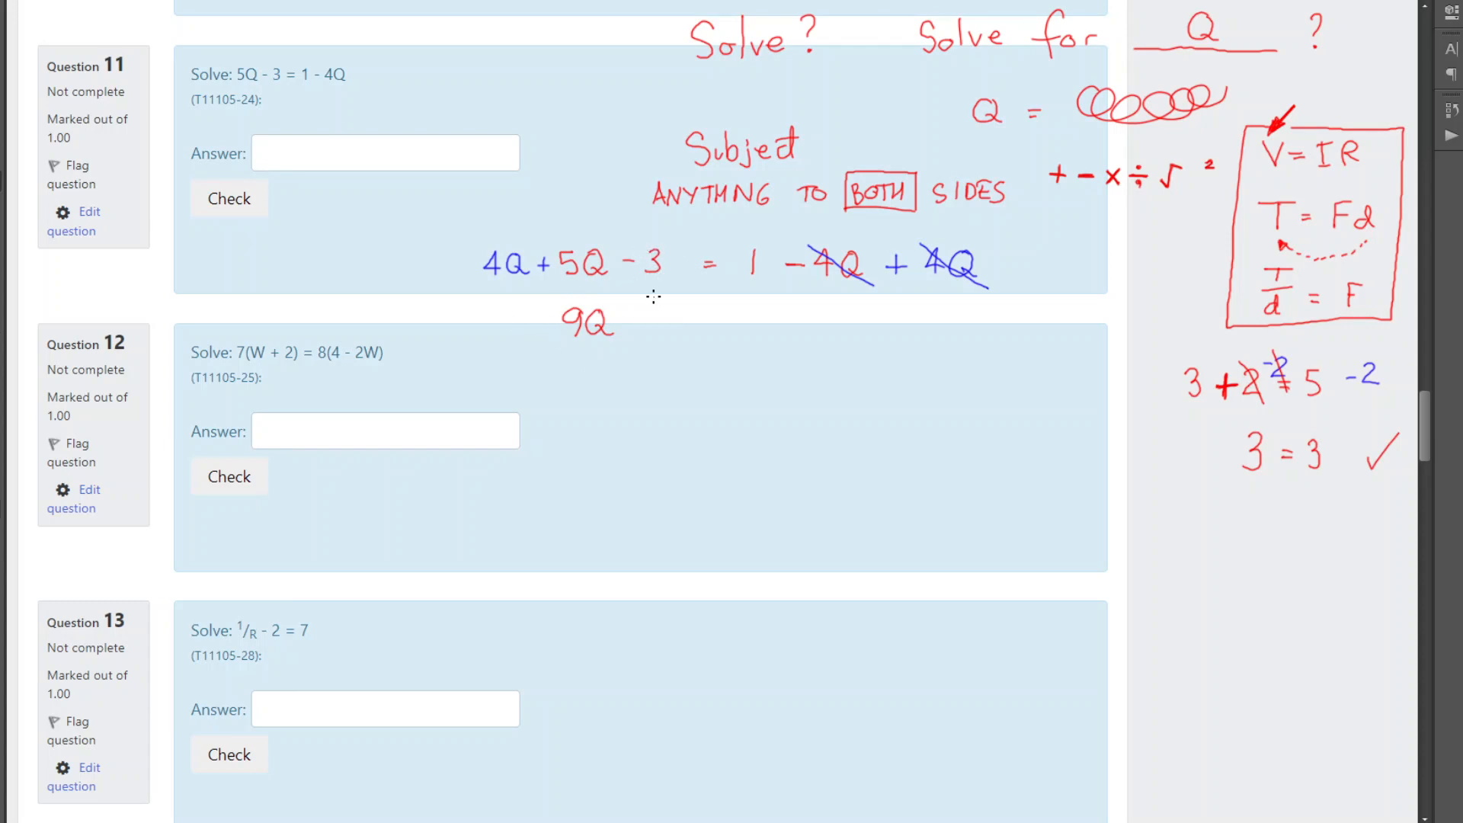
mouse_move(703, 272)
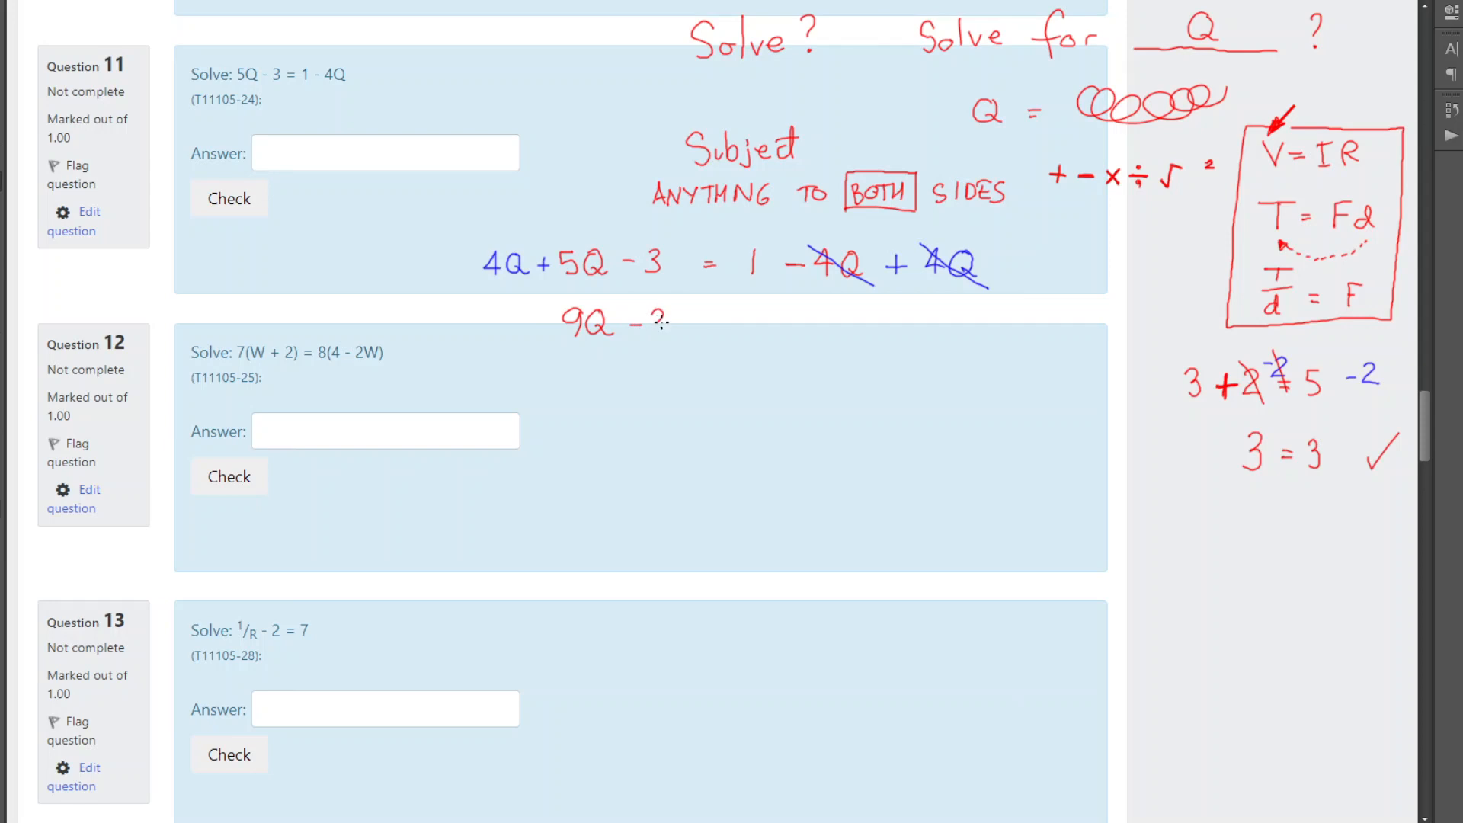
left_click_drag(648, 321, 710, 317)
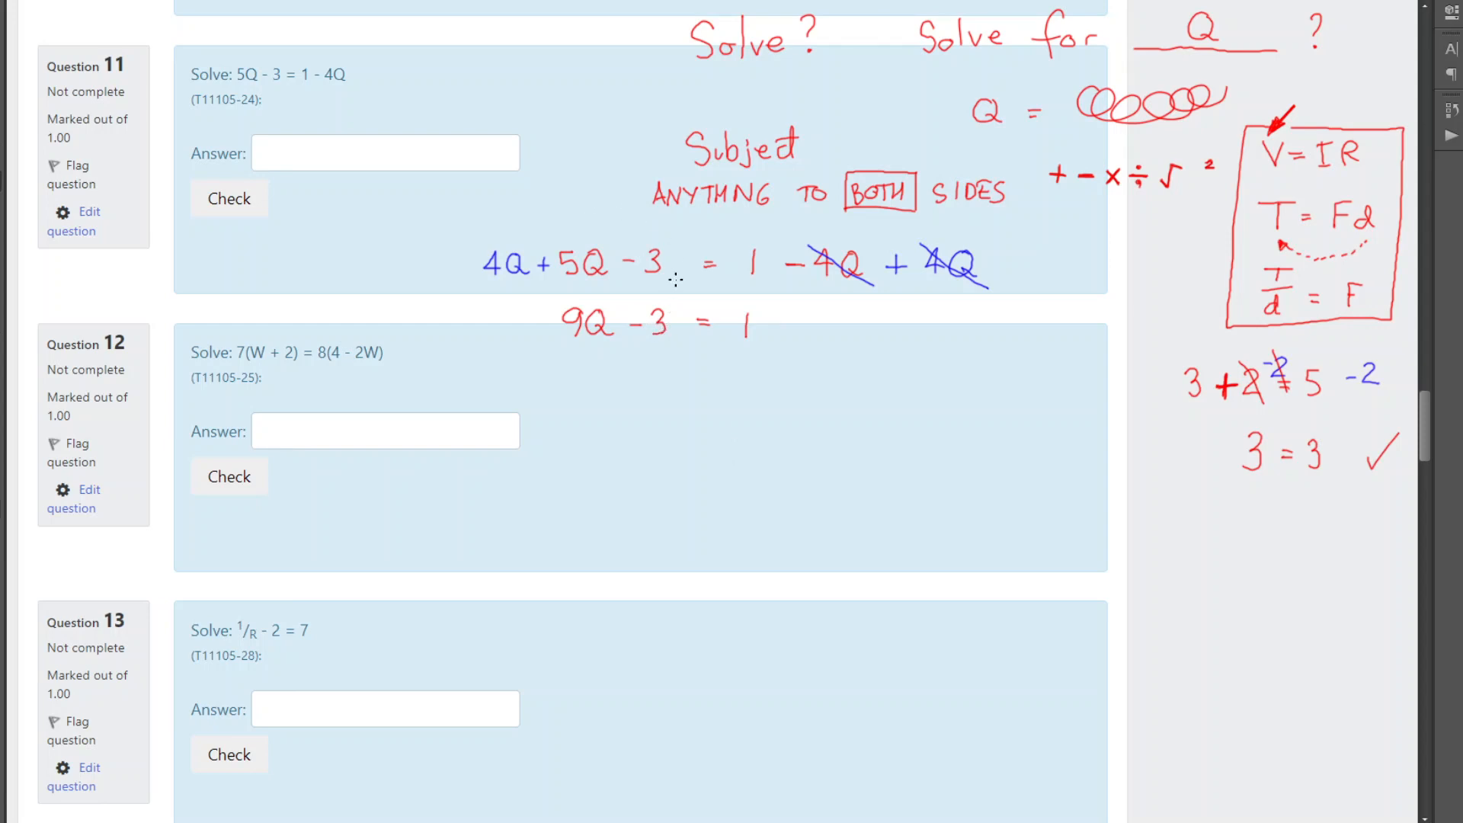
mouse_move(1446, 51)
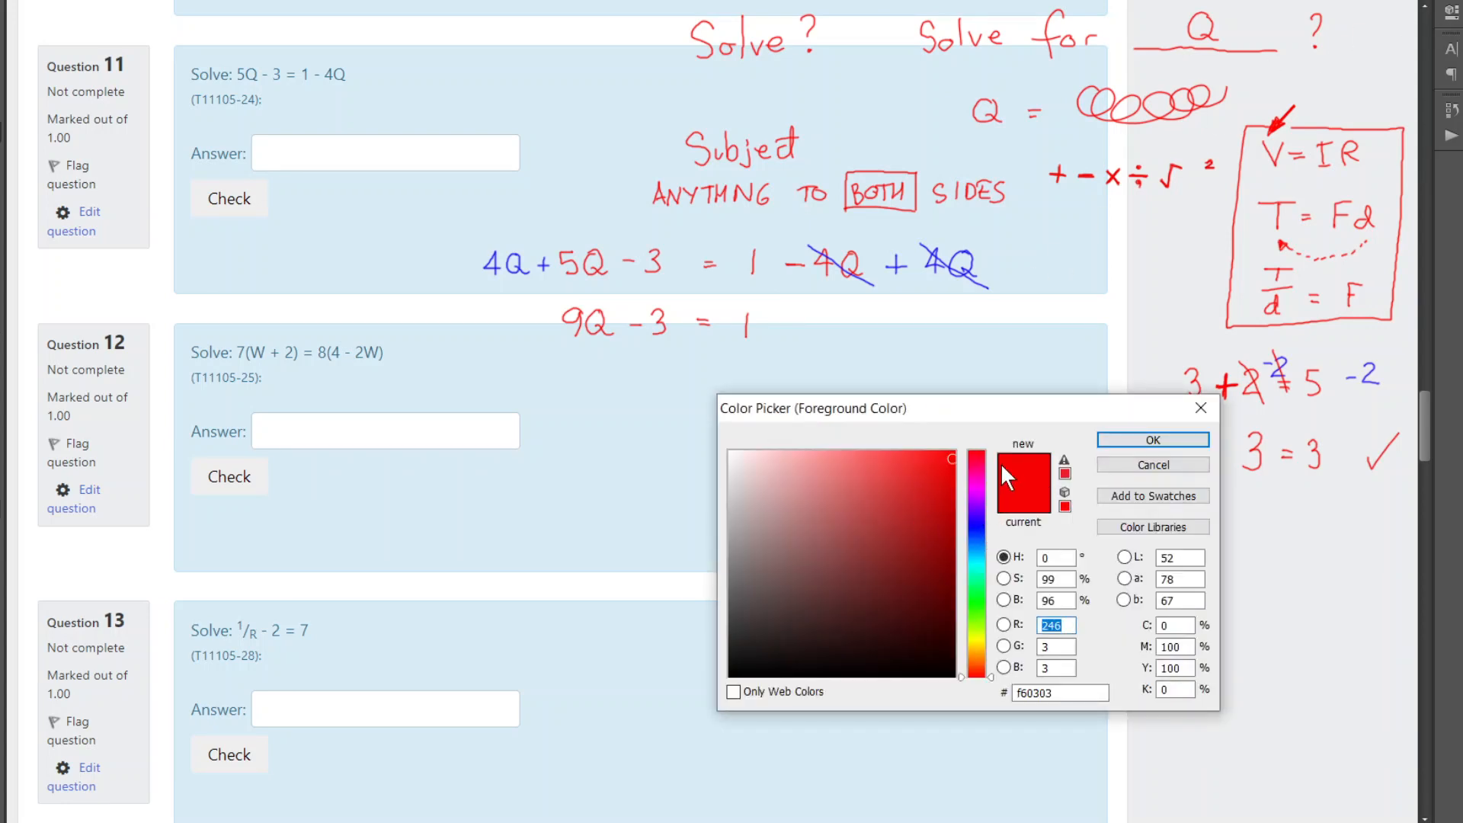
Change the foreground ink colour to red.
left_click(977, 525)
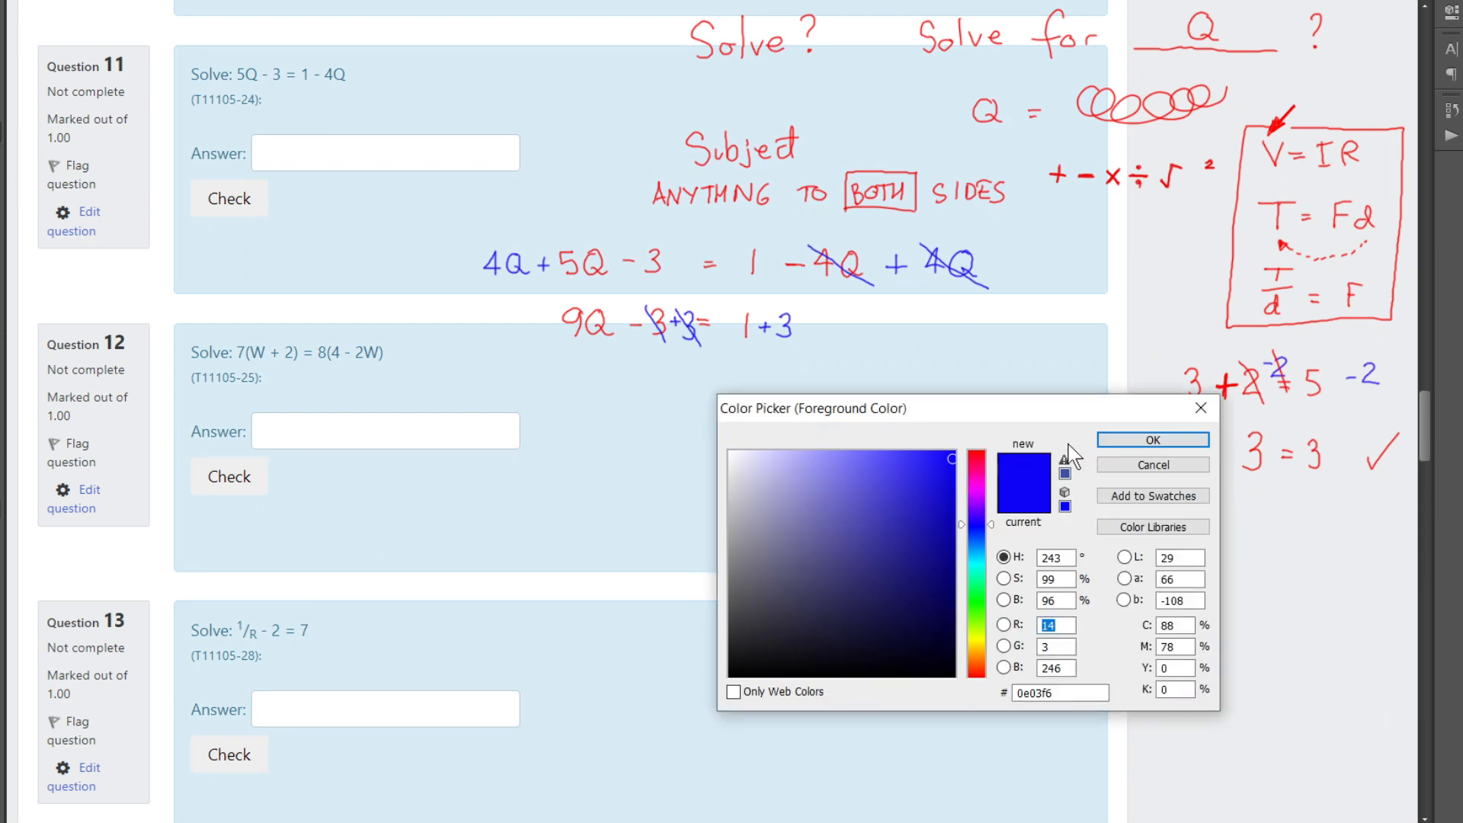
left_click(977, 458)
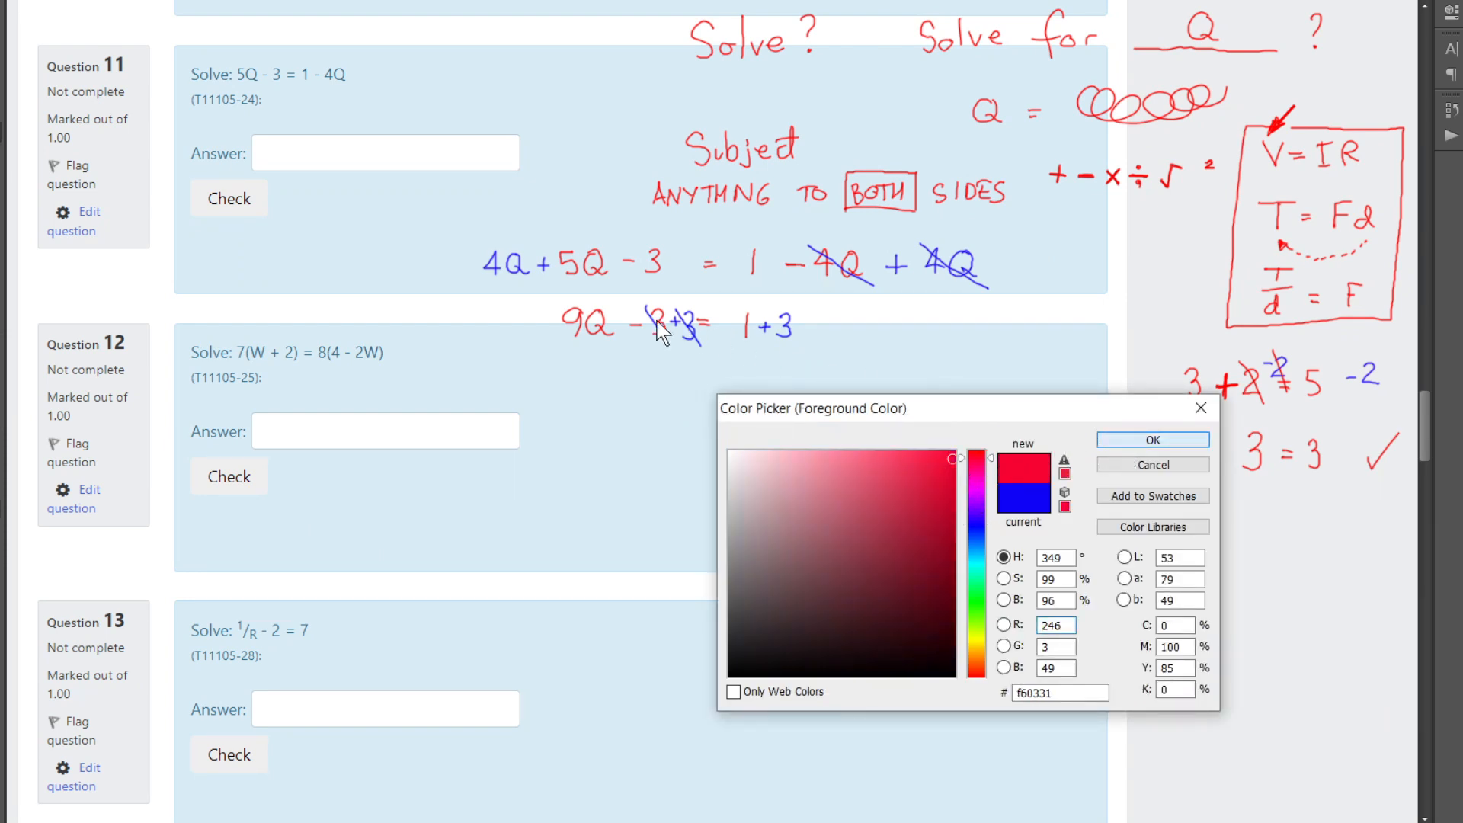
left_click(1153, 439)
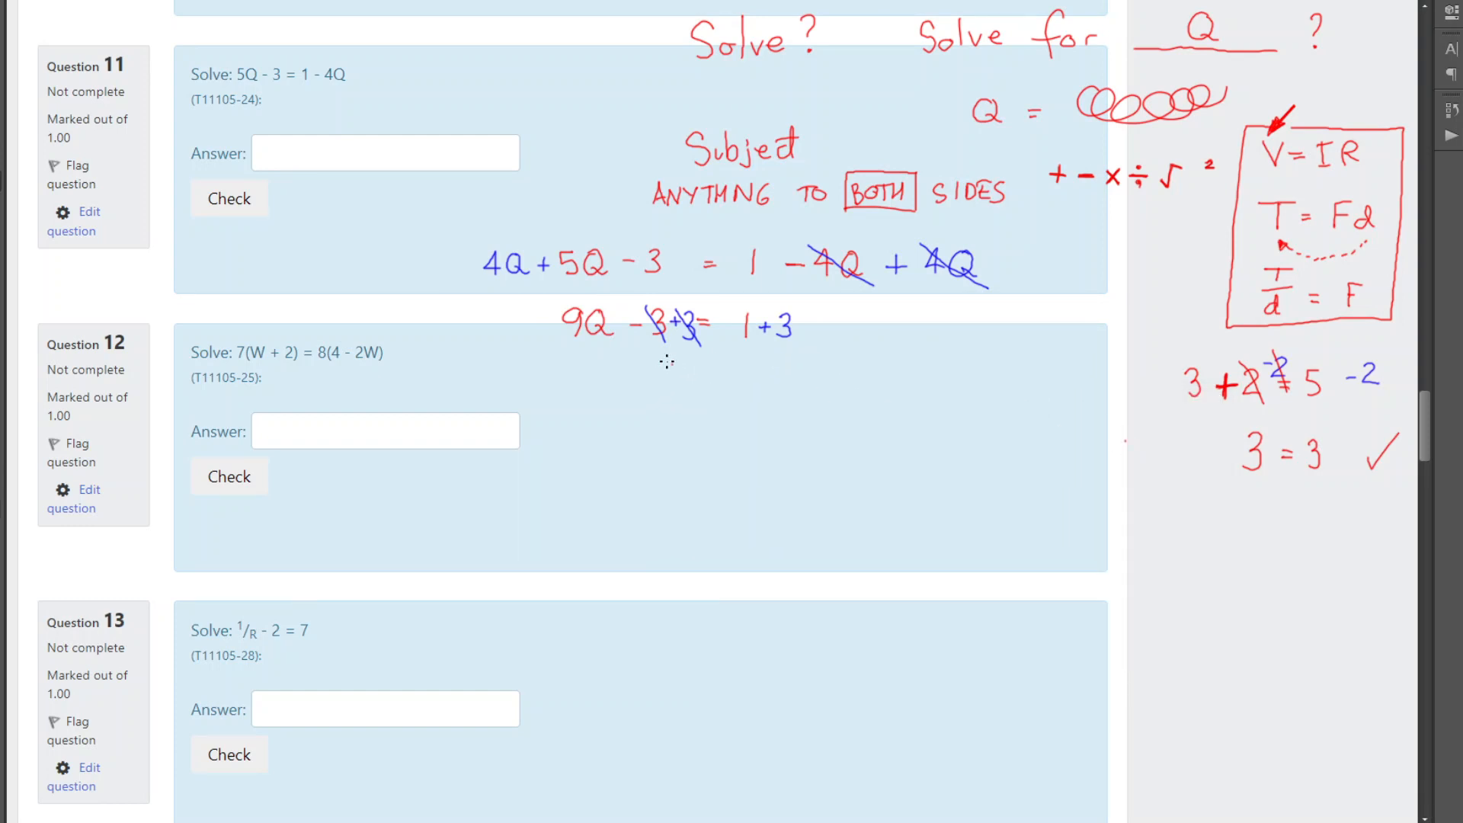
Write 9Q = 4 in red on the next line.
left_click_drag(653, 378, 681, 383)
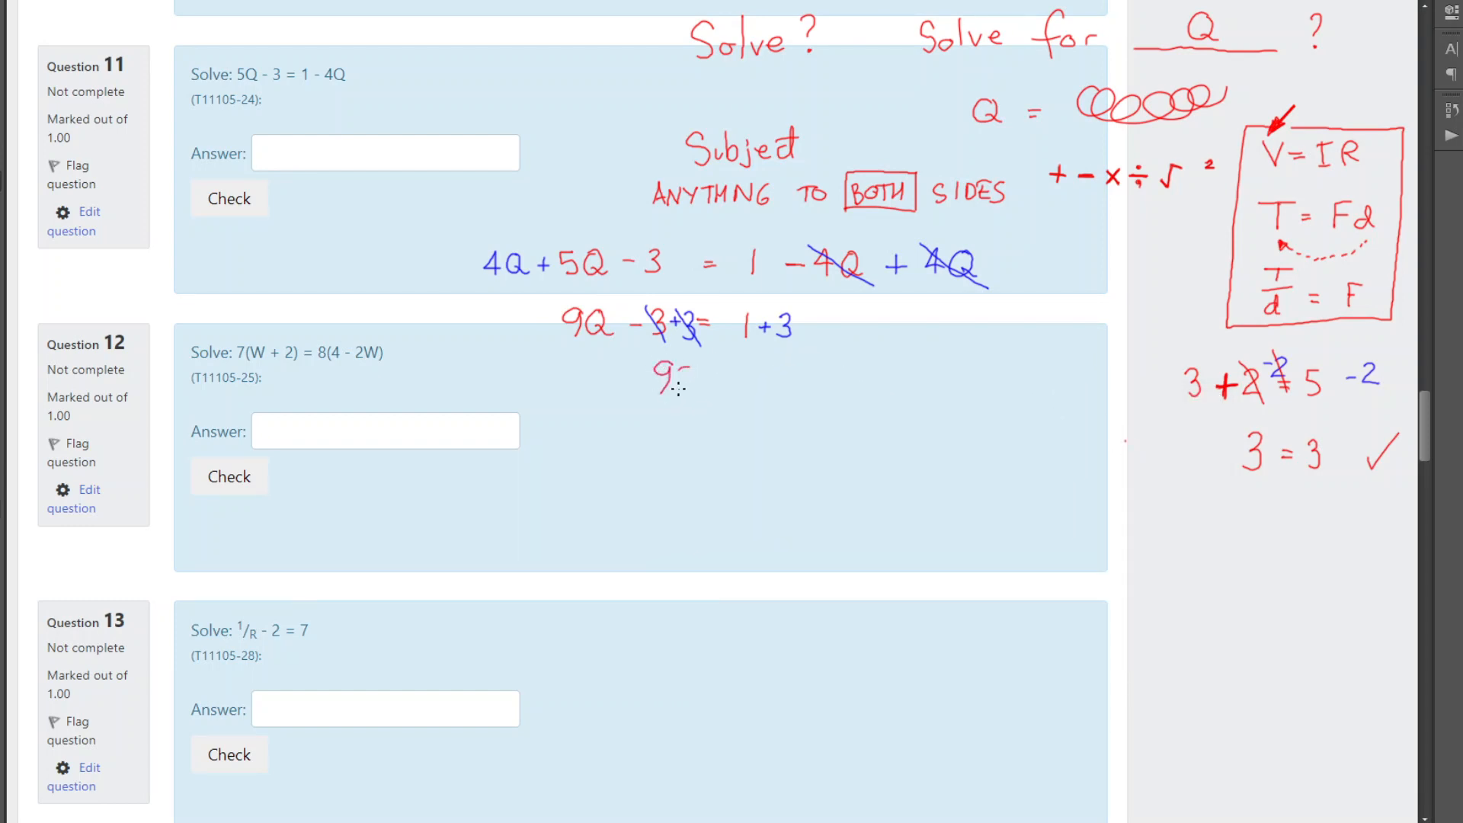
left_click_drag(657, 378, 695, 383)
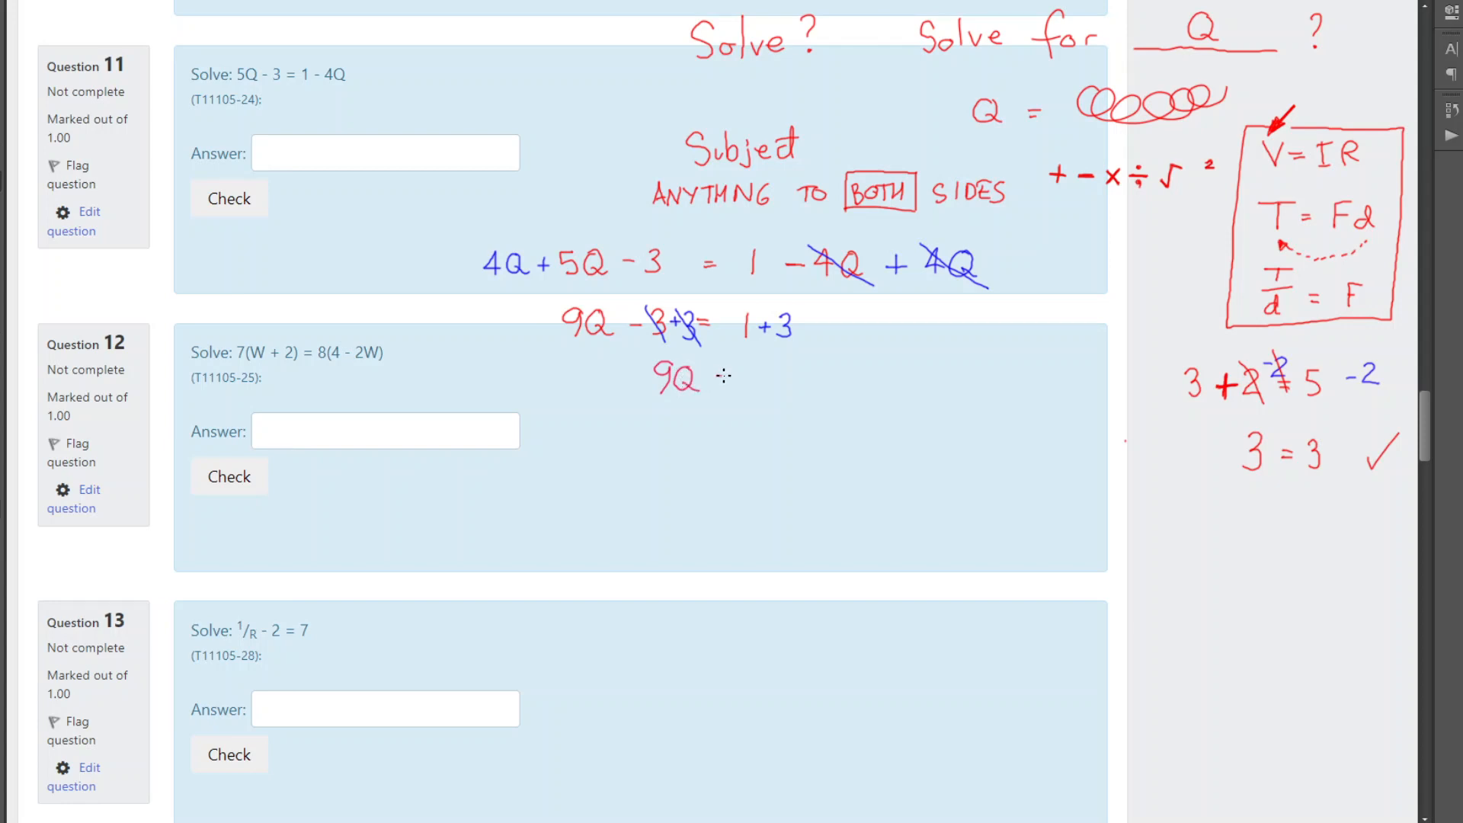
left_click_drag(710, 383, 728, 383)
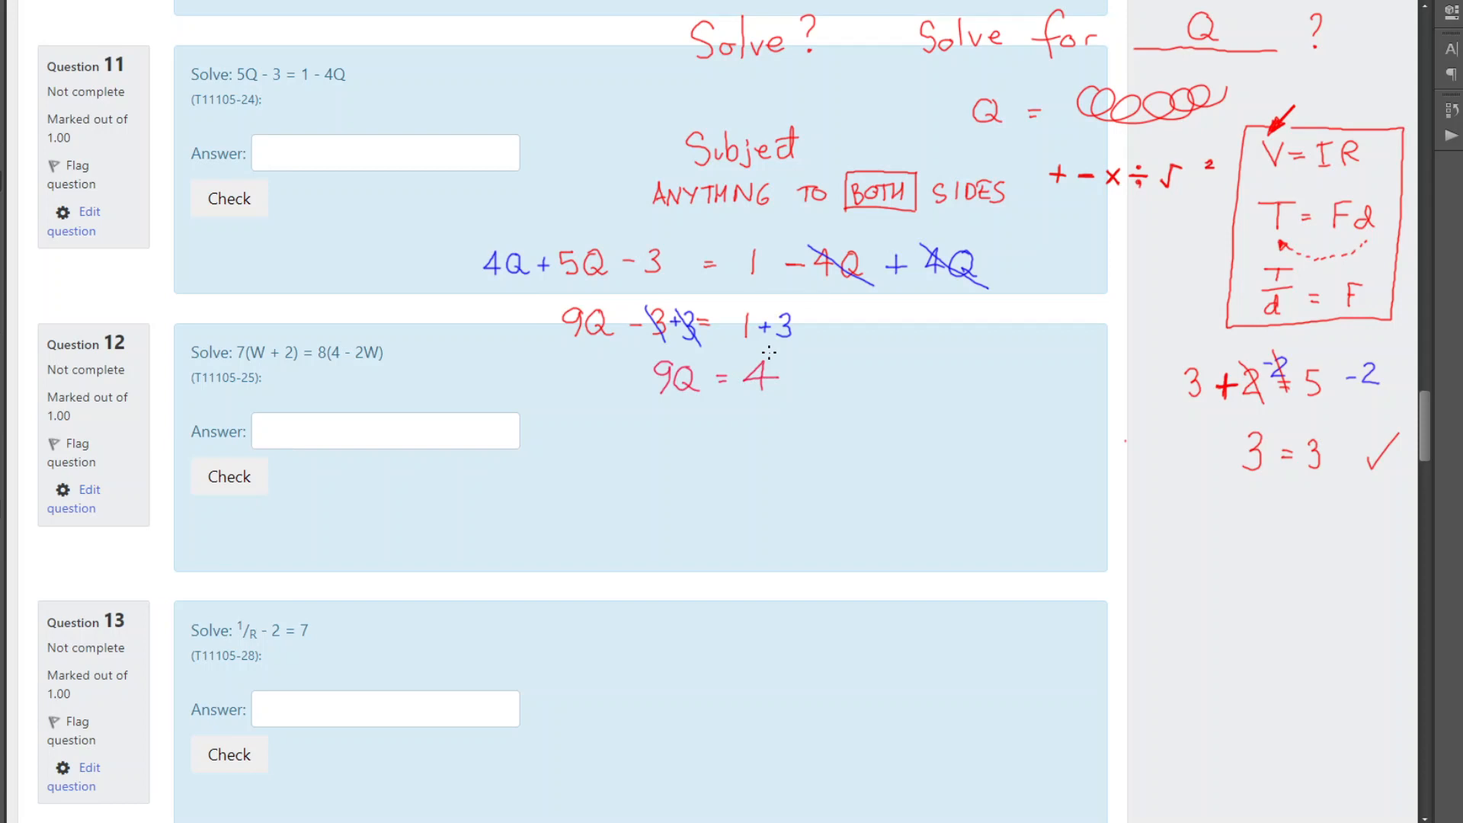
mouse_move(986, 128)
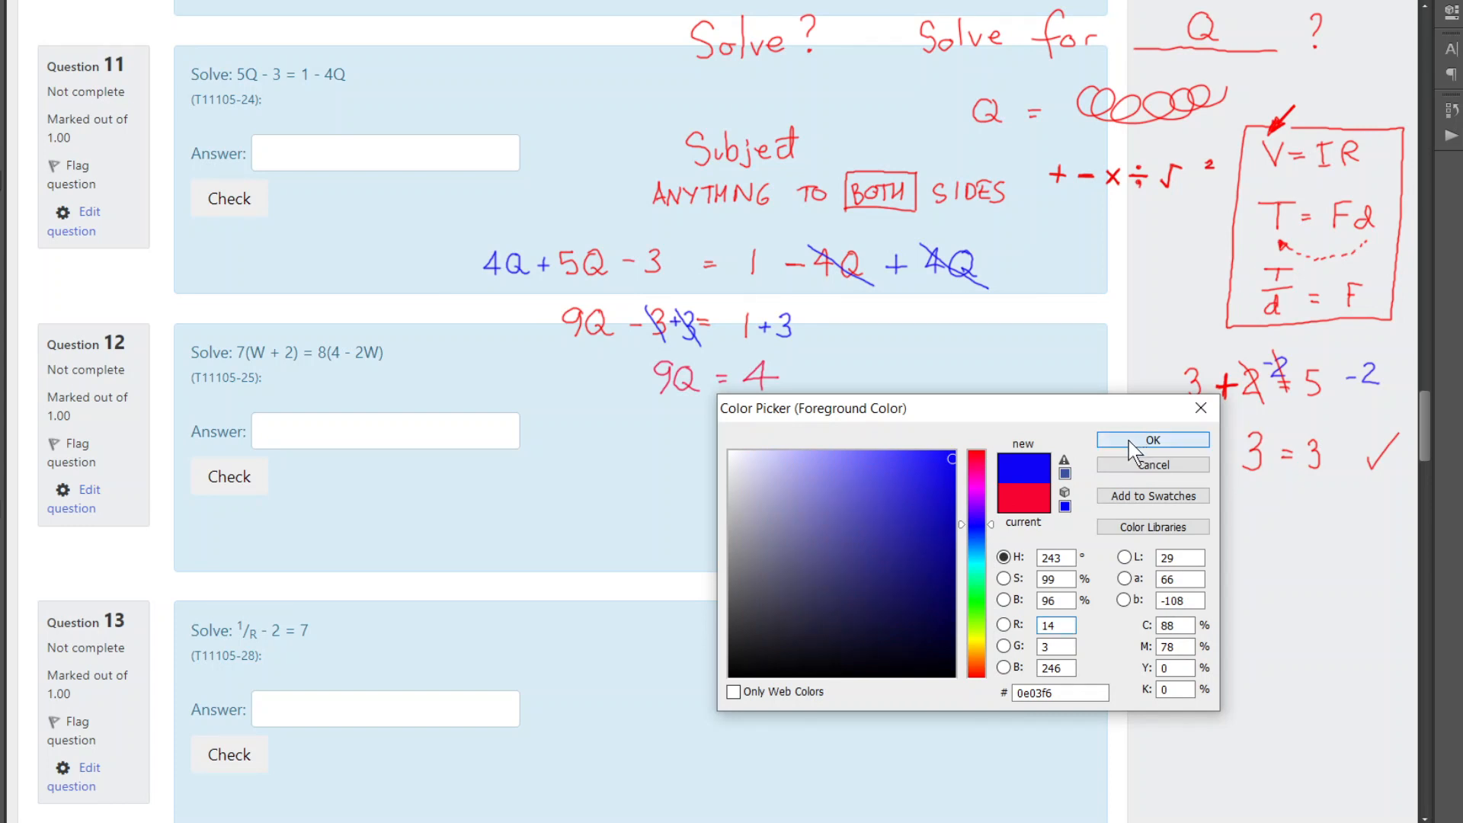
Divide both sides of 9Q = 4 by 9 in blue, then begin 'Q =' in red.
left_click(1152, 440)
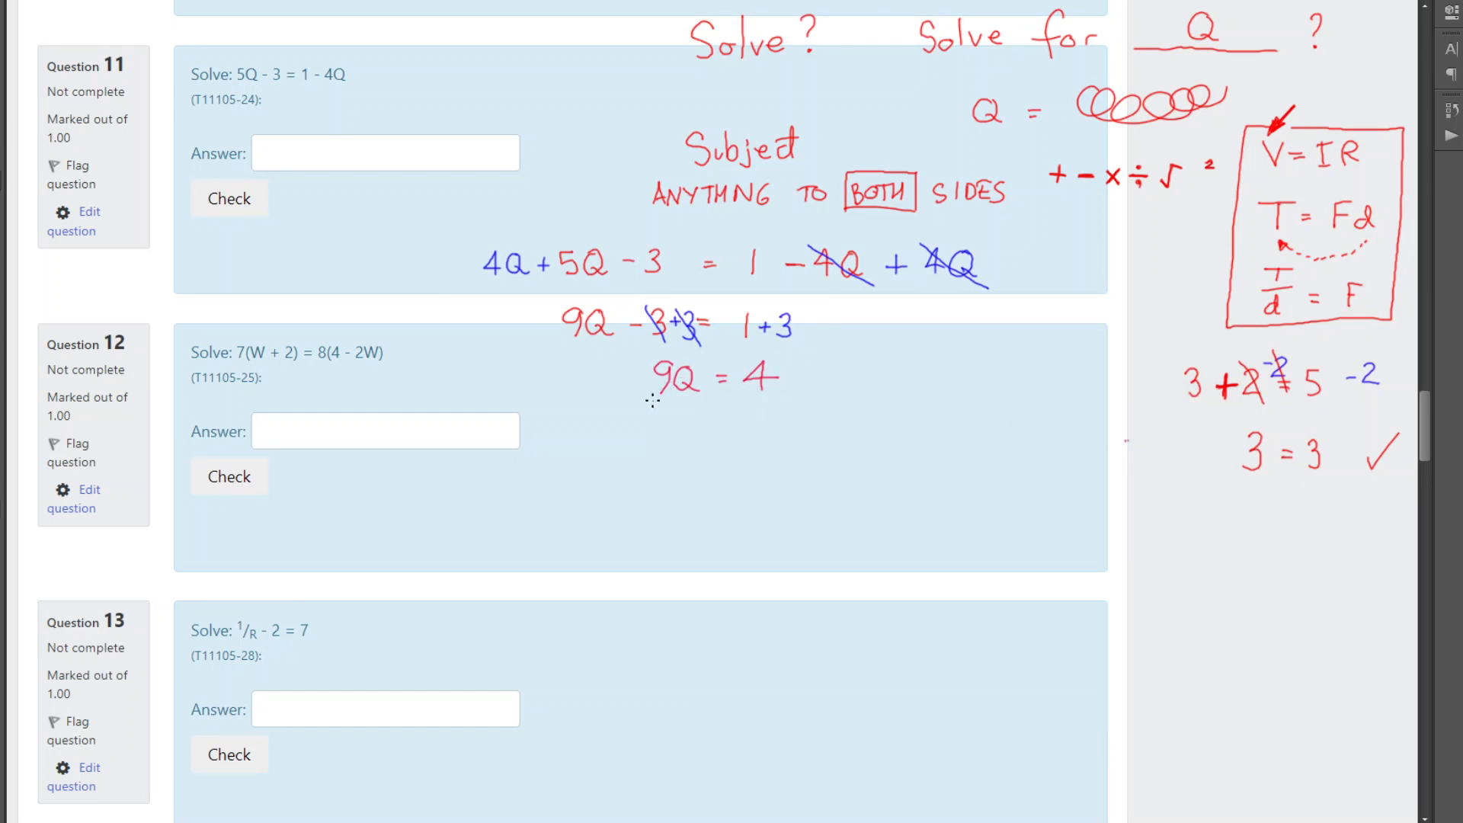
left_click_drag(652, 399, 698, 399)
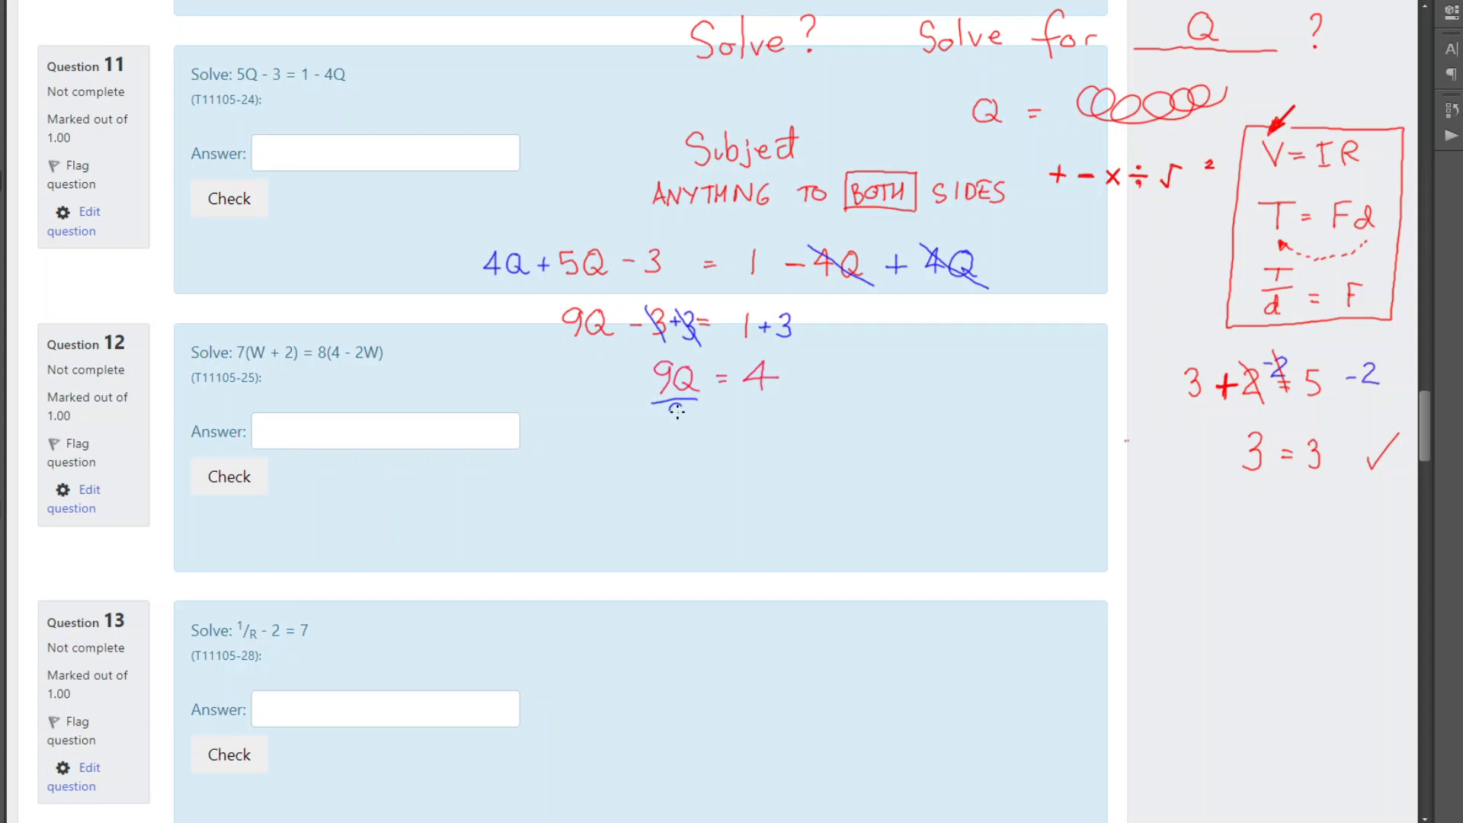
left_click_drag(662, 406, 686, 406)
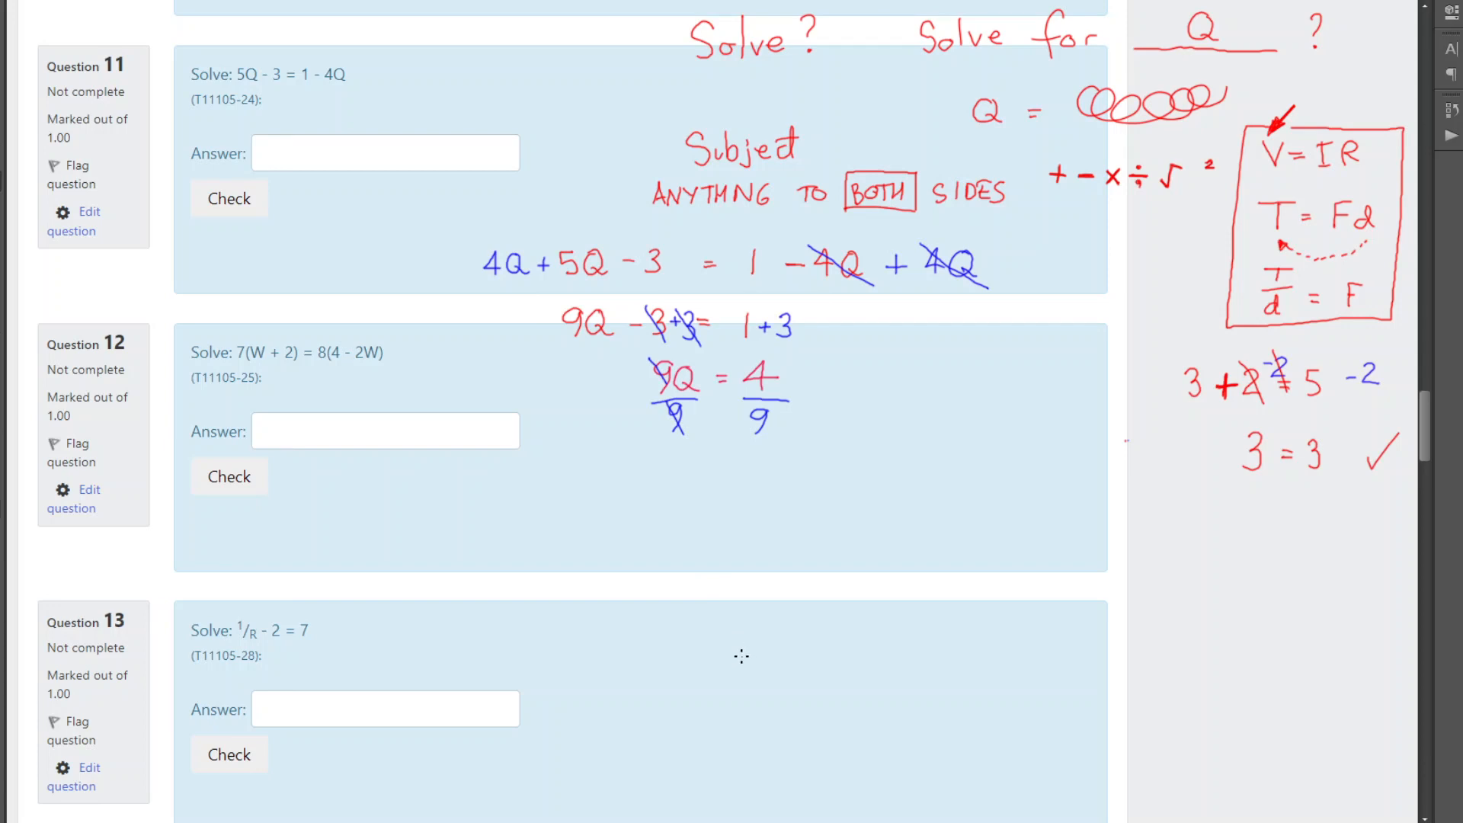
mouse_move(722, 609)
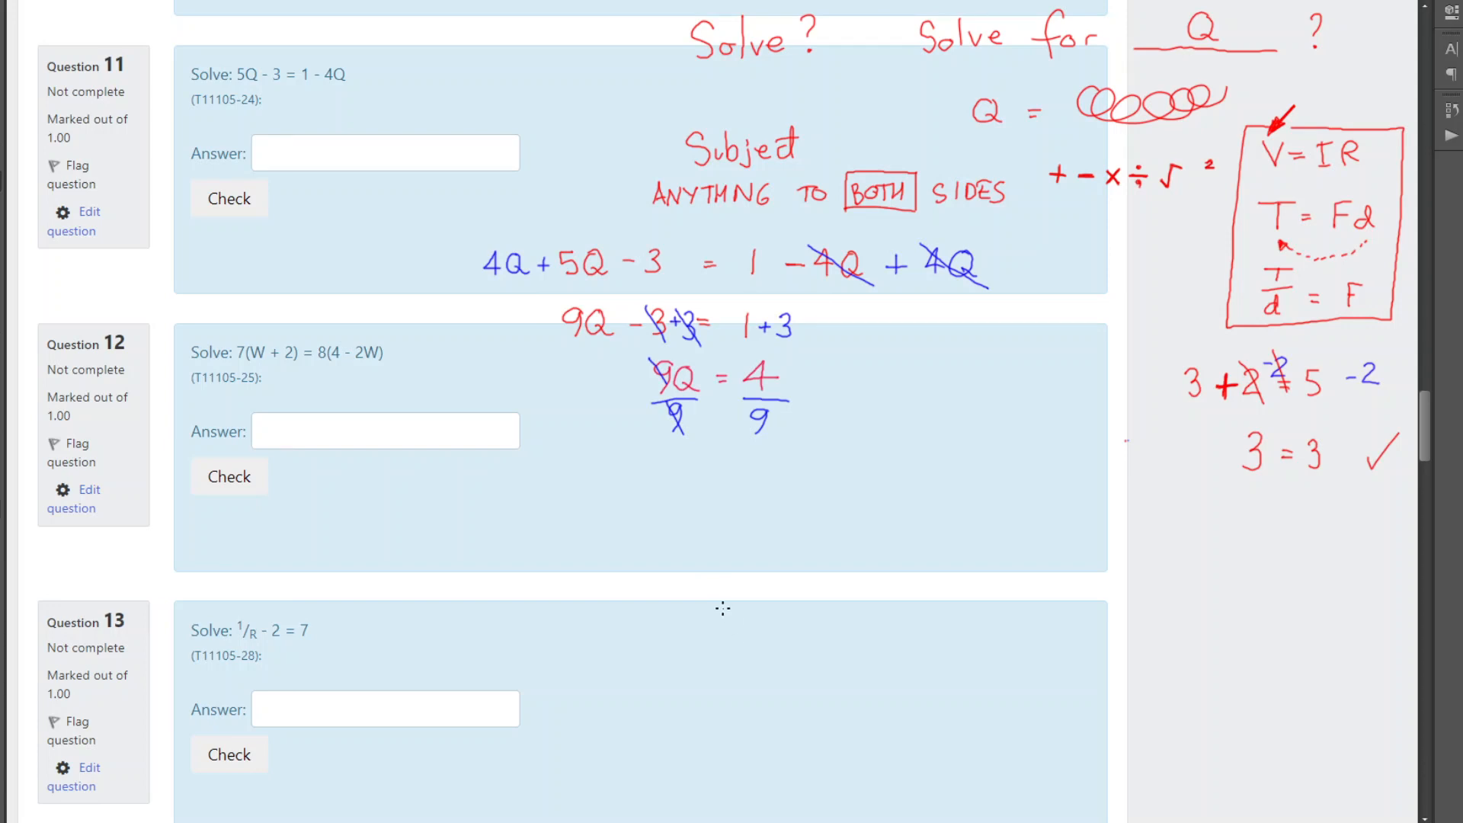
mouse_move(762, 239)
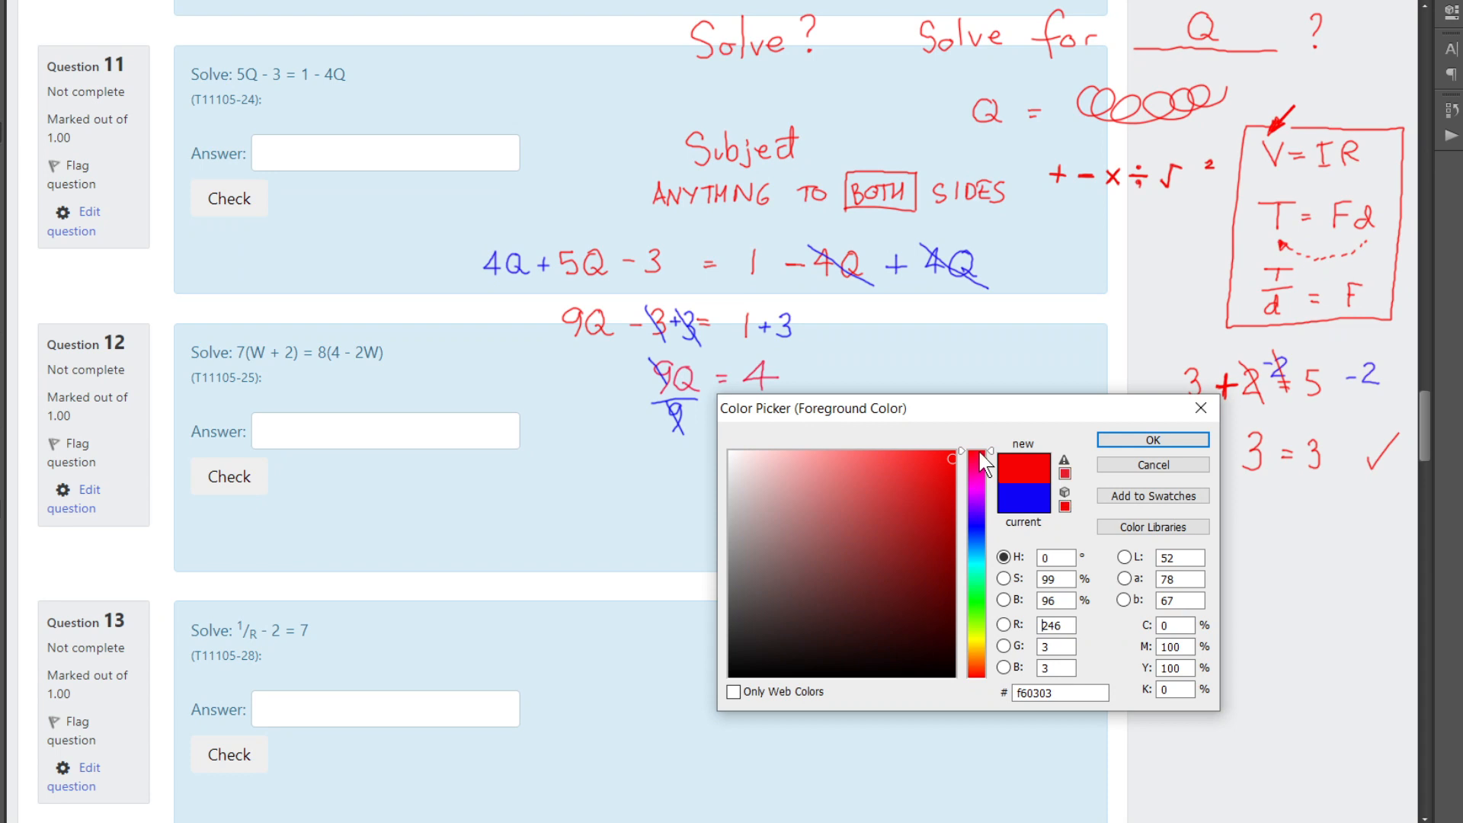
mouse_move(1068, 456)
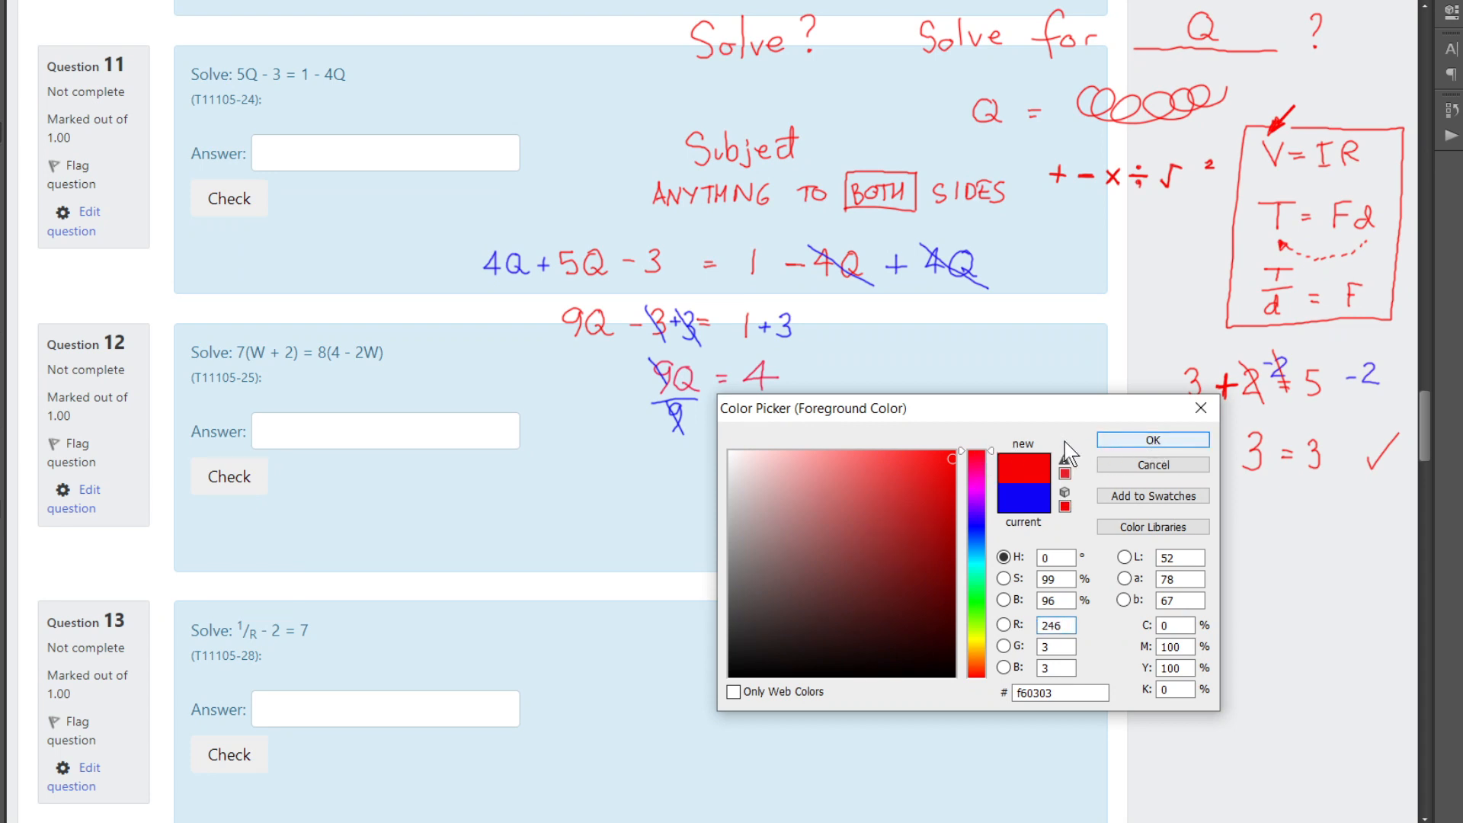
left_click(1152, 440)
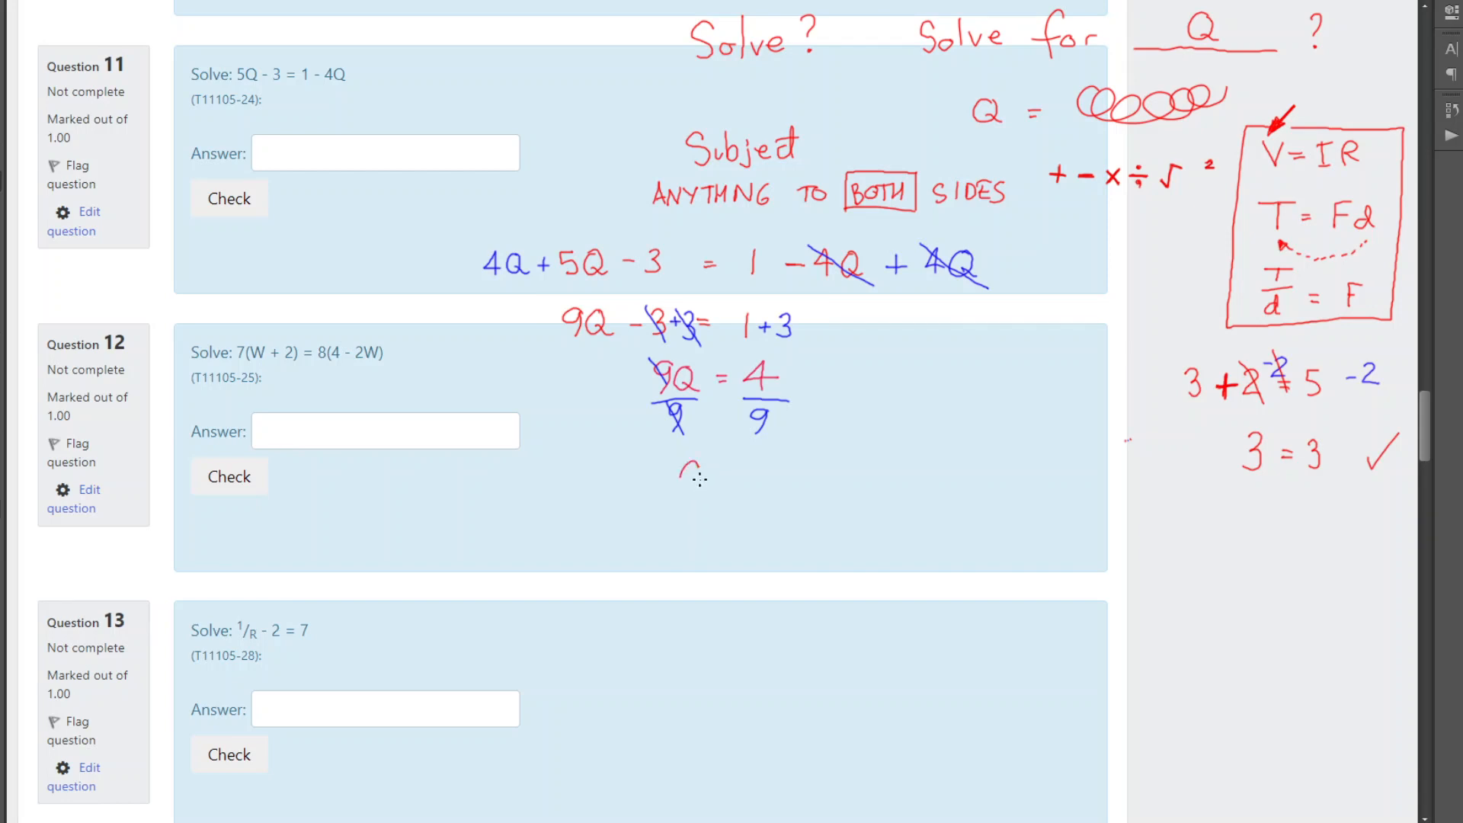
left_click_drag(676, 476, 732, 478)
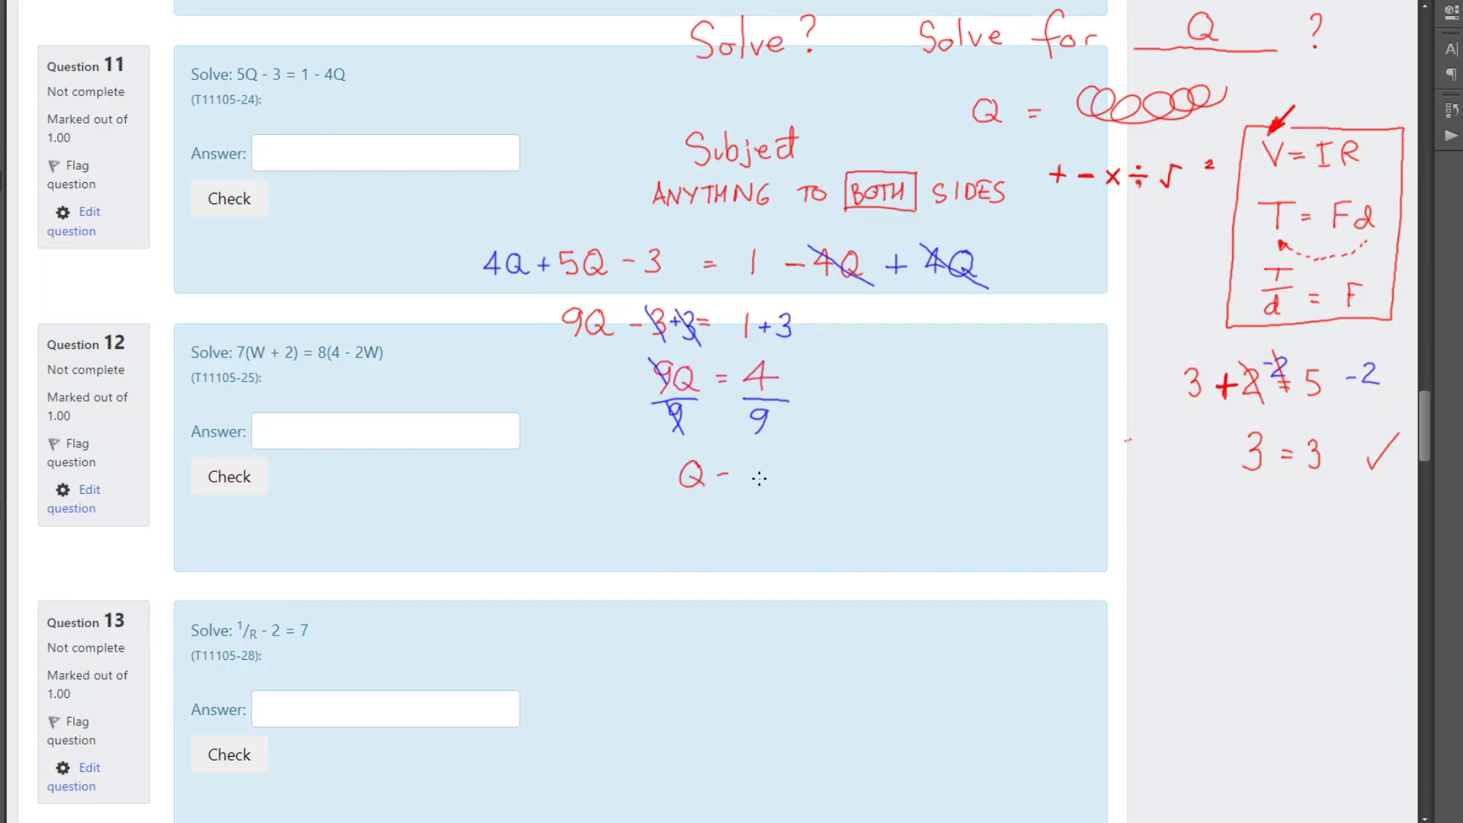